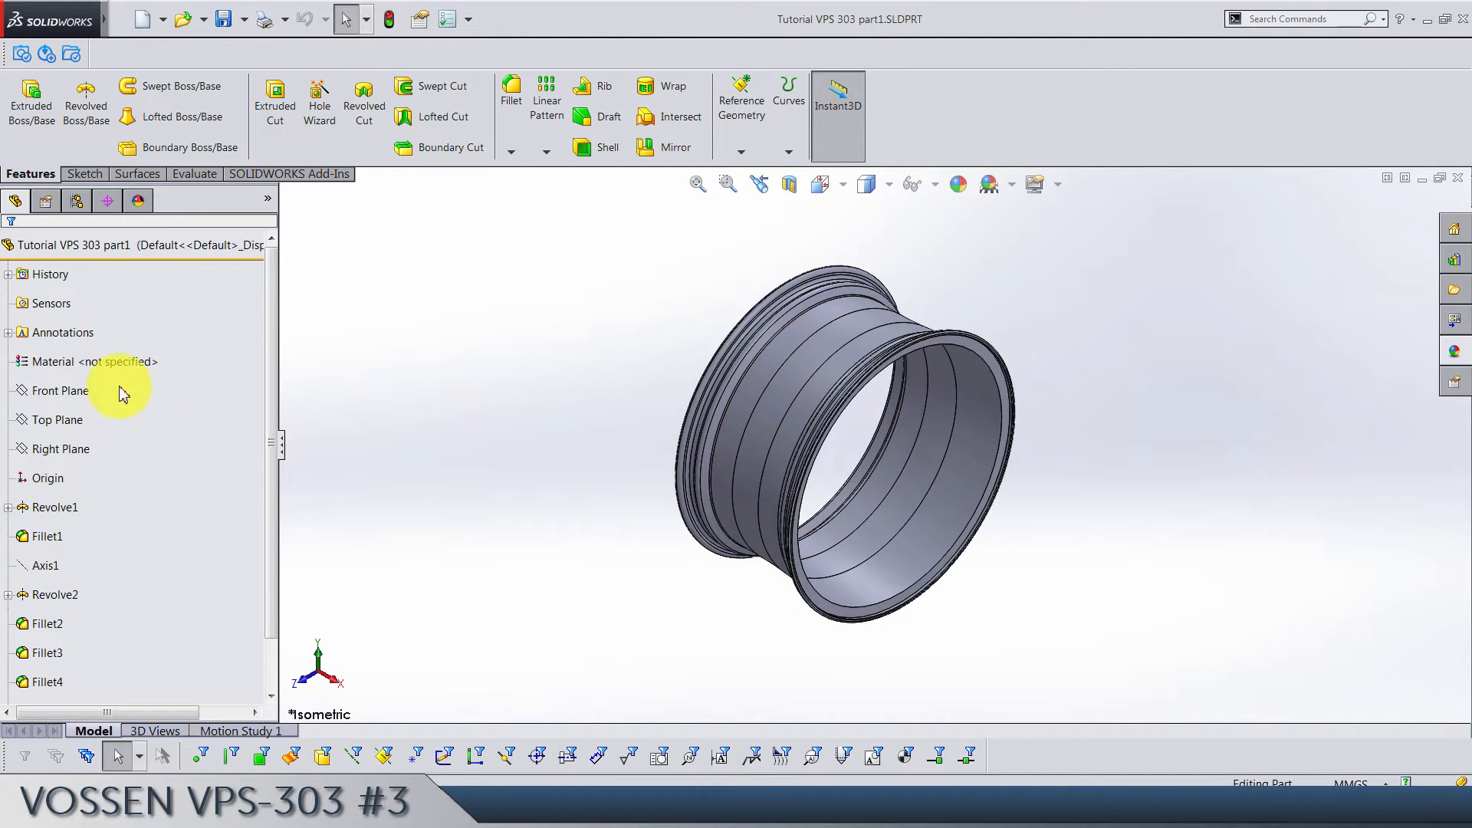
# Step: Begin Sketch3 on the Front Plane of the wheel rim, viewed normal to
pyautogui.click(59, 390)
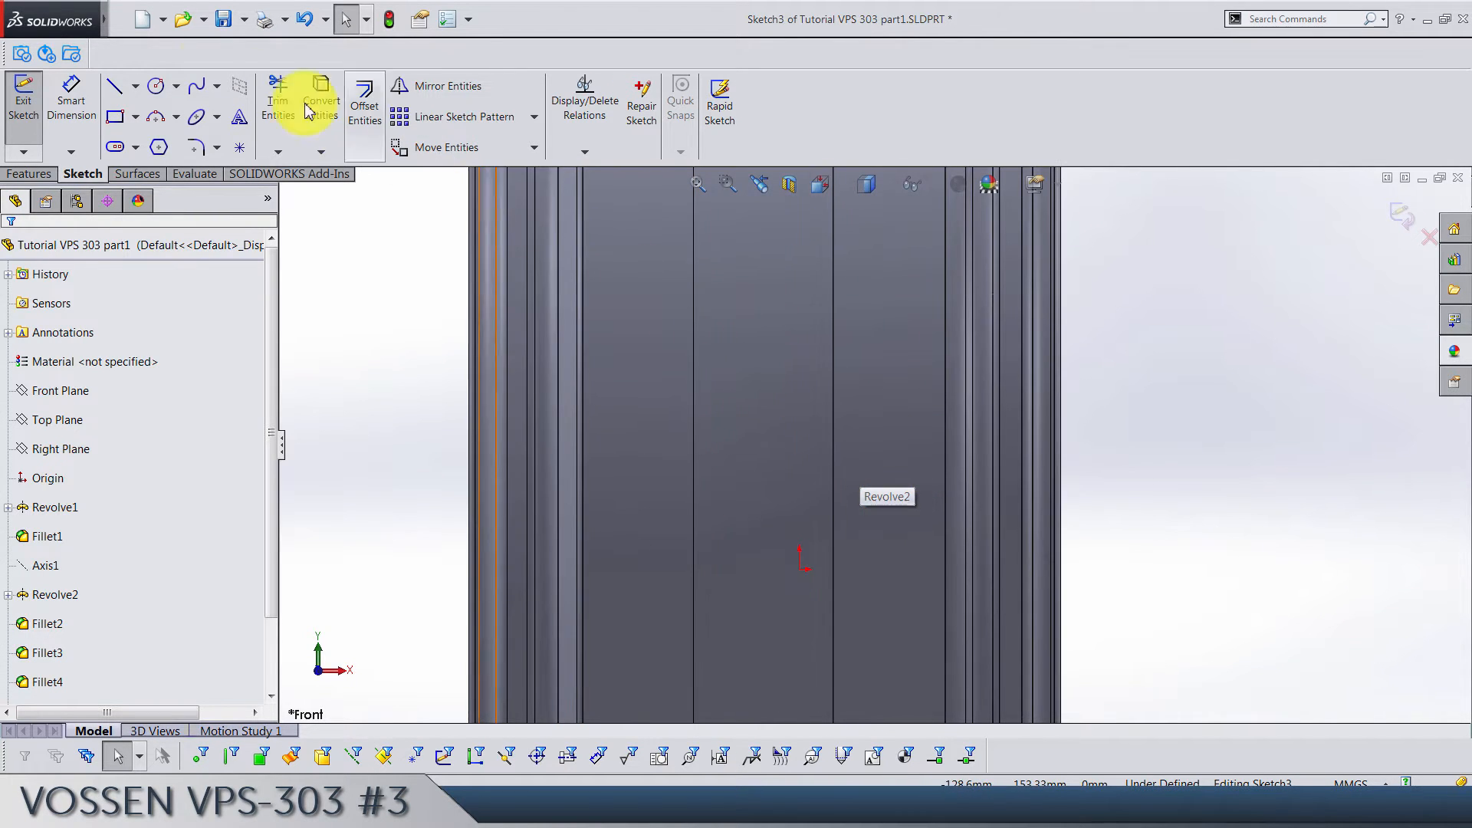
# Step: Draw the stepped line profile above the origin and dimension it 5.75 and 40.25
pyautogui.click(114, 85)
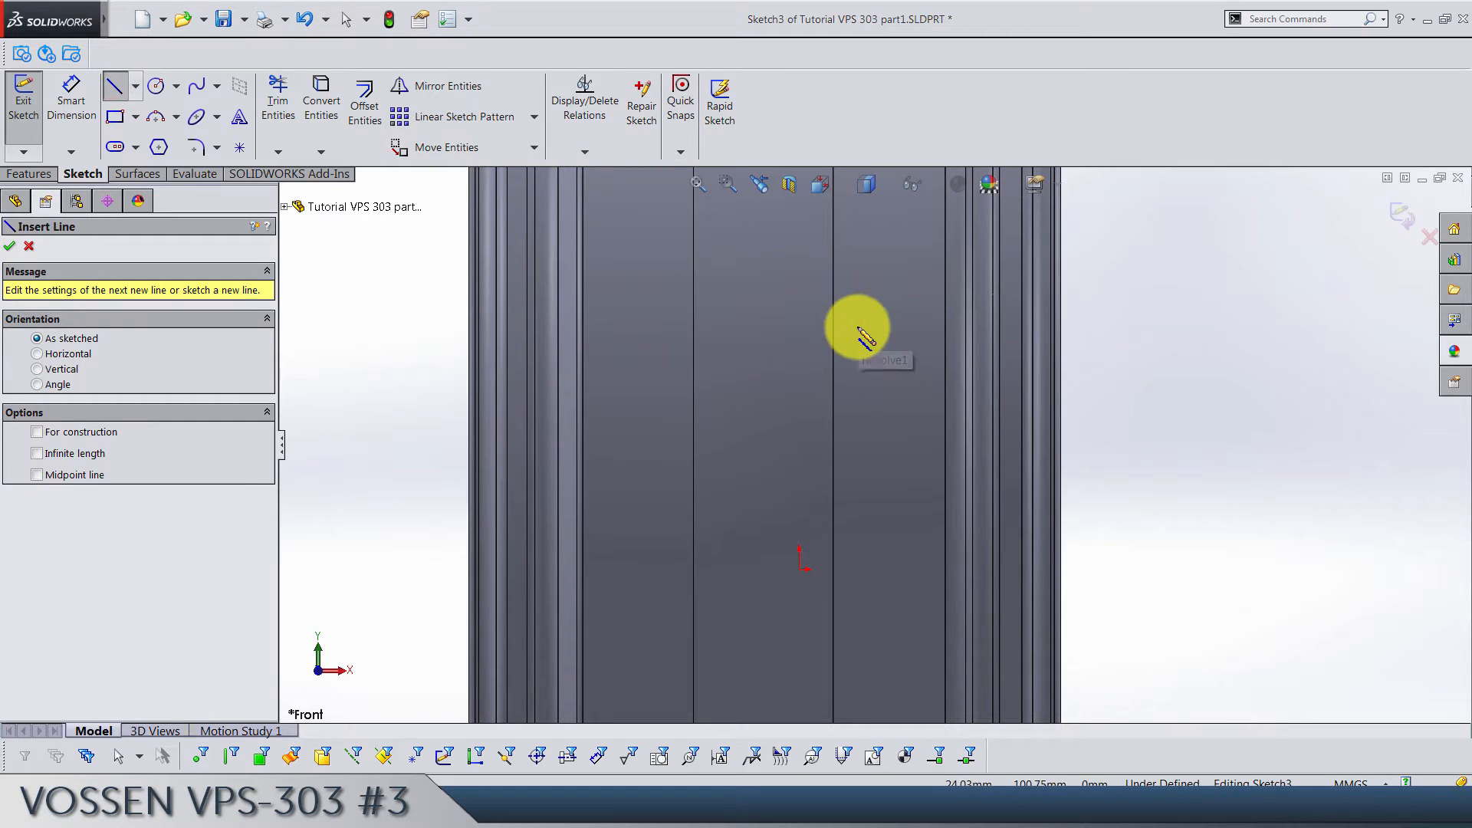
pyautogui.moveTo(858, 394)
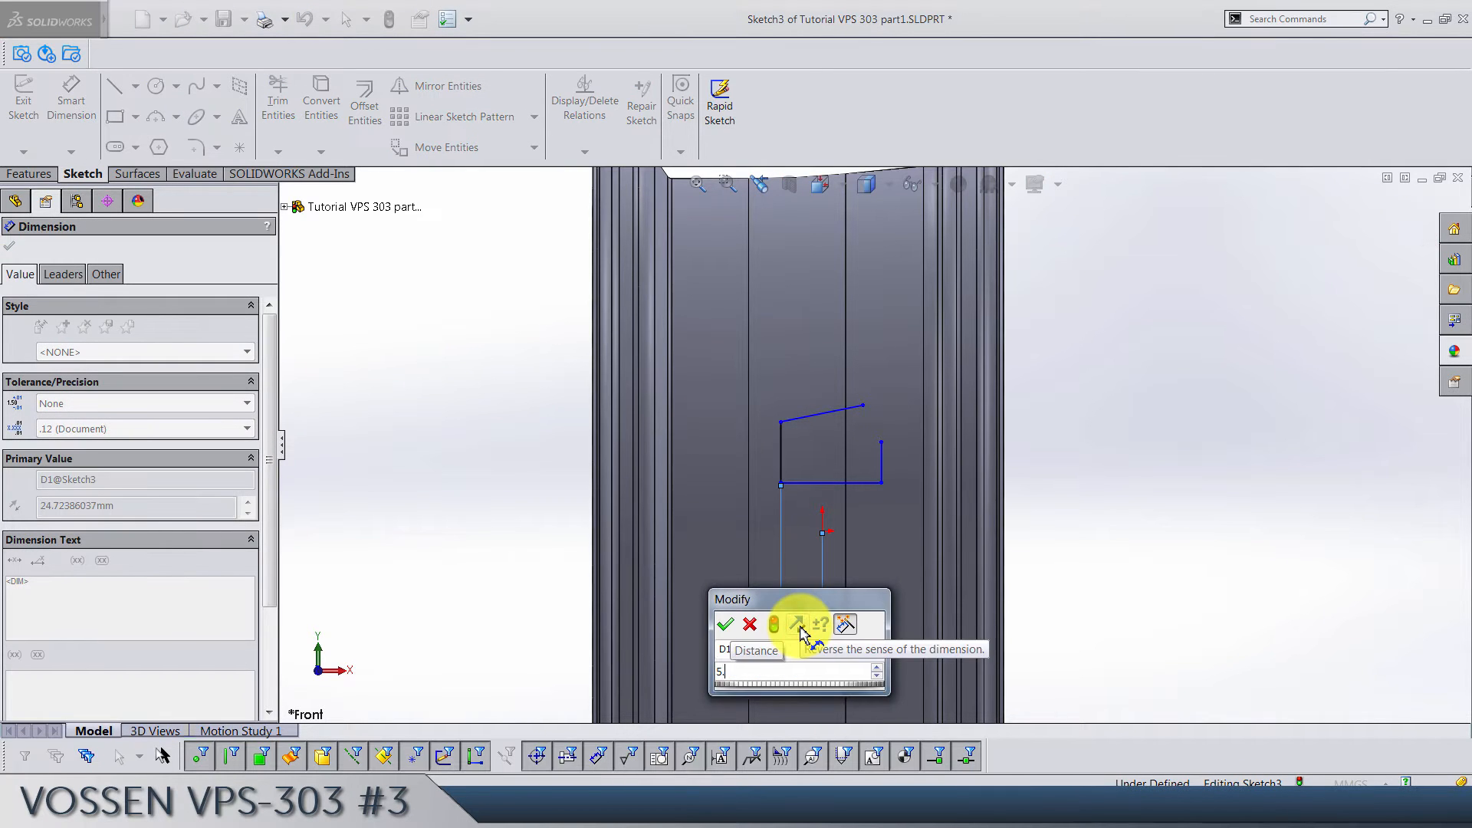
pyautogui.click(726, 624)
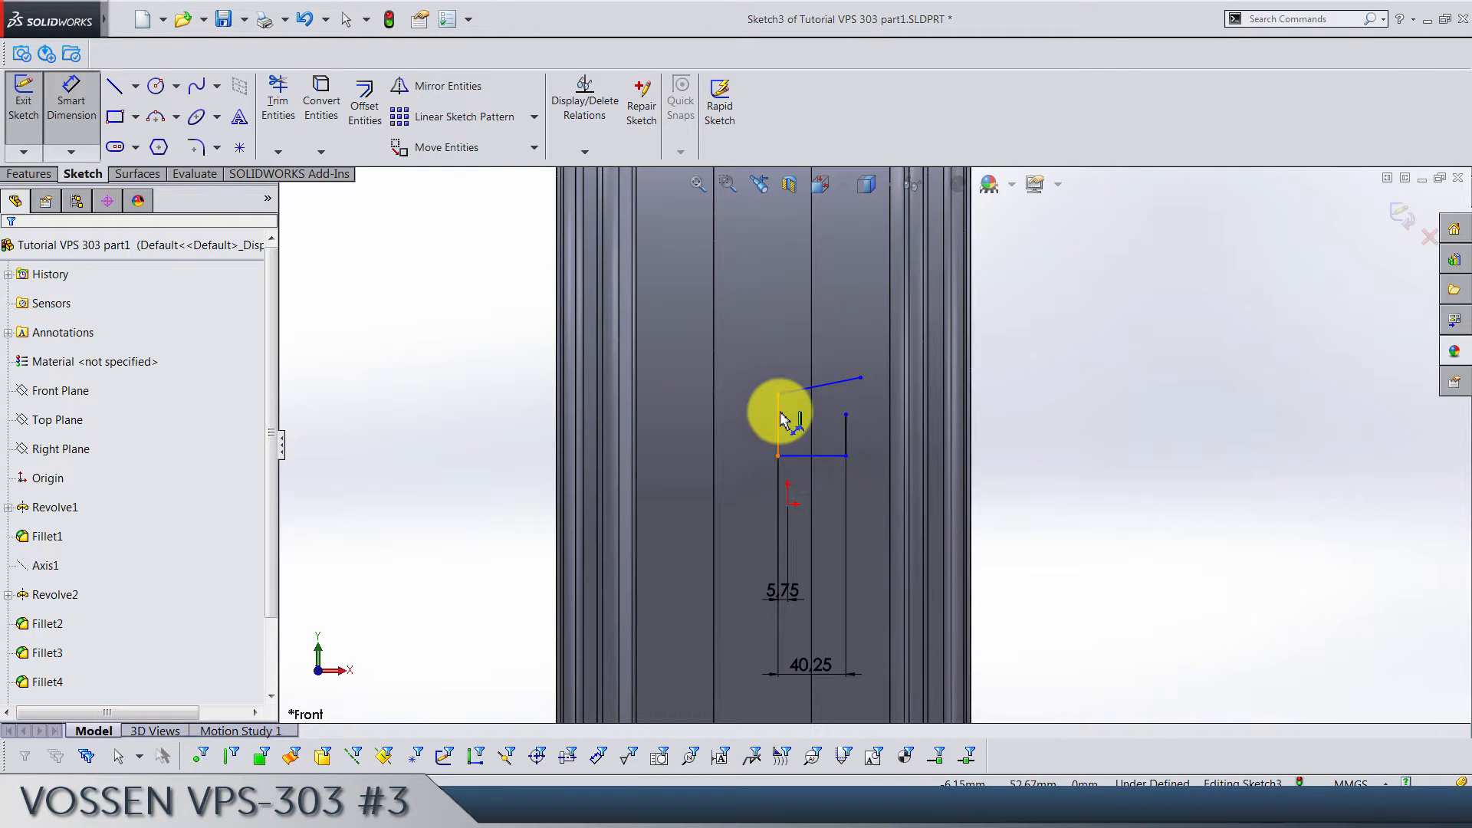
# Step: Add 67.25, 30 and 18 height dimensions and an 11° top-line slope
pyautogui.click(777, 395)
pyautogui.write('67')
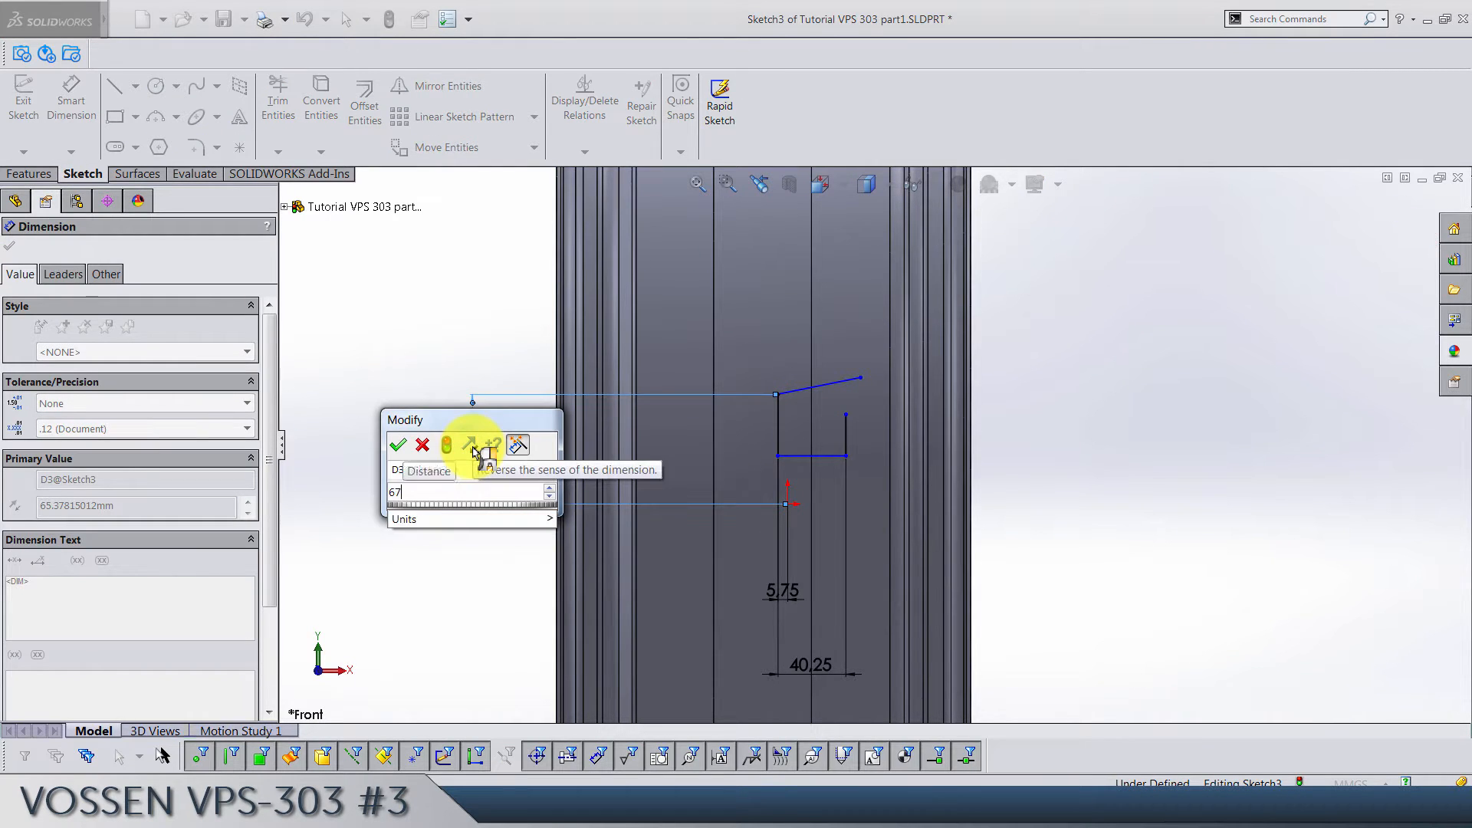
pyautogui.click(397, 444)
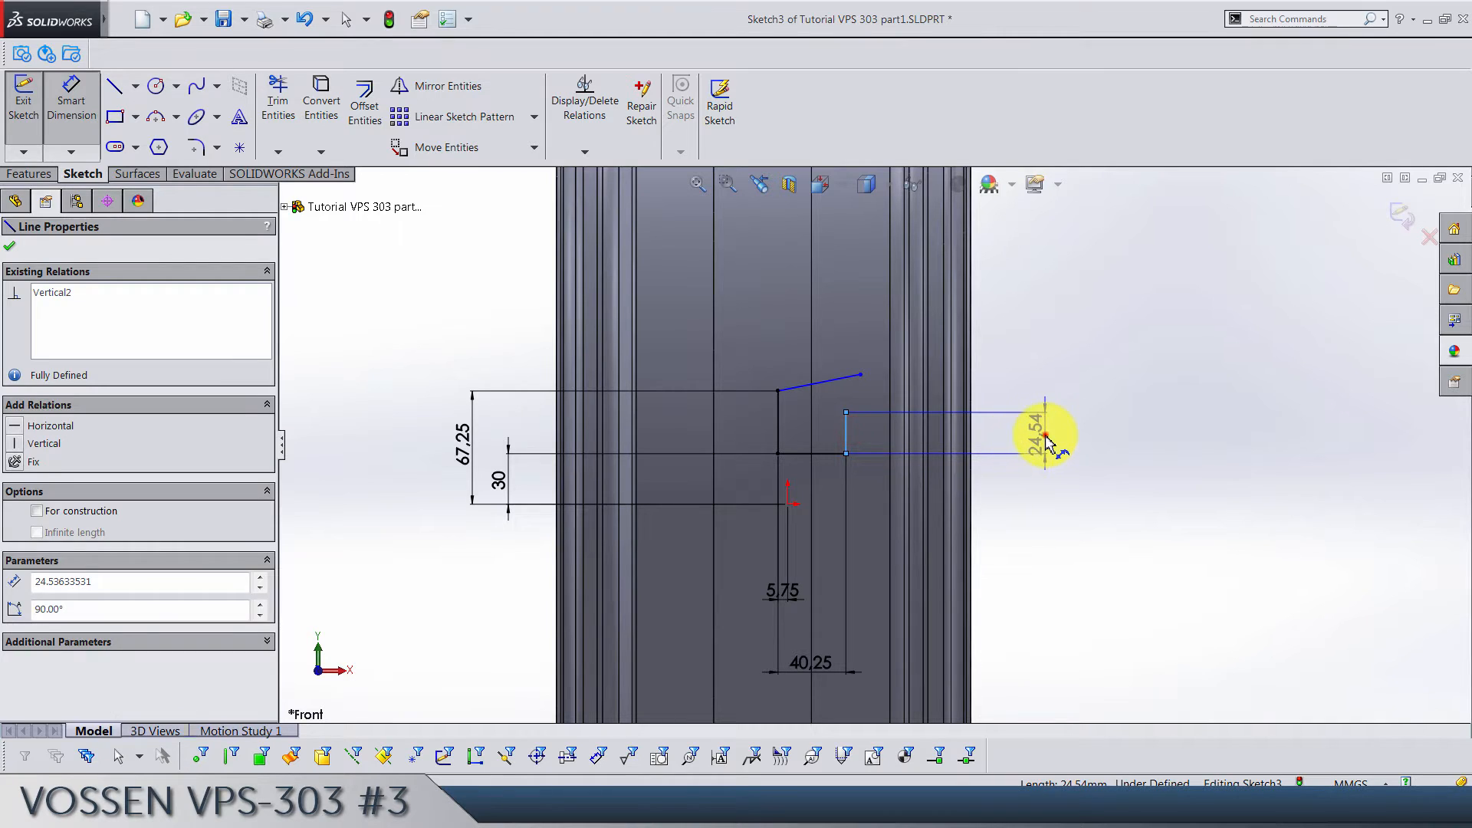
pyautogui.click(1045, 432)
pyautogui.write('18')
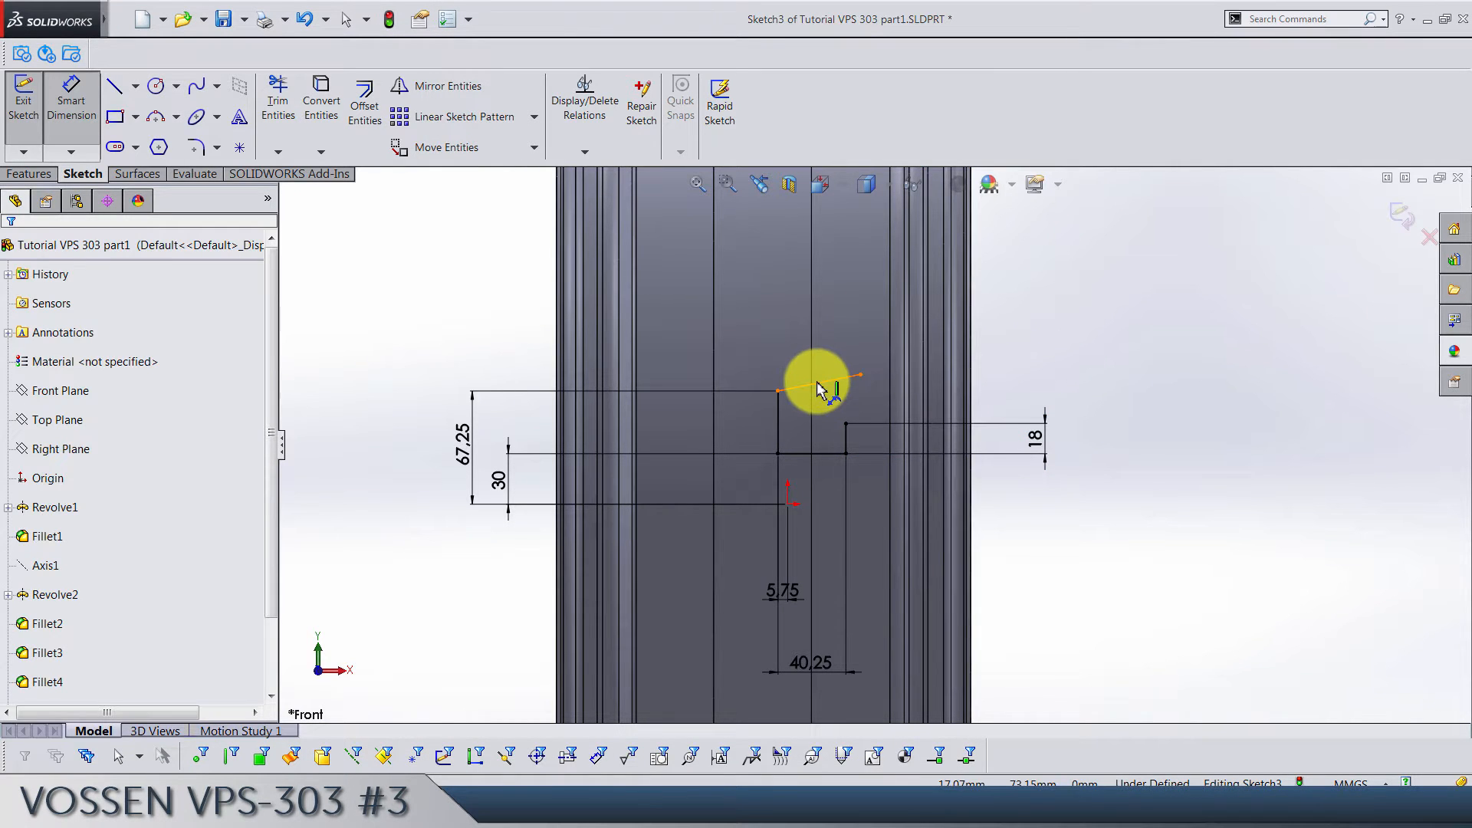
pyautogui.click(776, 390)
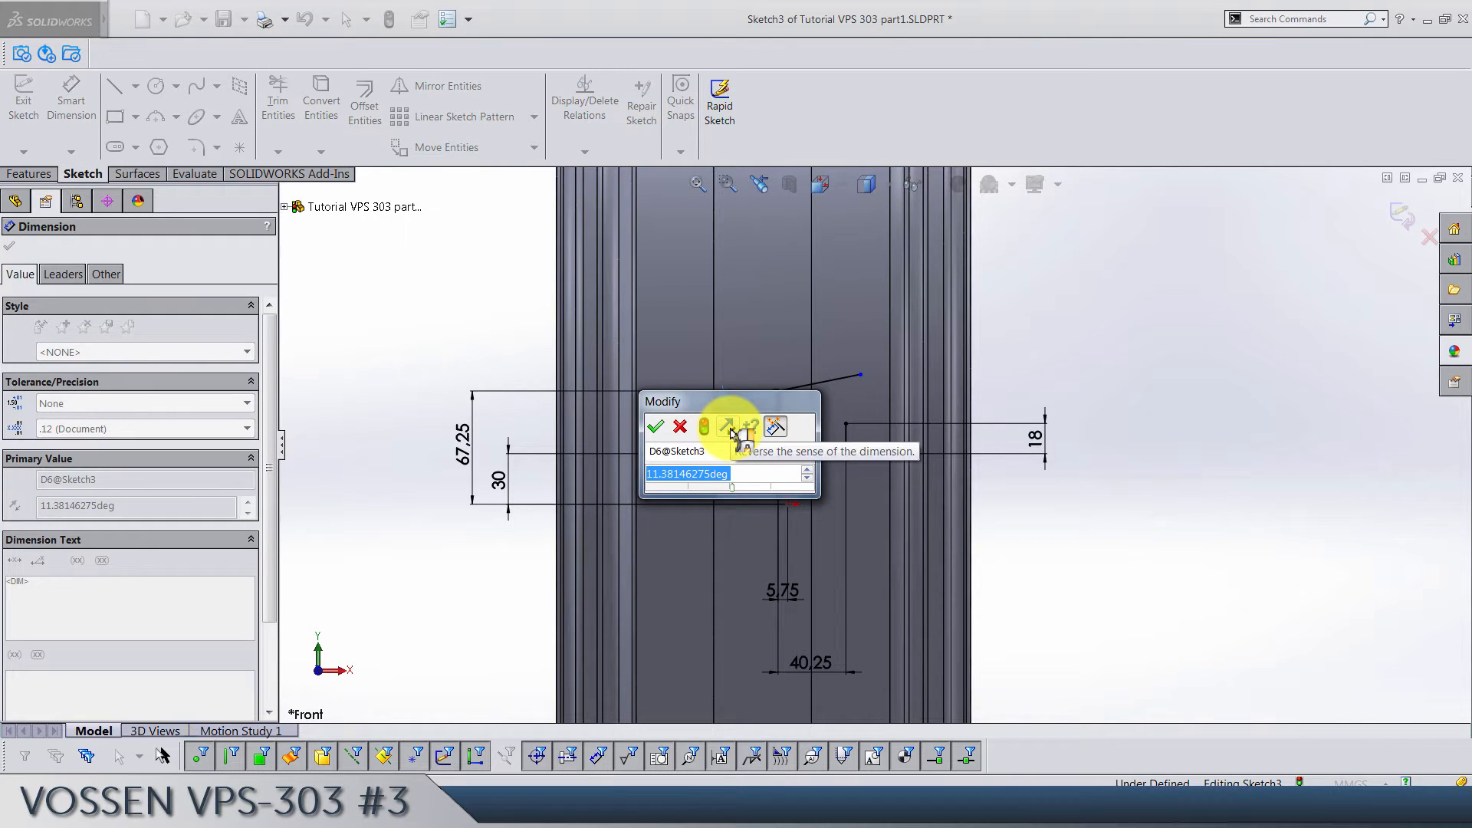
pyautogui.click(656, 426)
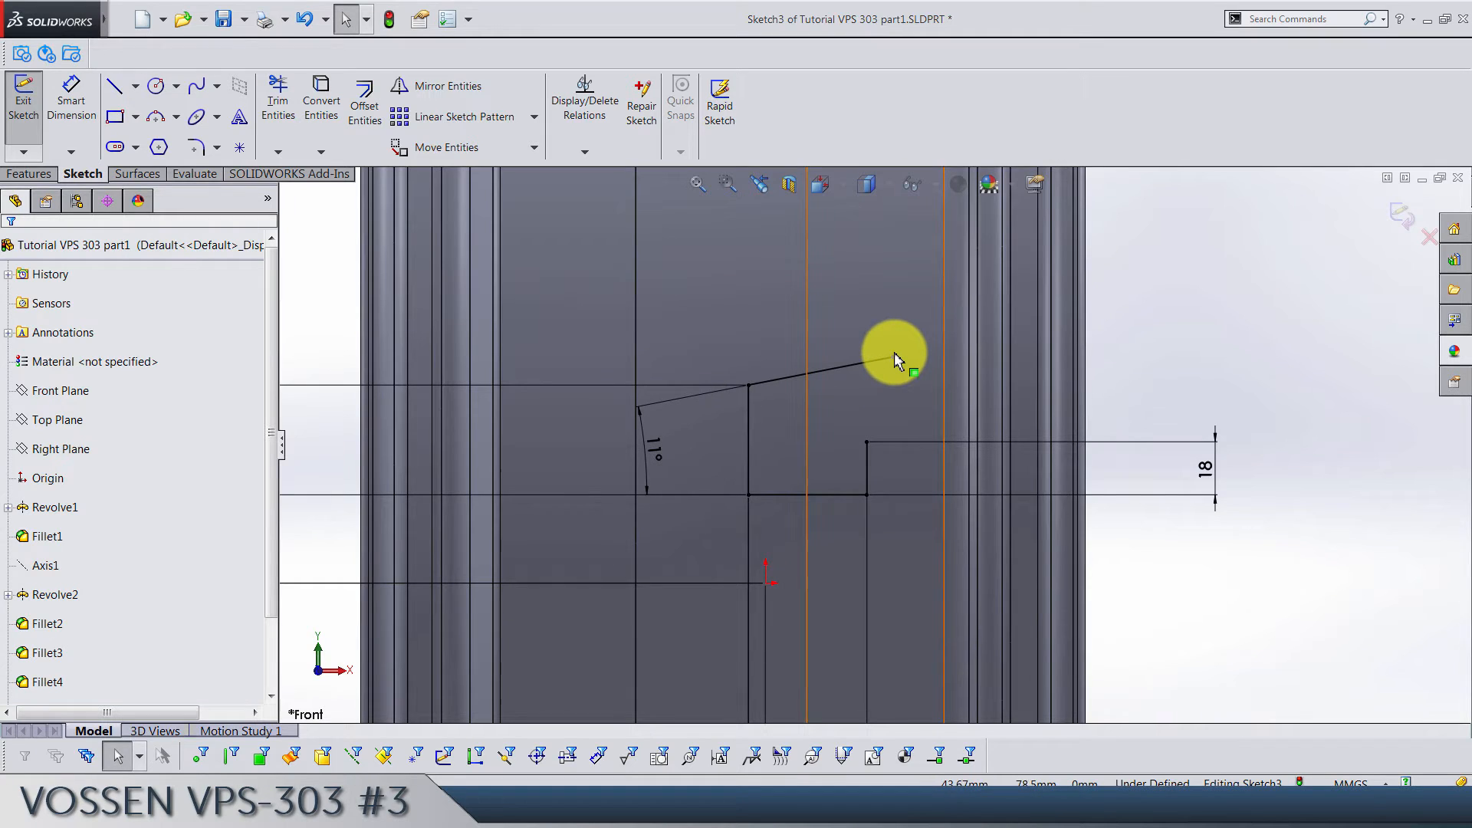
# Step: Draw a three-point arc from the sloped line's end, dimensioned 32.50 wide with a radius
pyautogui.click(859, 367)
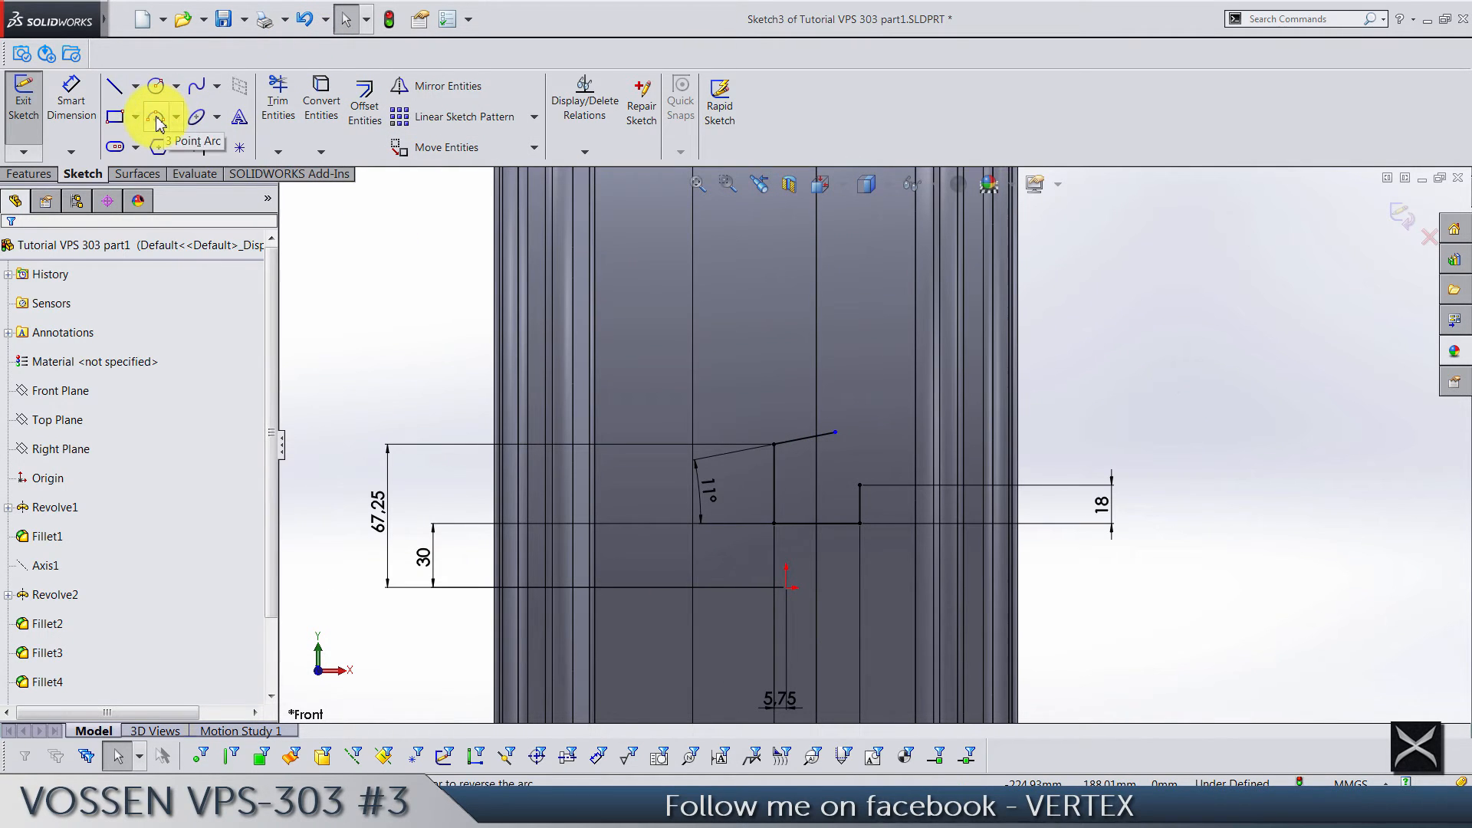
pyautogui.click(156, 117)
pyautogui.write('7')
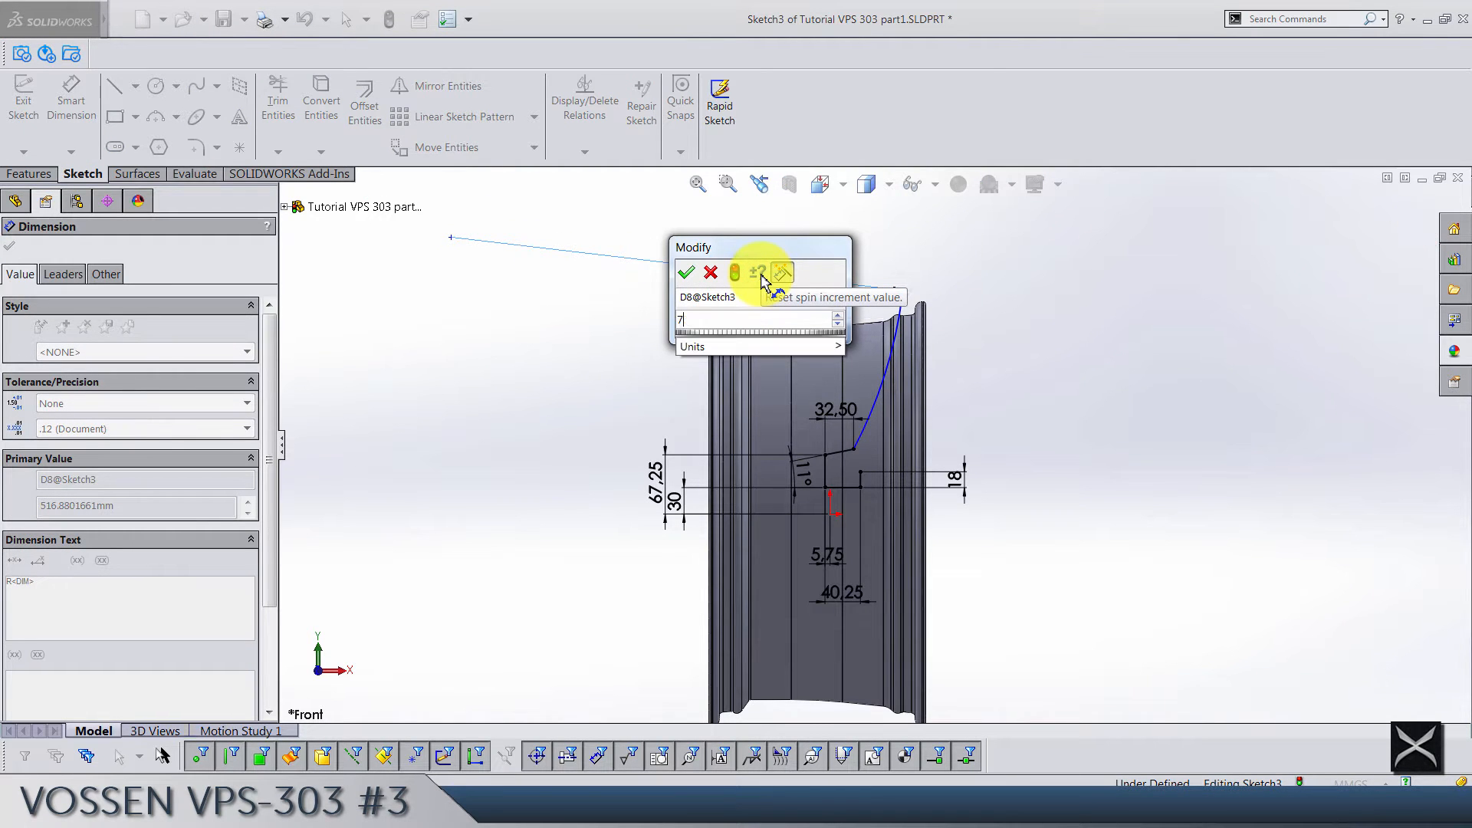
pyautogui.click(687, 273)
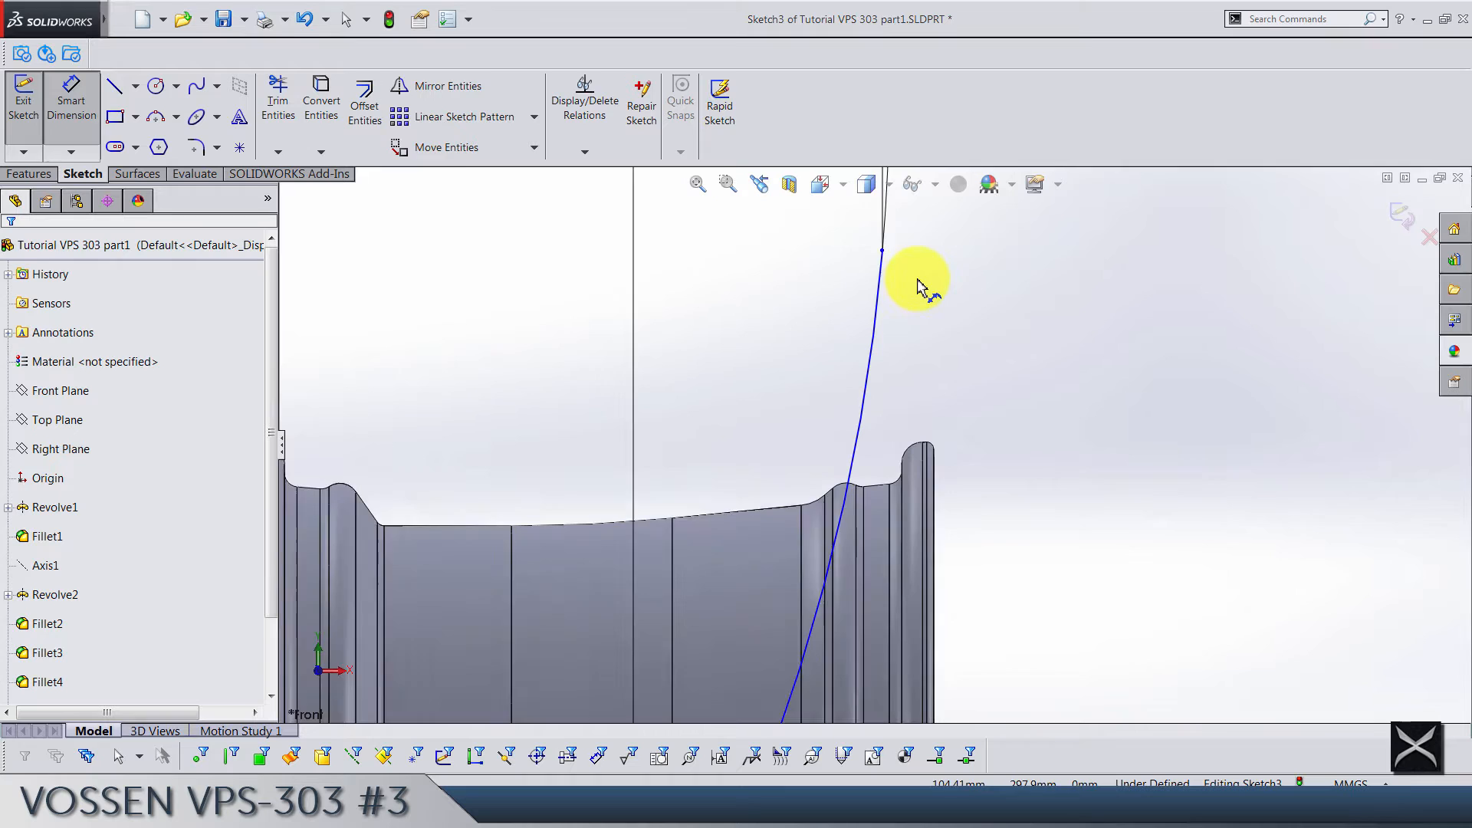
# Step: Pin the arc's crossing point at the rim lip with a 9.45 height dimension
pyautogui.click(864, 446)
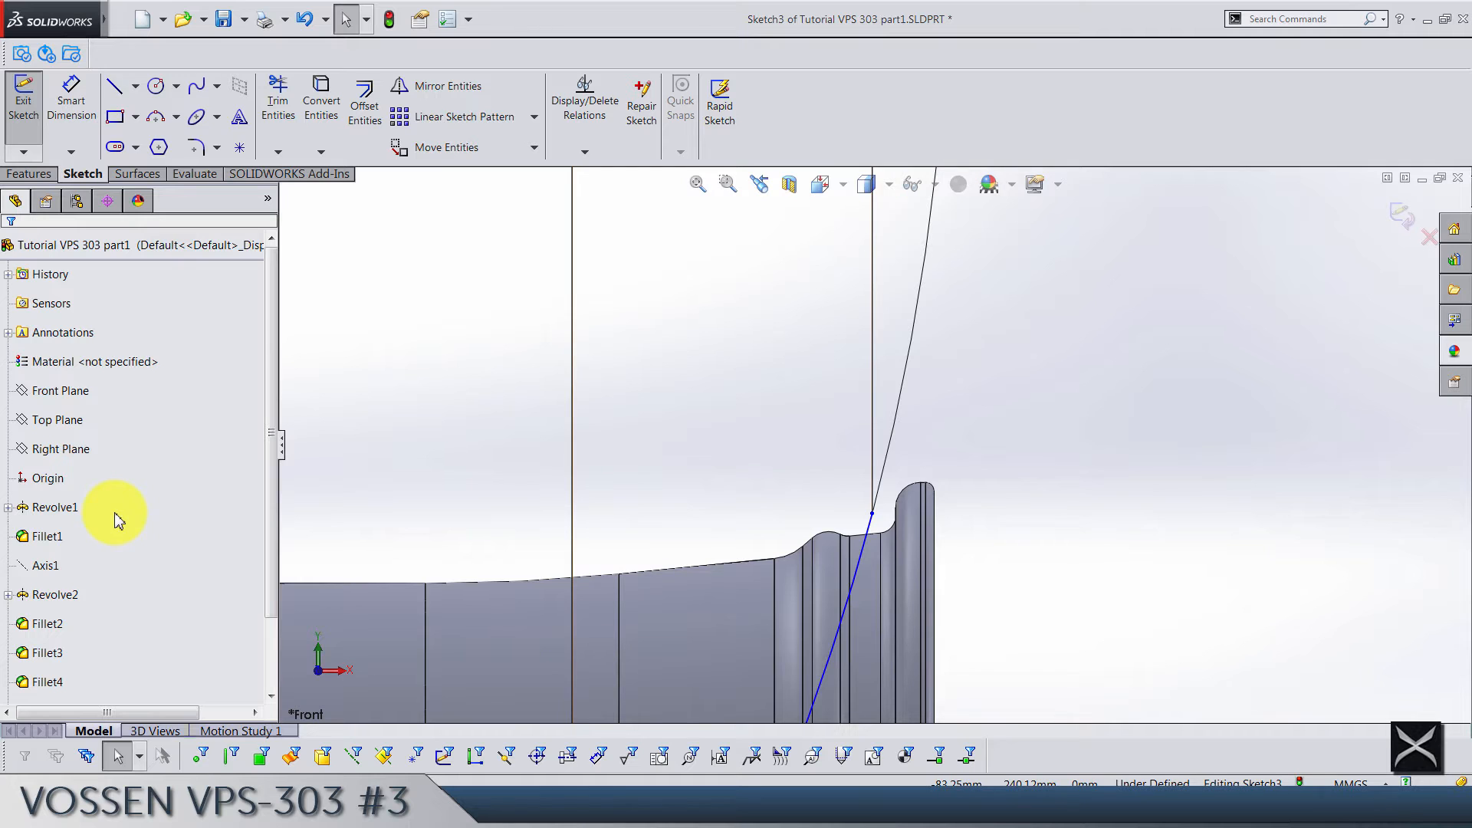
pyautogui.click(8, 507)
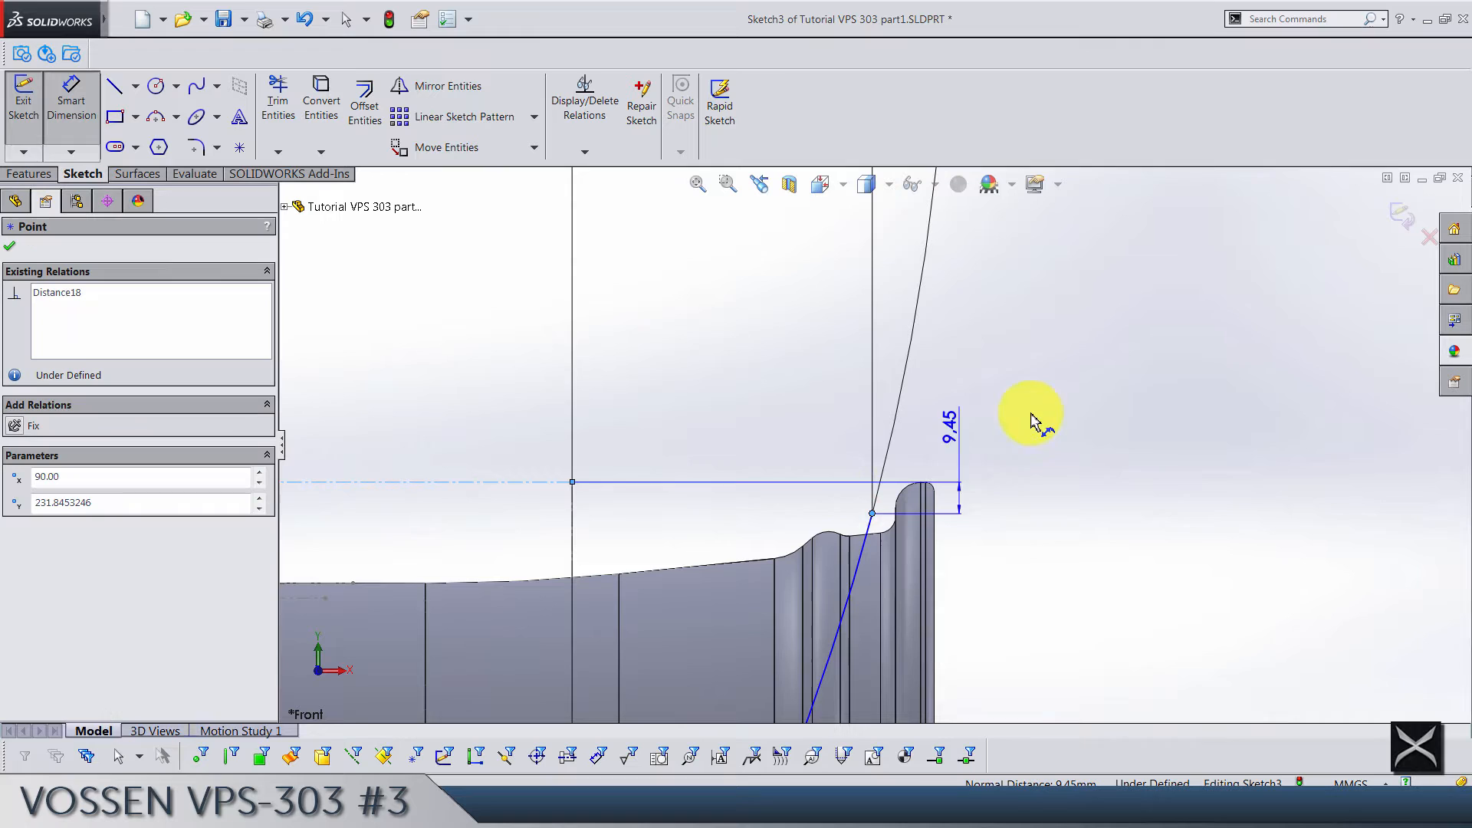
pyautogui.moveTo(1032, 413); pyautogui.dragTo(1117, 413)
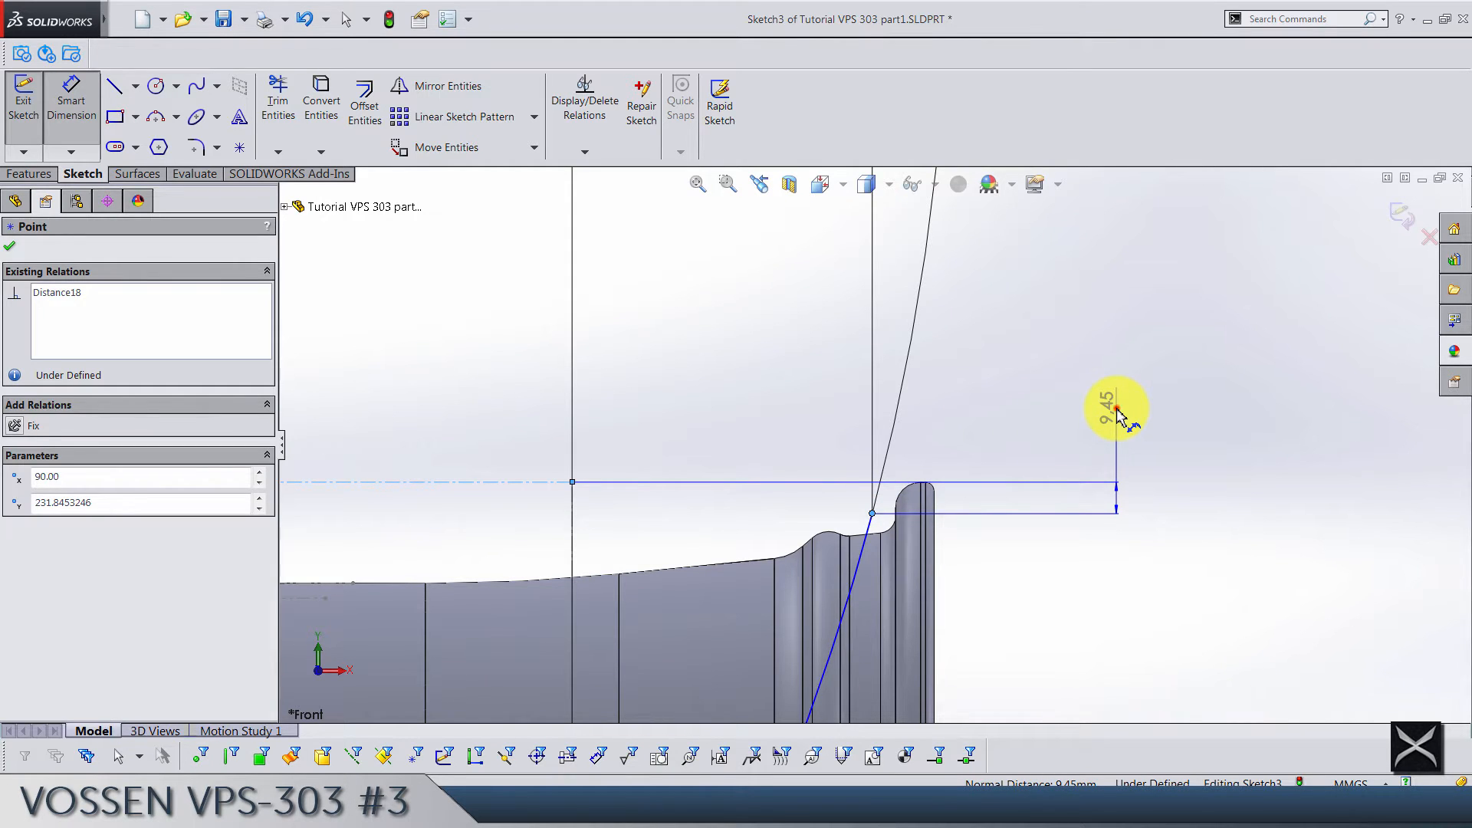
pyautogui.click(1117, 411)
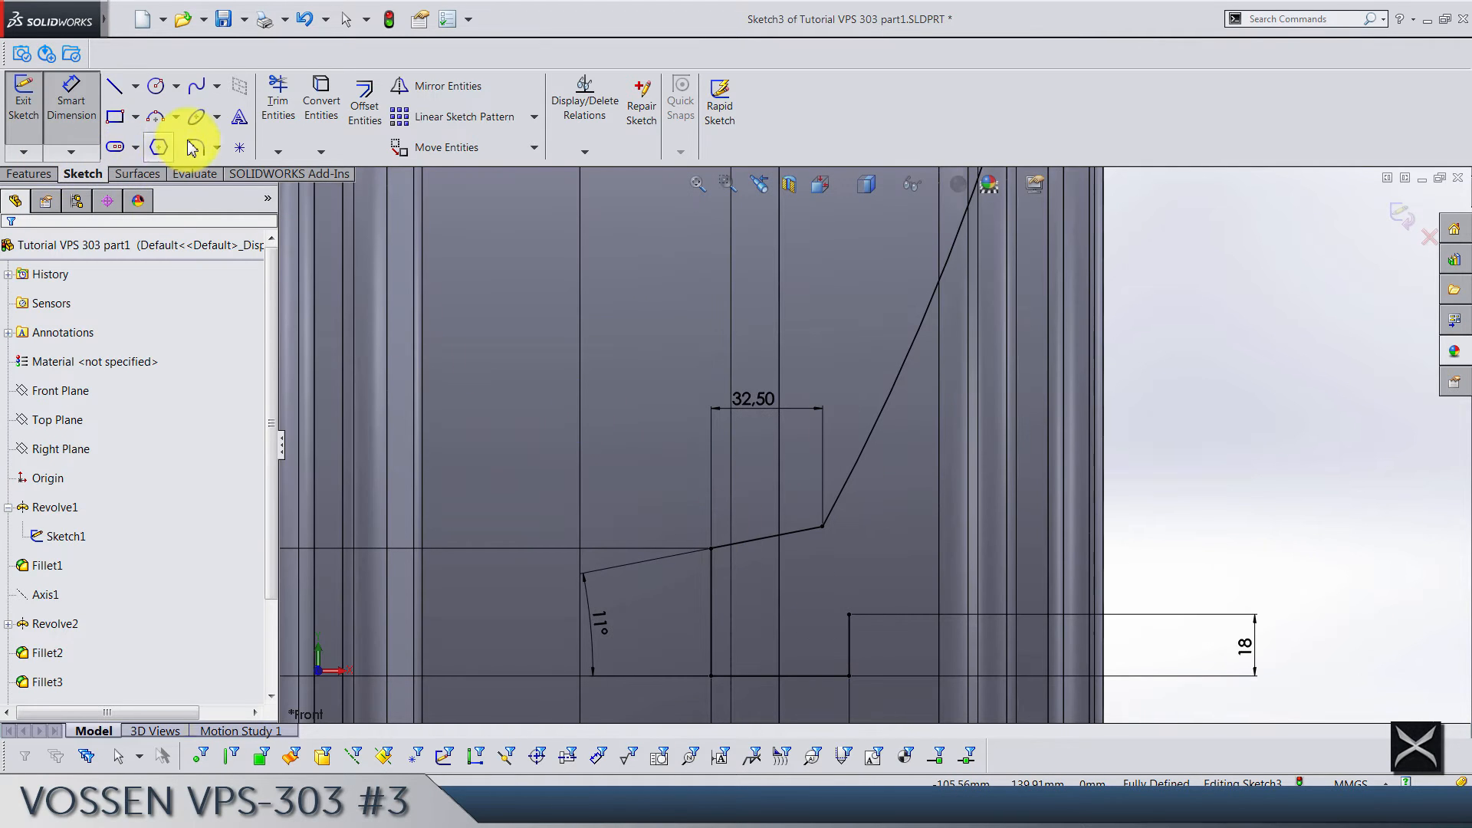
# Step: Apply a 27 mm sketch fillet to the sloped line and arc corner
pyautogui.click(158, 147)
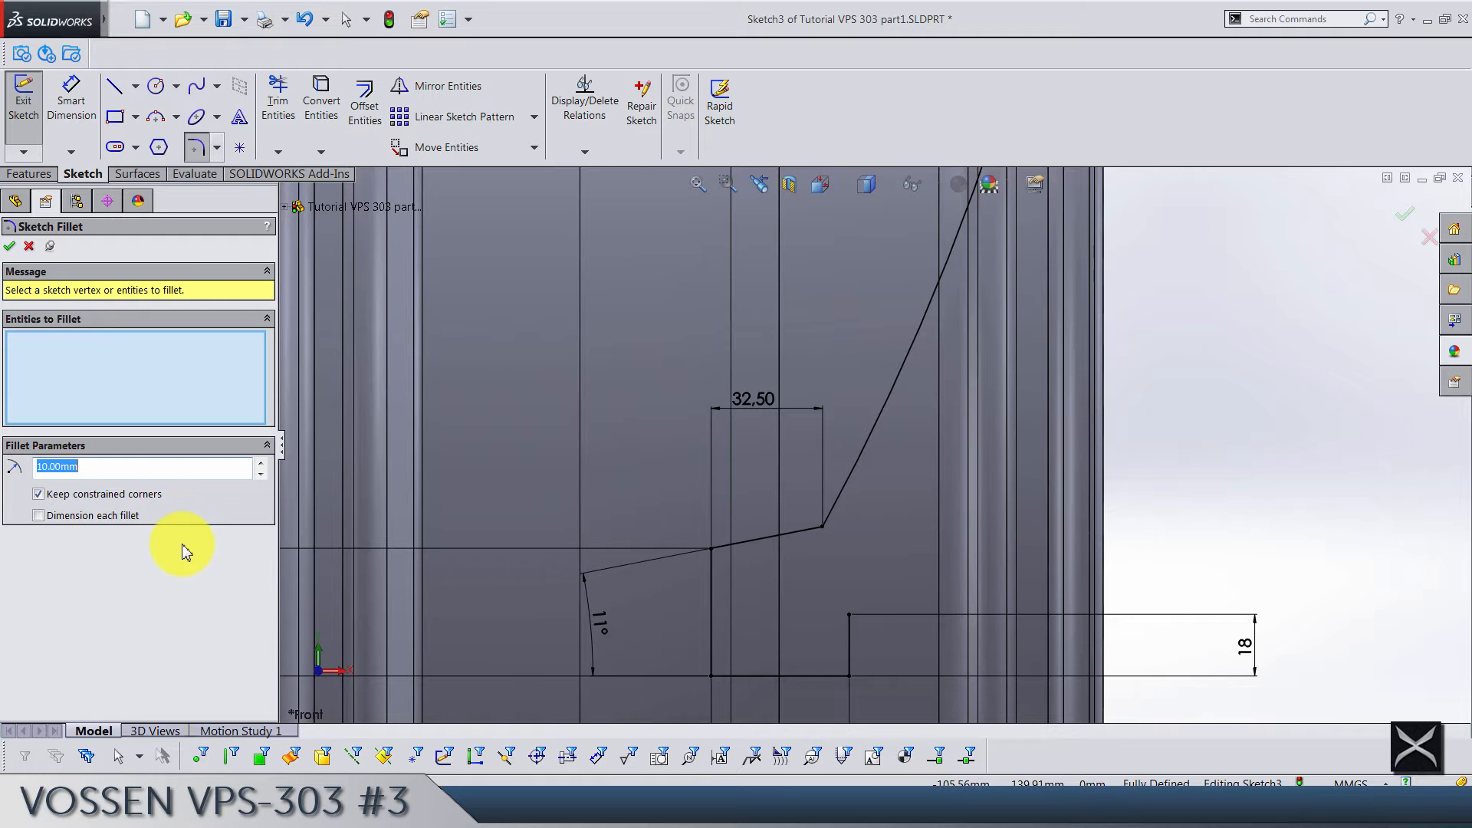
pyautogui.write('27')
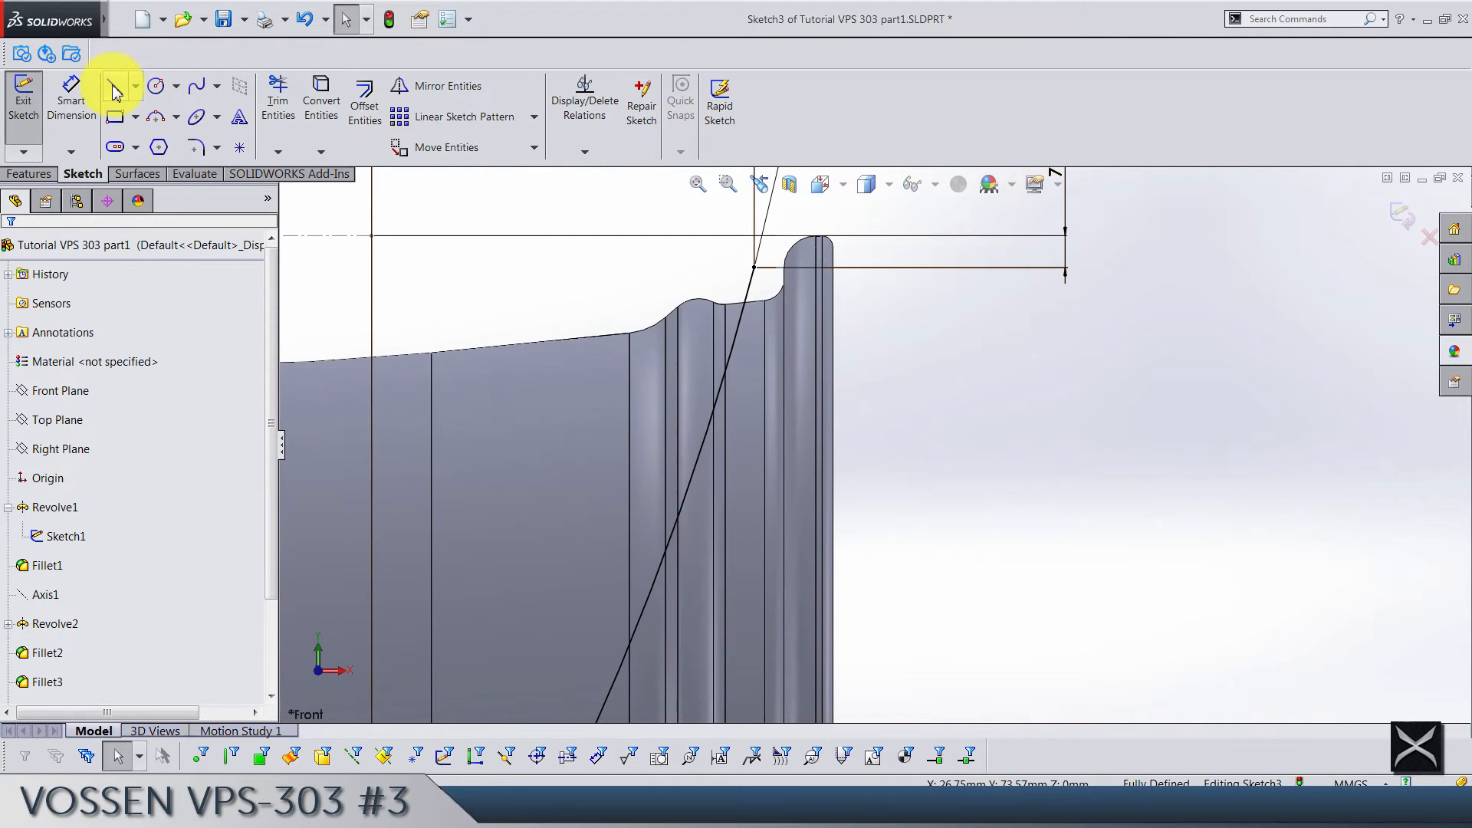
# Step: Draw a short line from the arc across the rim lip and edit the 122.88 dimension
pyautogui.click(113, 85)
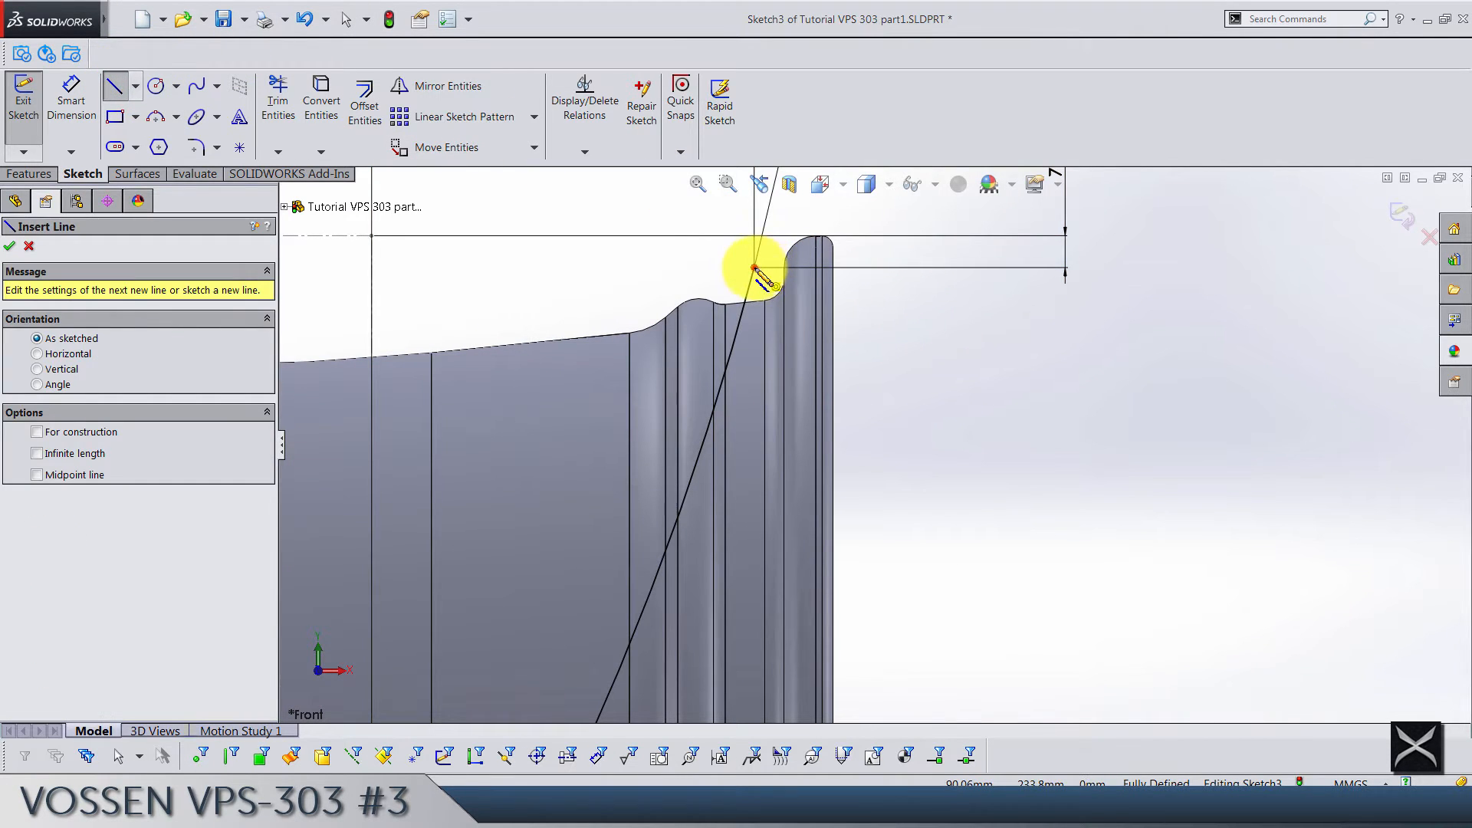
pyautogui.moveTo(756, 272); pyautogui.dragTo(892, 323)
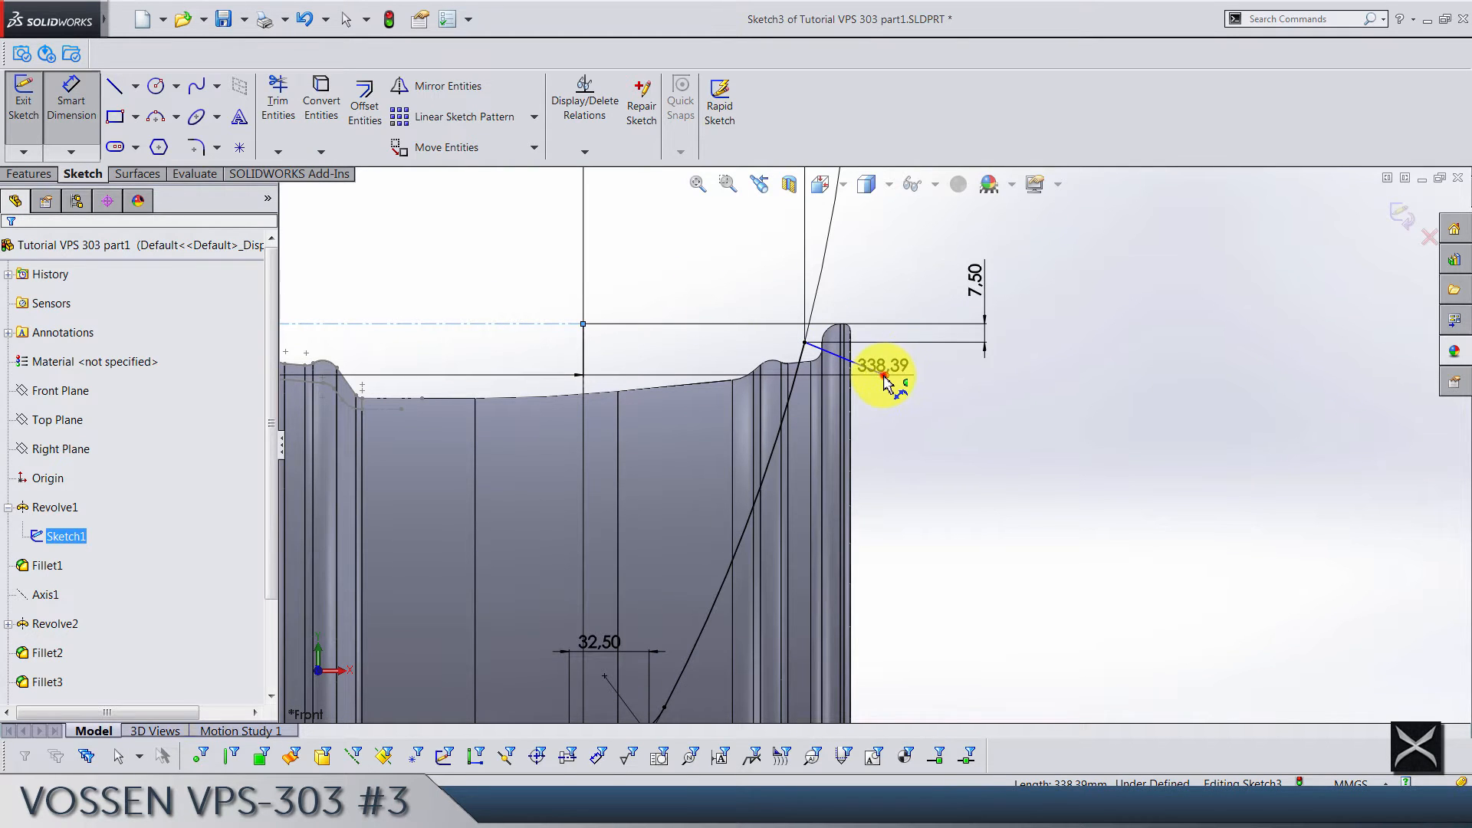
pyautogui.click(882, 376)
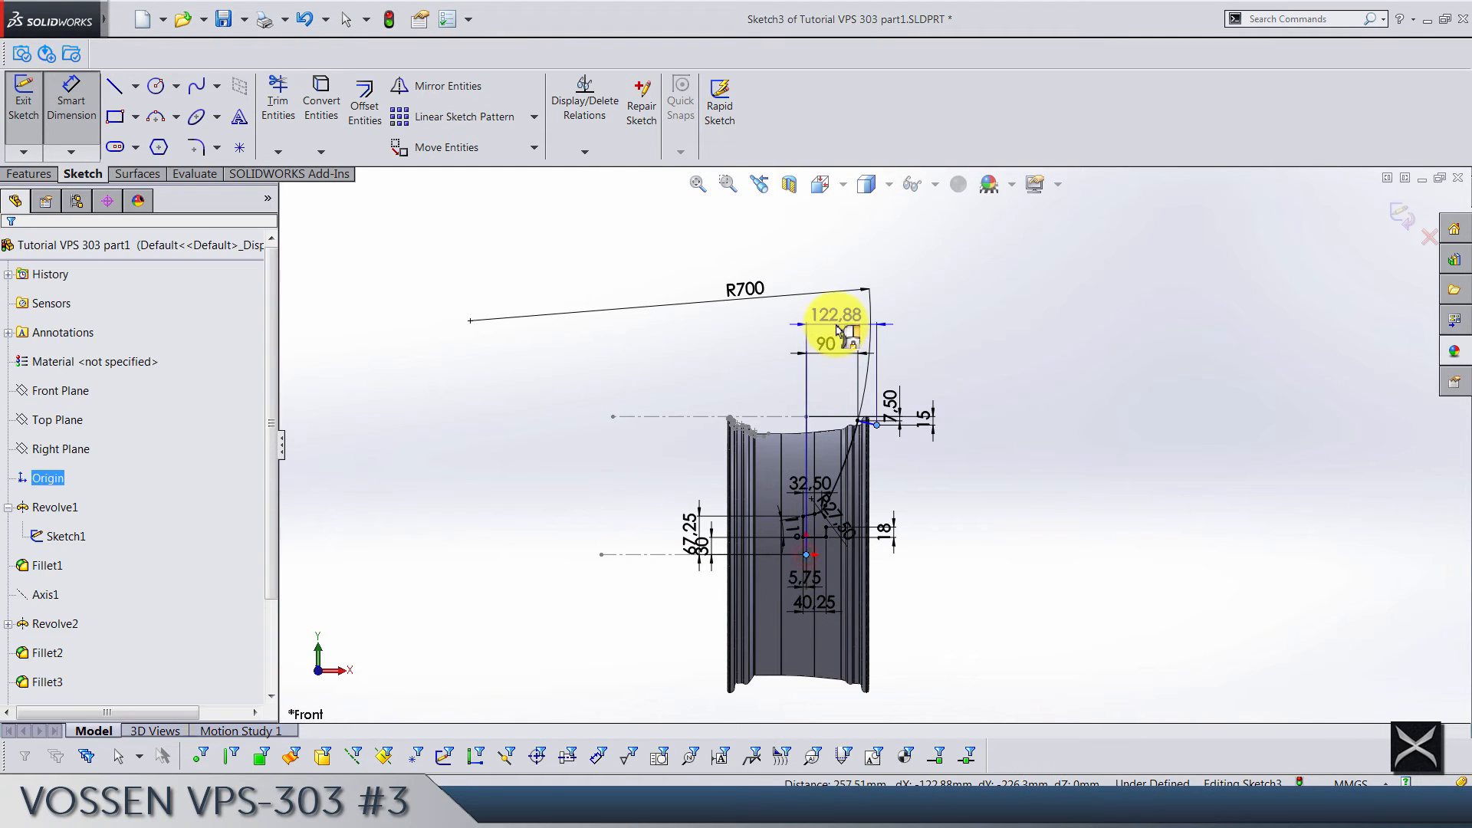
pyautogui.doubleClick(830, 313)
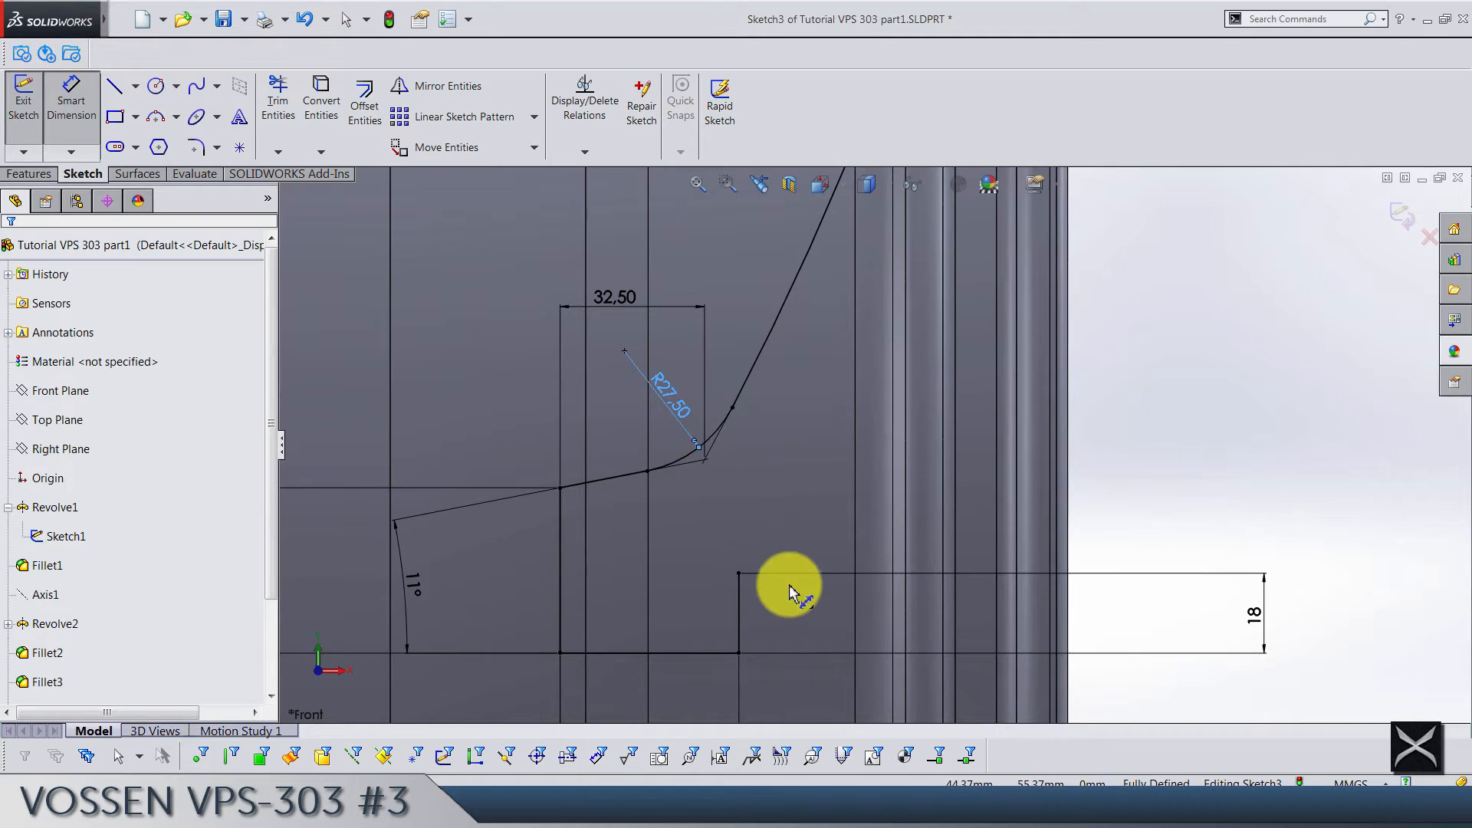
# Step: Drag a tangent arc upward from the corner above the 18 mm dimension
pyautogui.click(155, 116)
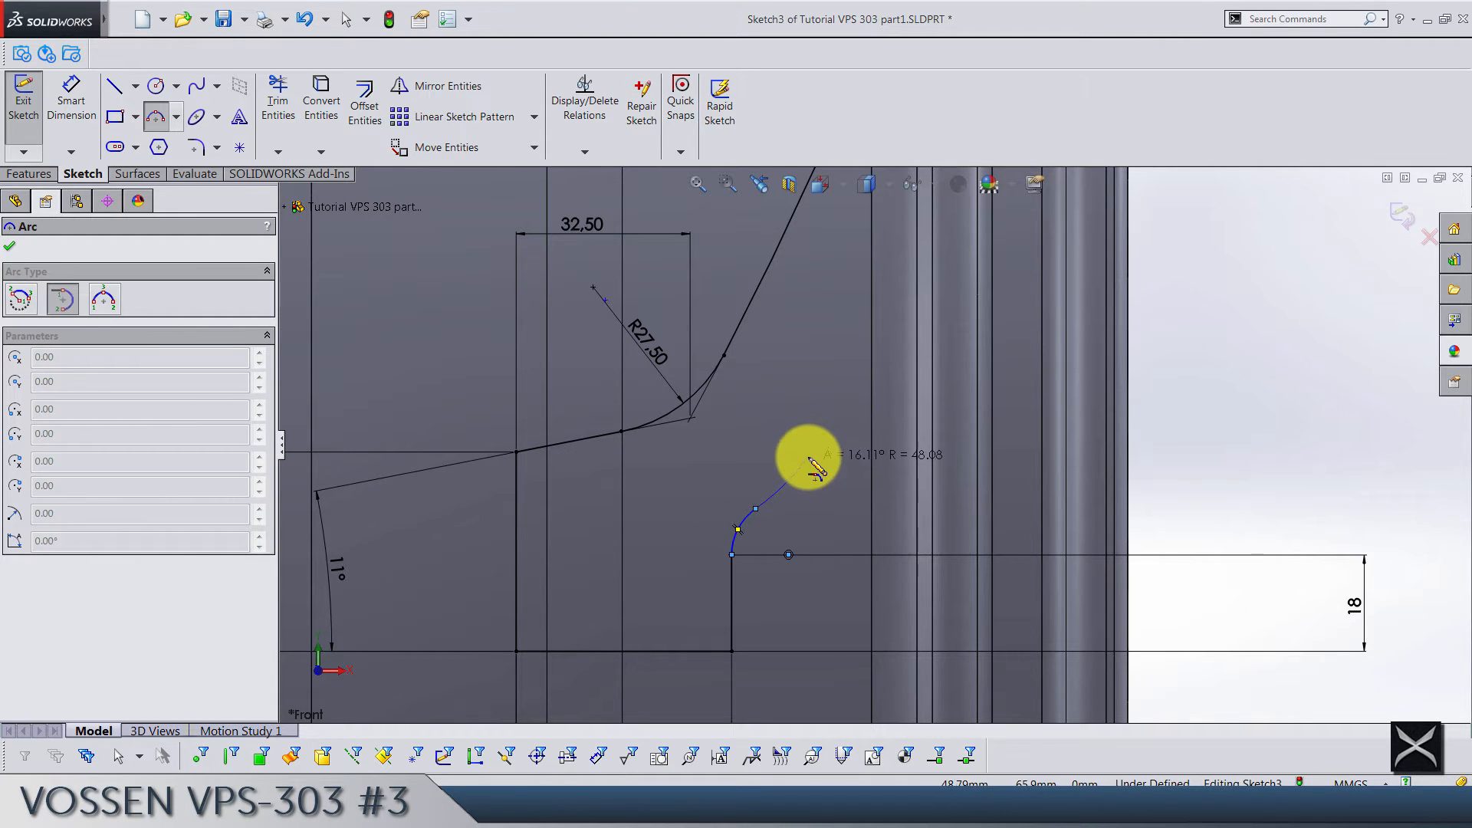
pyautogui.moveTo(812, 465); pyautogui.dragTo(835, 441)
pyautogui.write('10.')
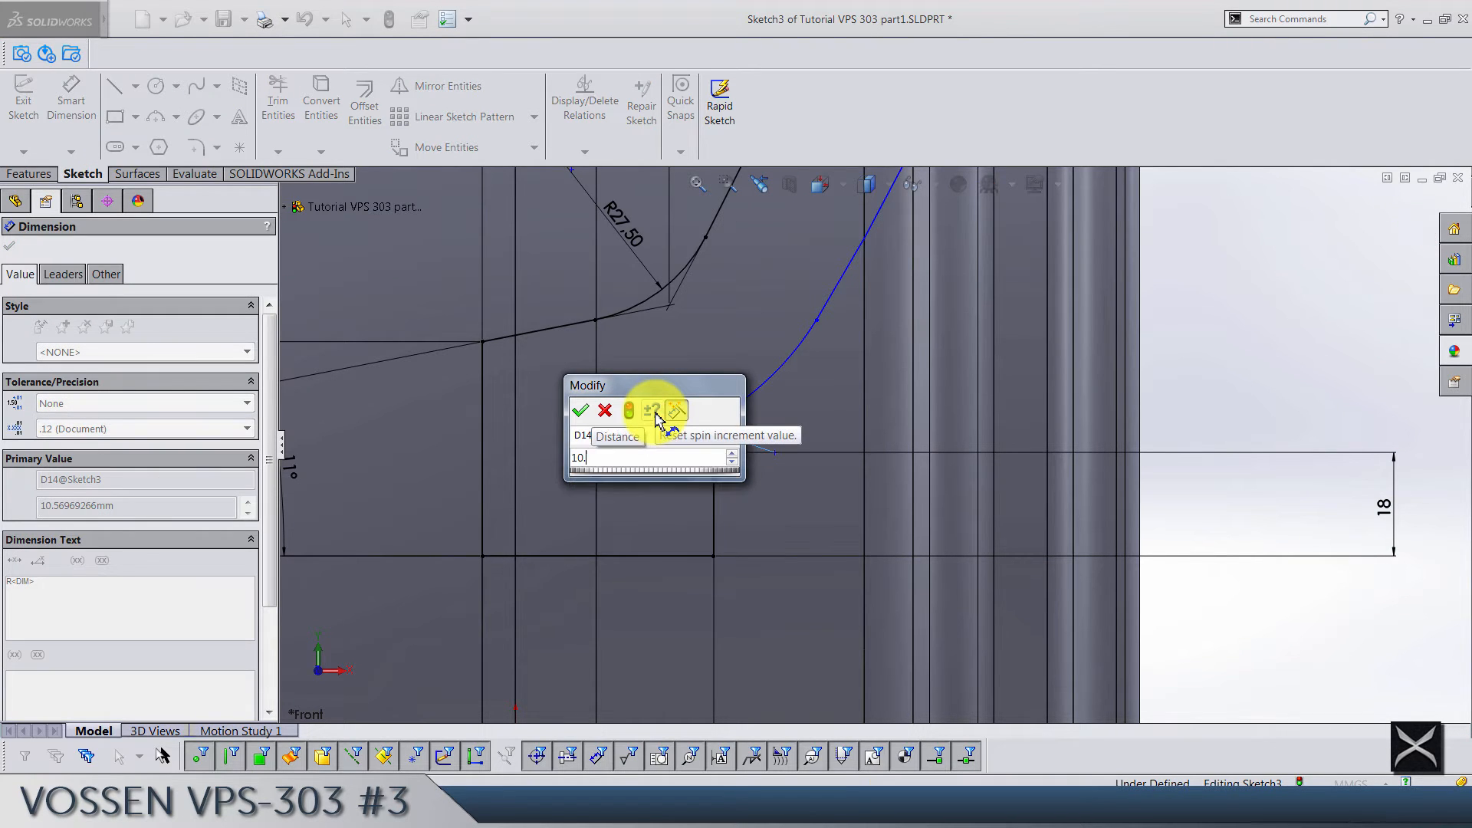
# Step: Dimension the second curve with R10.25, 4.50 and 75.50 values
pyautogui.click(580, 410)
pyautogui.write('75')
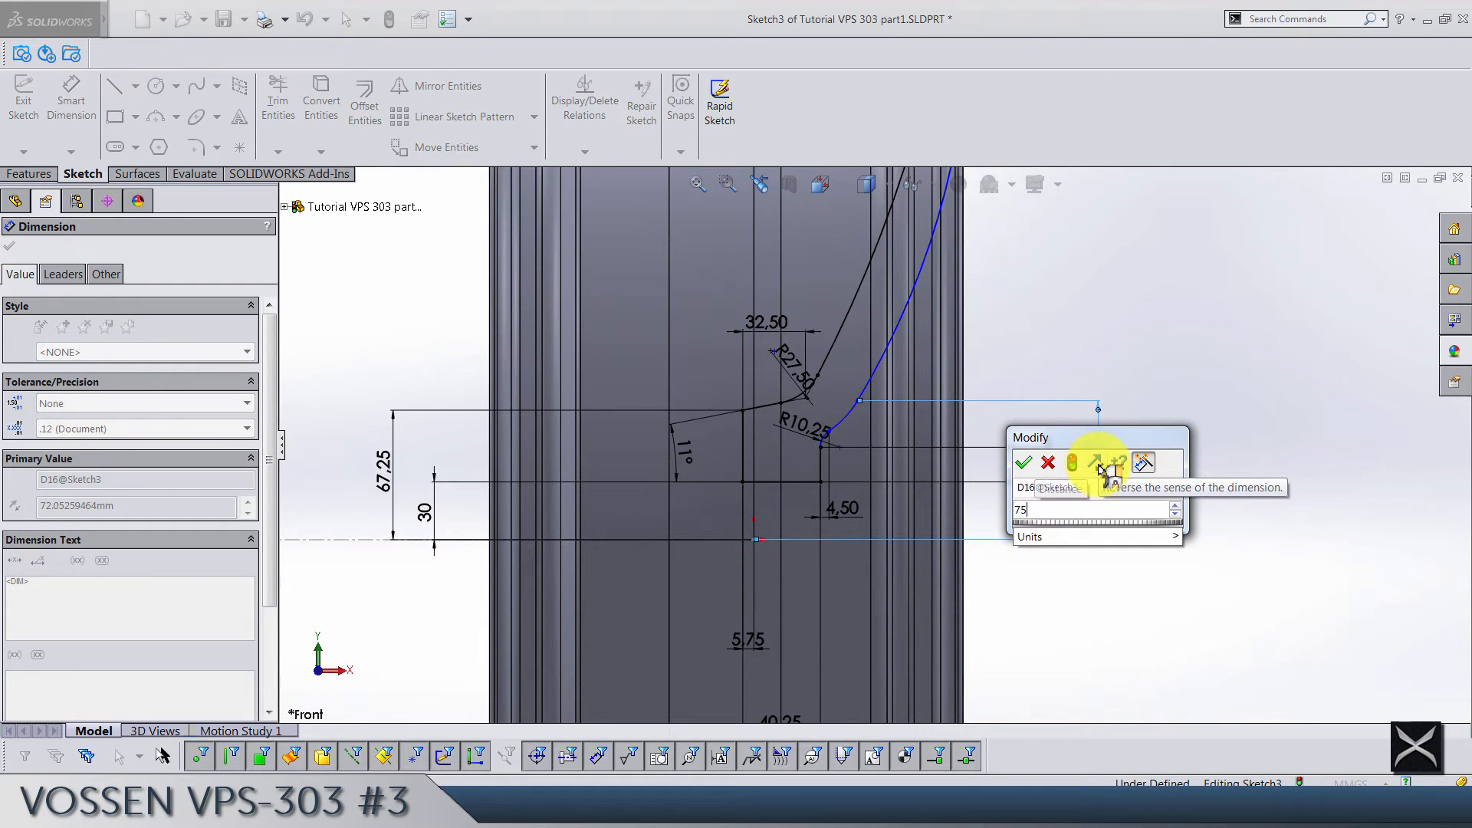
pyautogui.click(1023, 461)
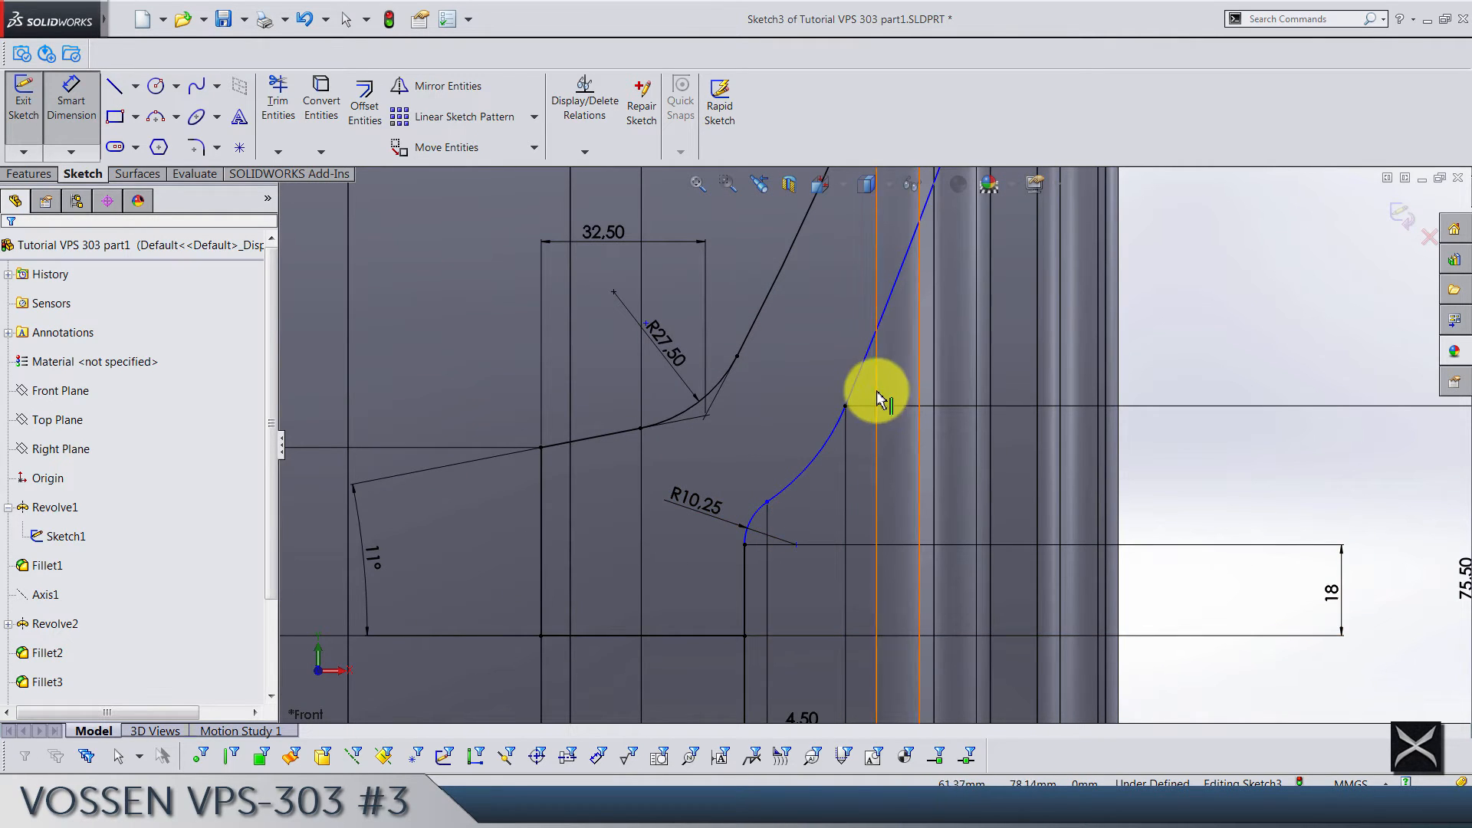
pyautogui.click(824, 444)
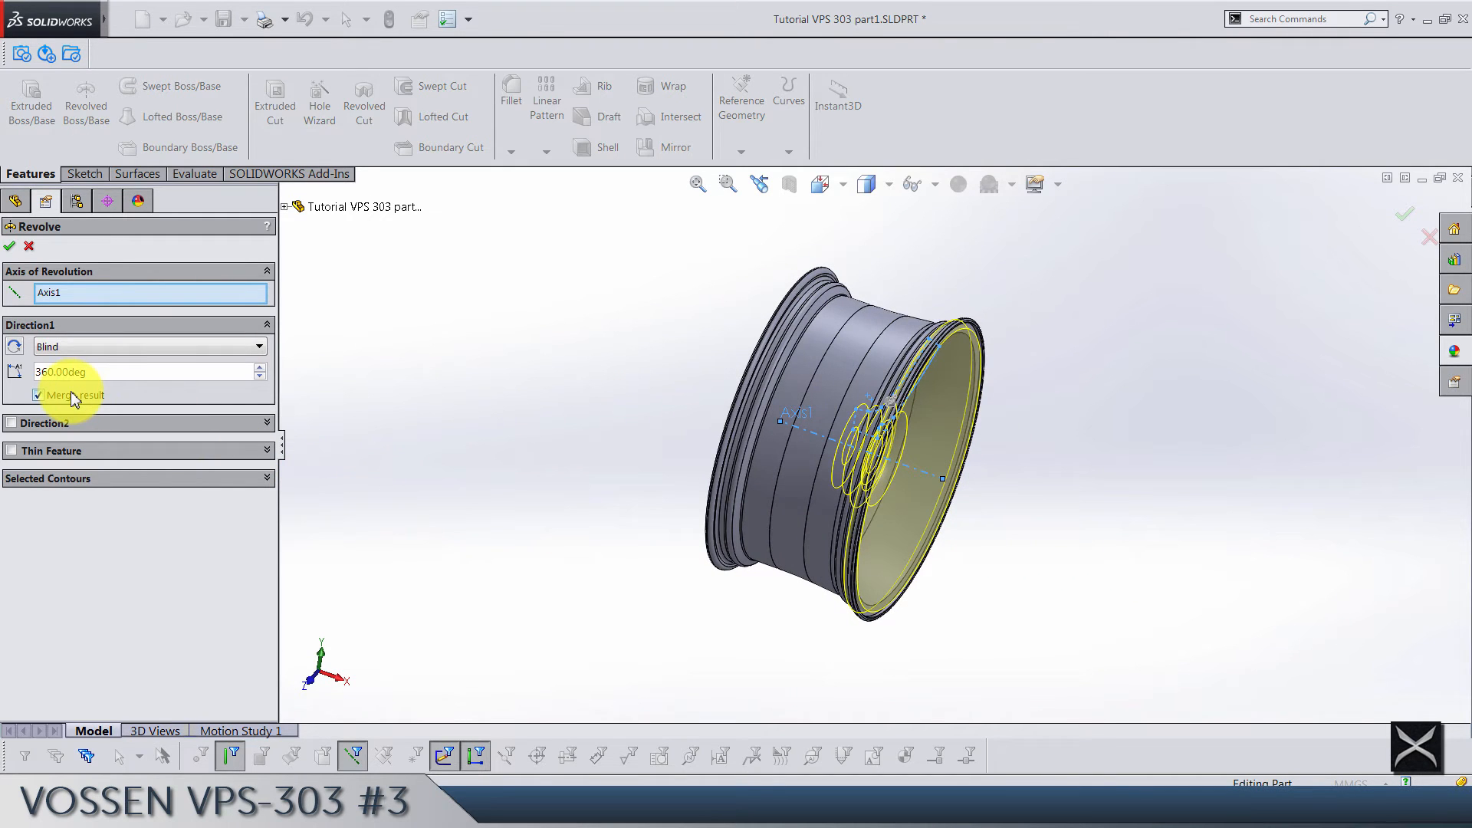
# Step: Uncheck Merge result so the 360° revolve about Axis1 makes a separate body
pyautogui.click(39, 394)
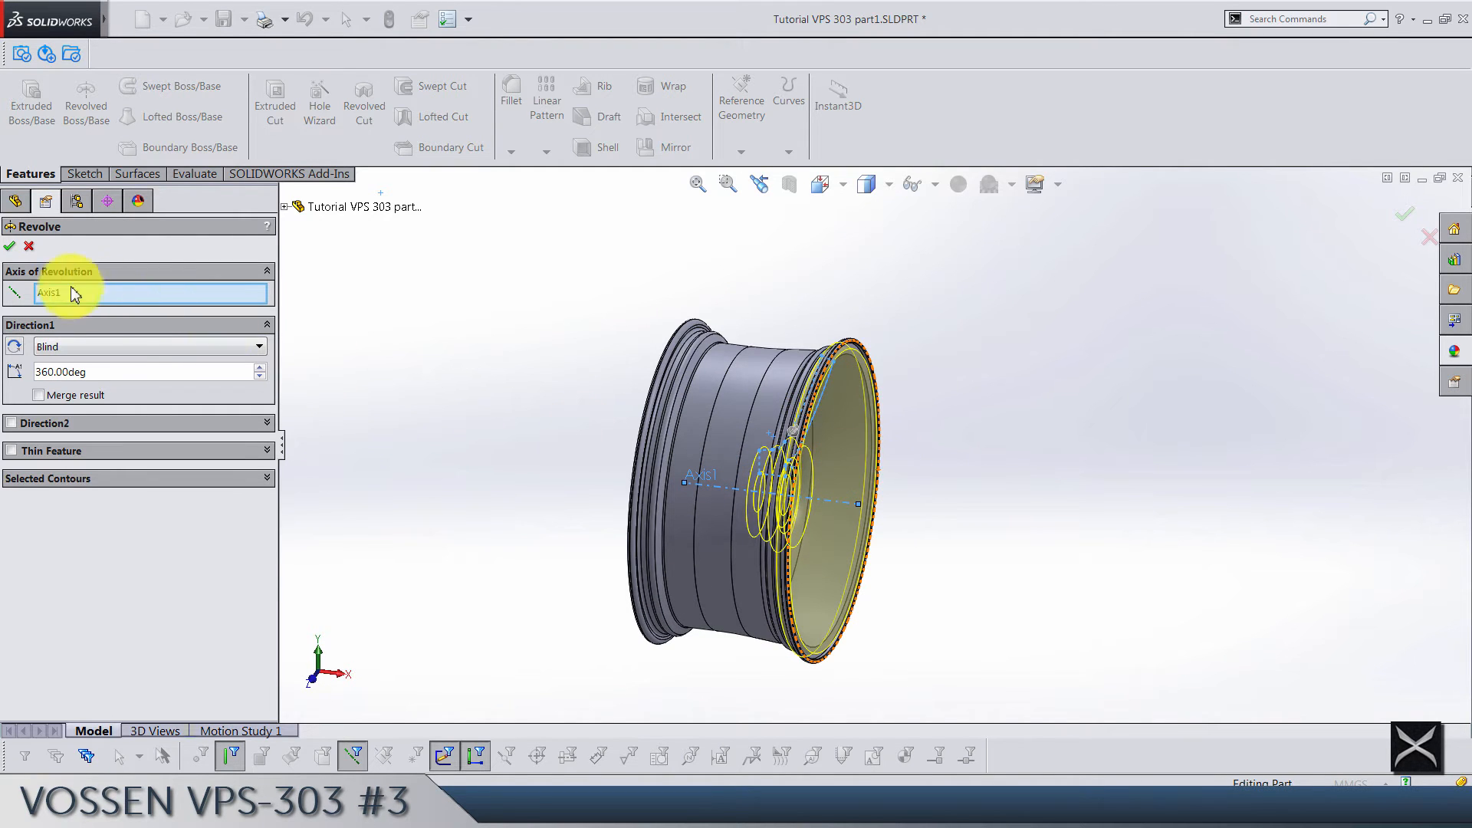
pyautogui.click(9, 246)
pyautogui.write('m')
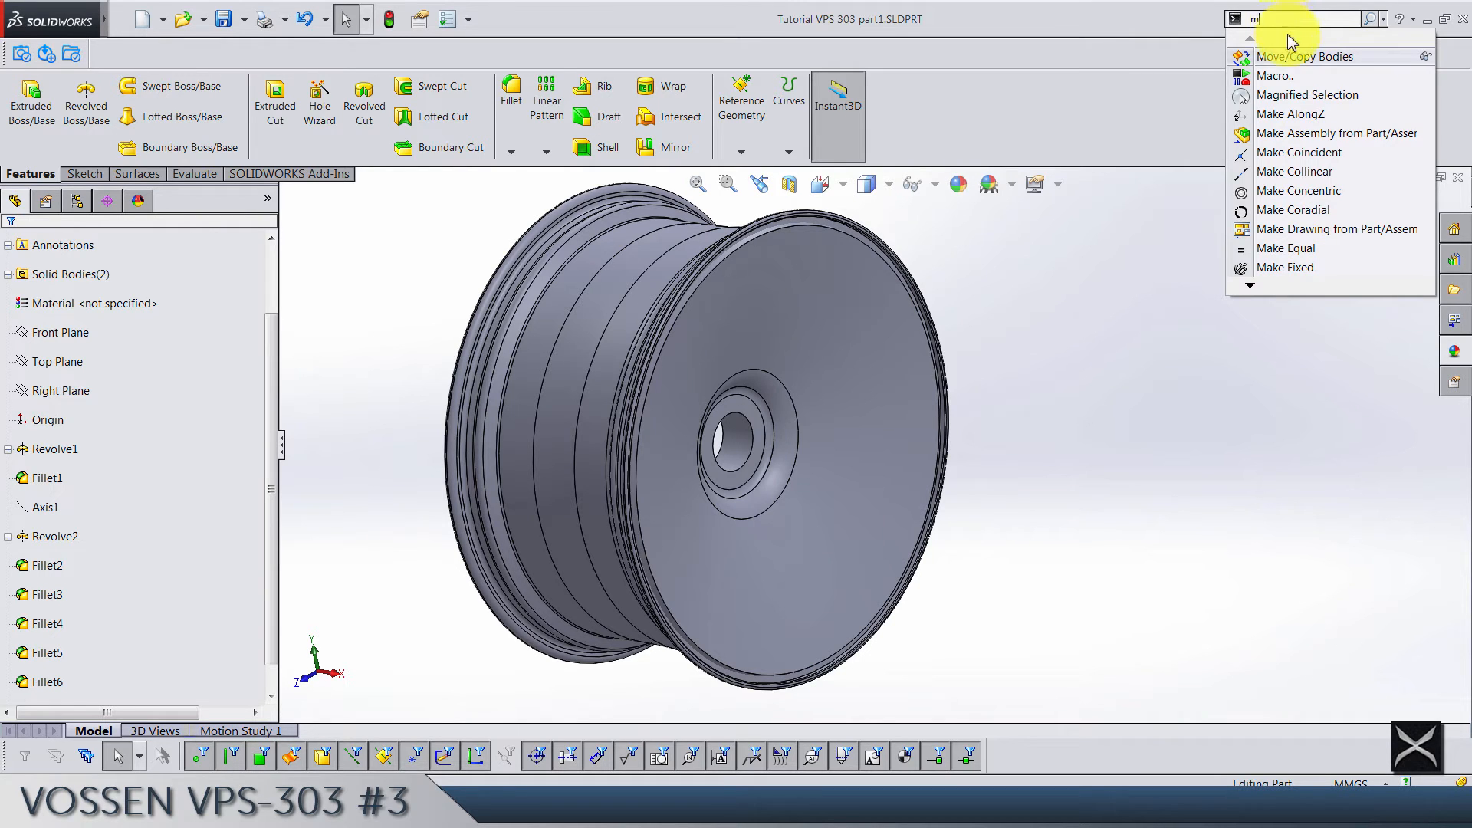
# Step: Copy the Revolve3 disc body once in place with no translation or rotation
pyautogui.click(1306, 55)
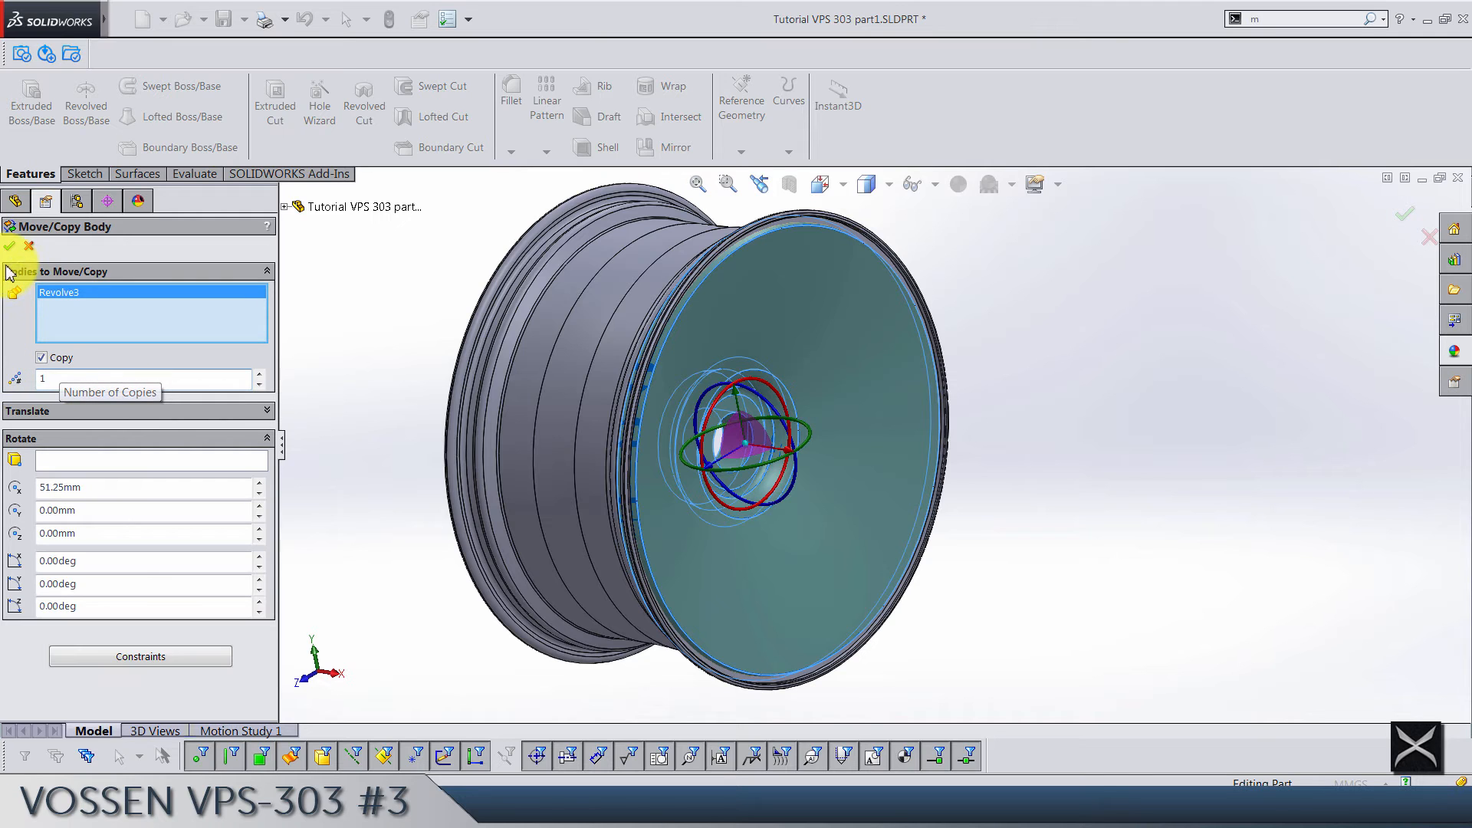
pyautogui.click(9, 246)
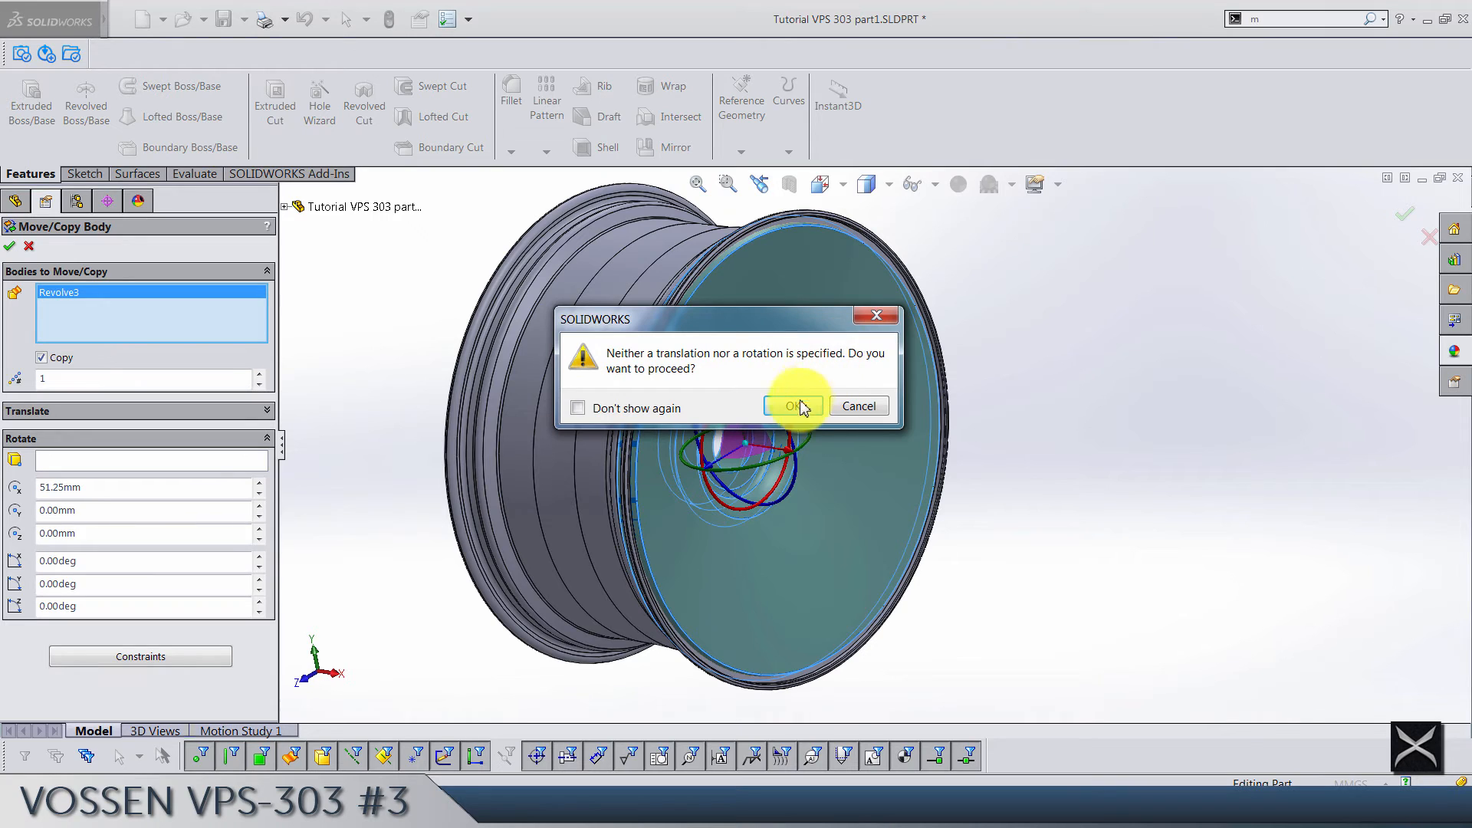
pyautogui.click(792, 405)
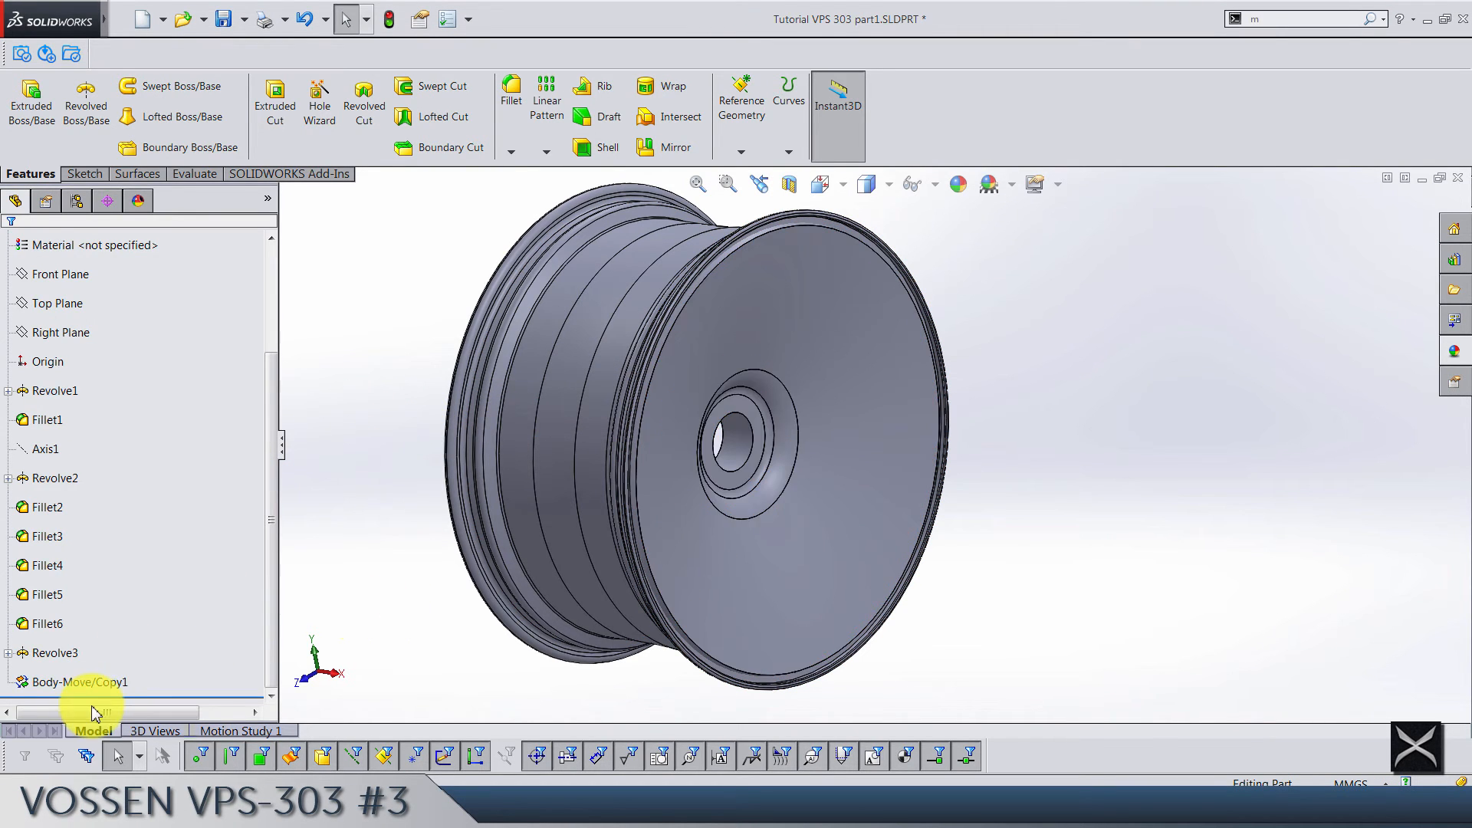
# Step: Hide the Revolve3 and Body-Move/Copy1 disc bodies from the Solid Bodies list
pyautogui.click(79, 681)
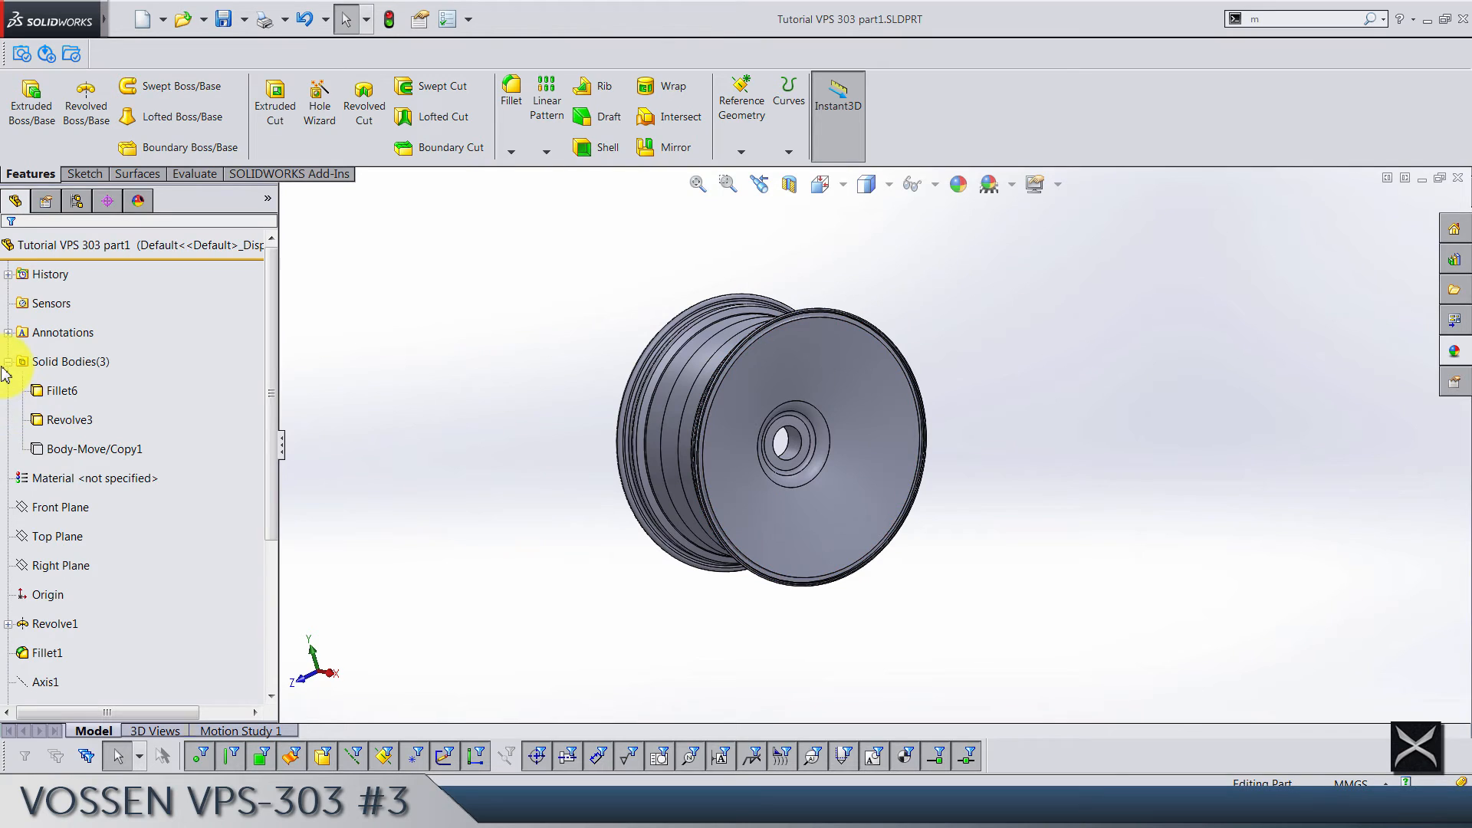
pyautogui.click(8, 361)
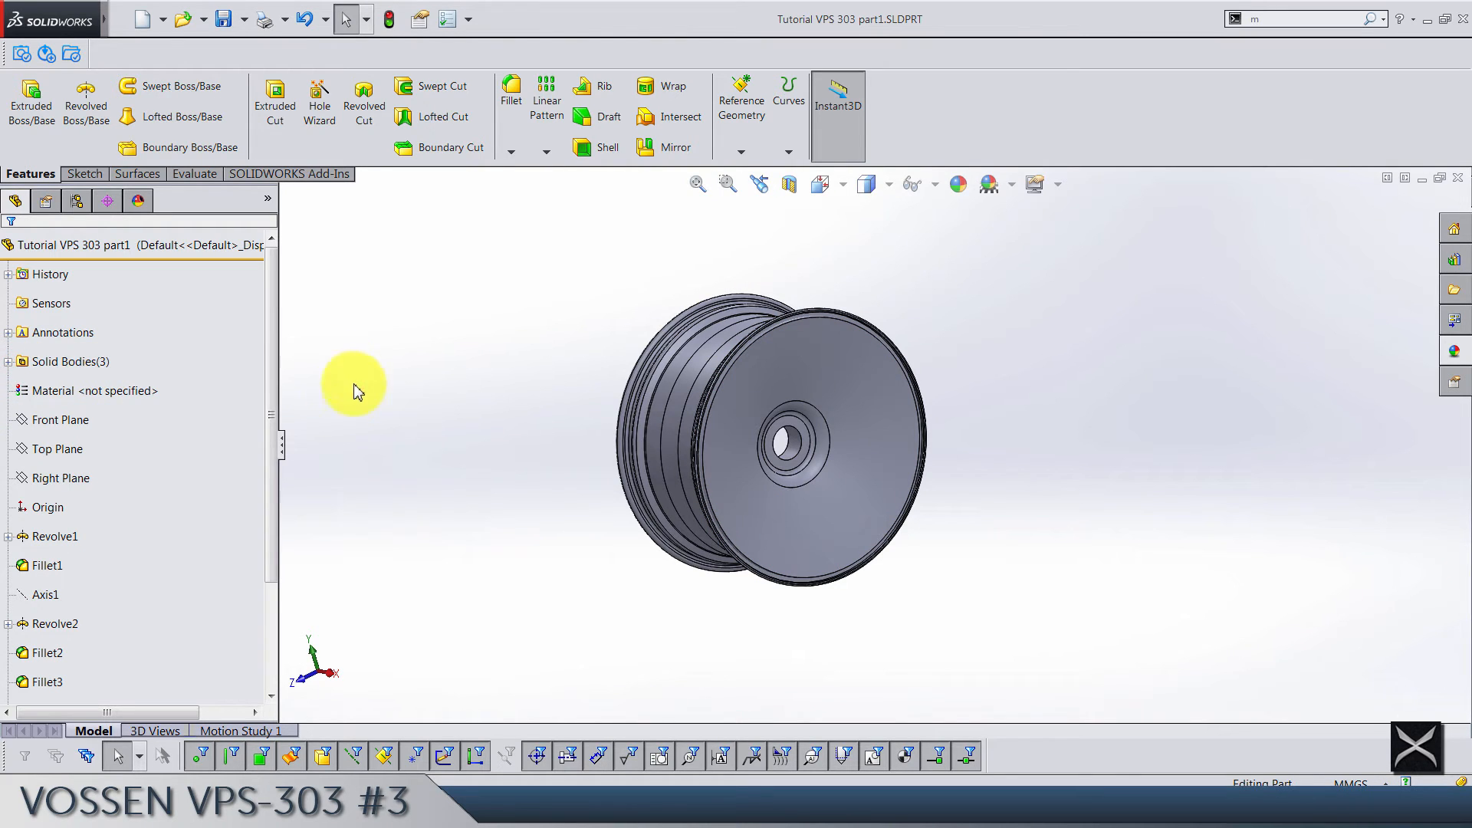
pyautogui.moveTo(233, 467)
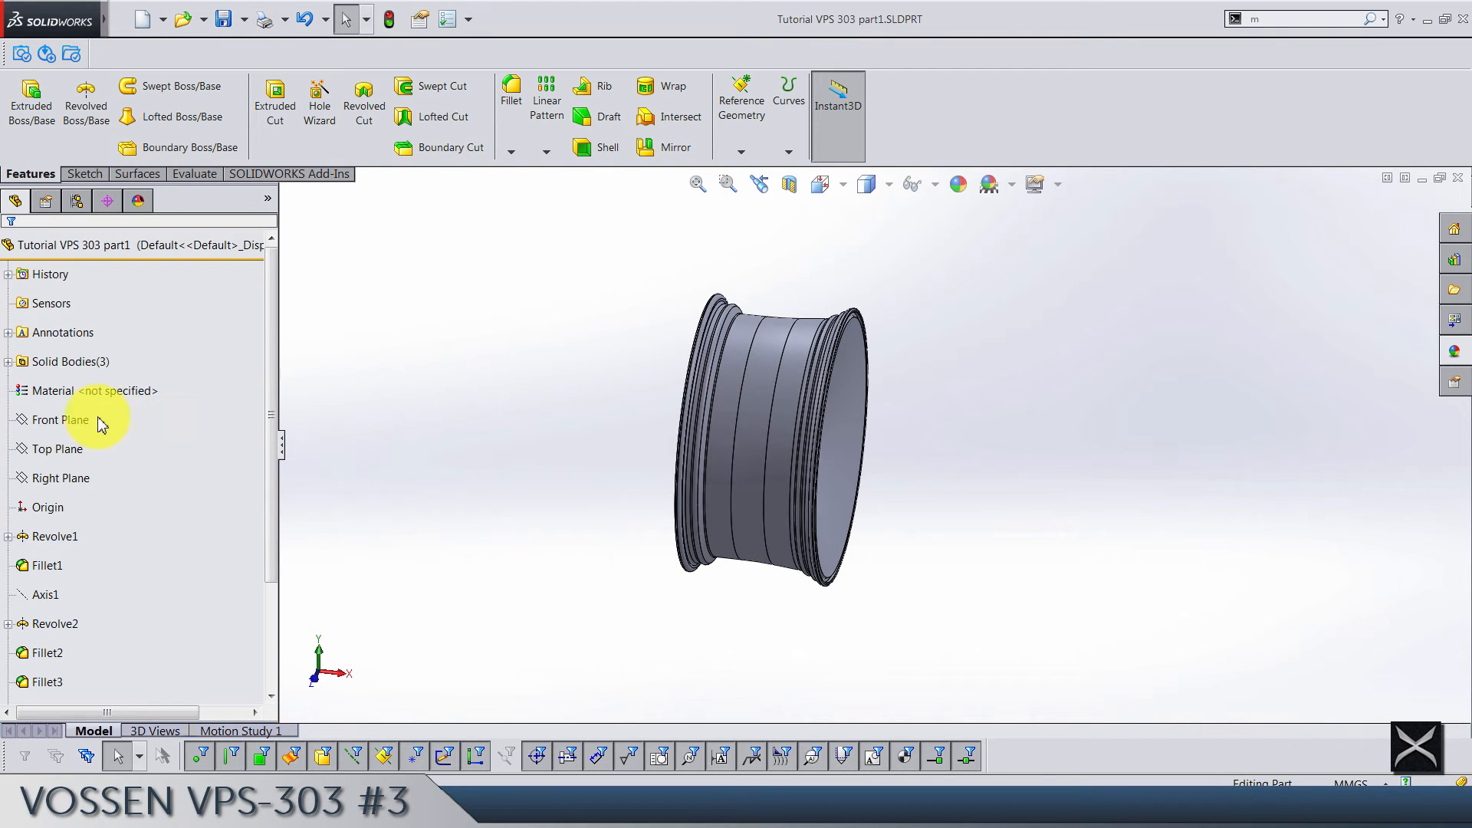
# Step: Sketch on the Front Plane in wireframe and convert Revolve3's curved edge
pyautogui.click(62, 420)
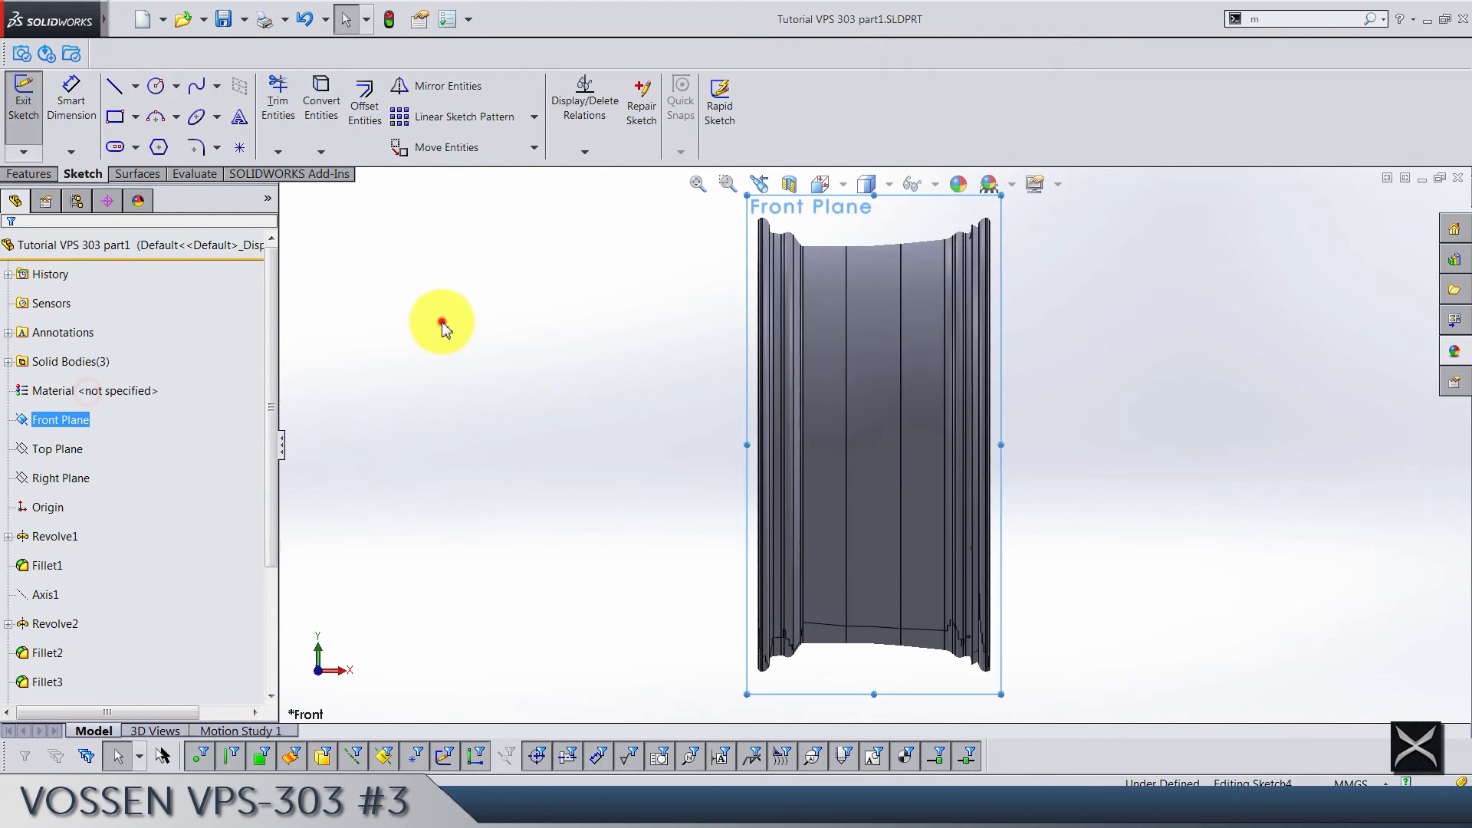
pyautogui.click(866, 183)
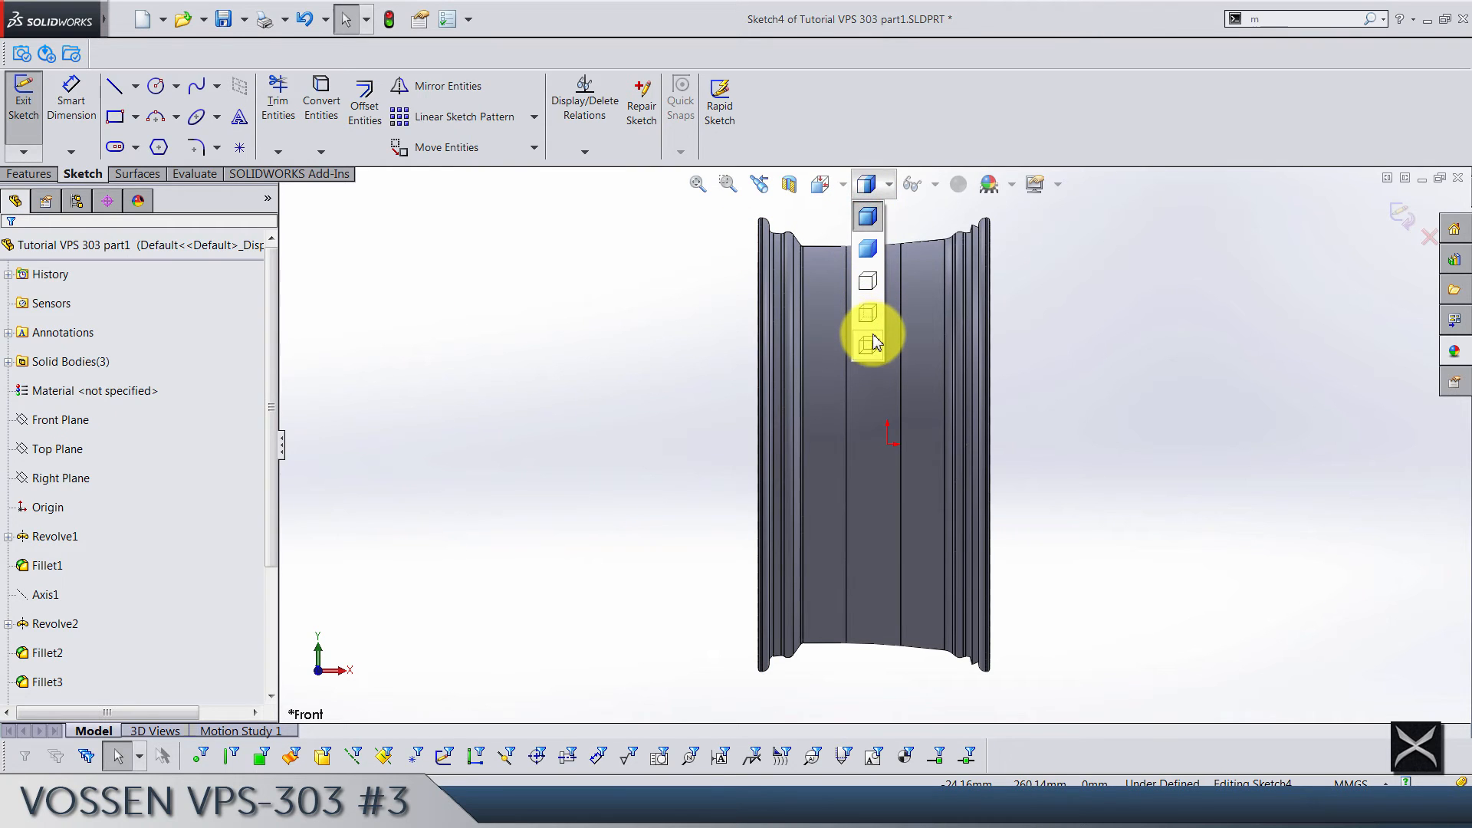
pyautogui.click(865, 344)
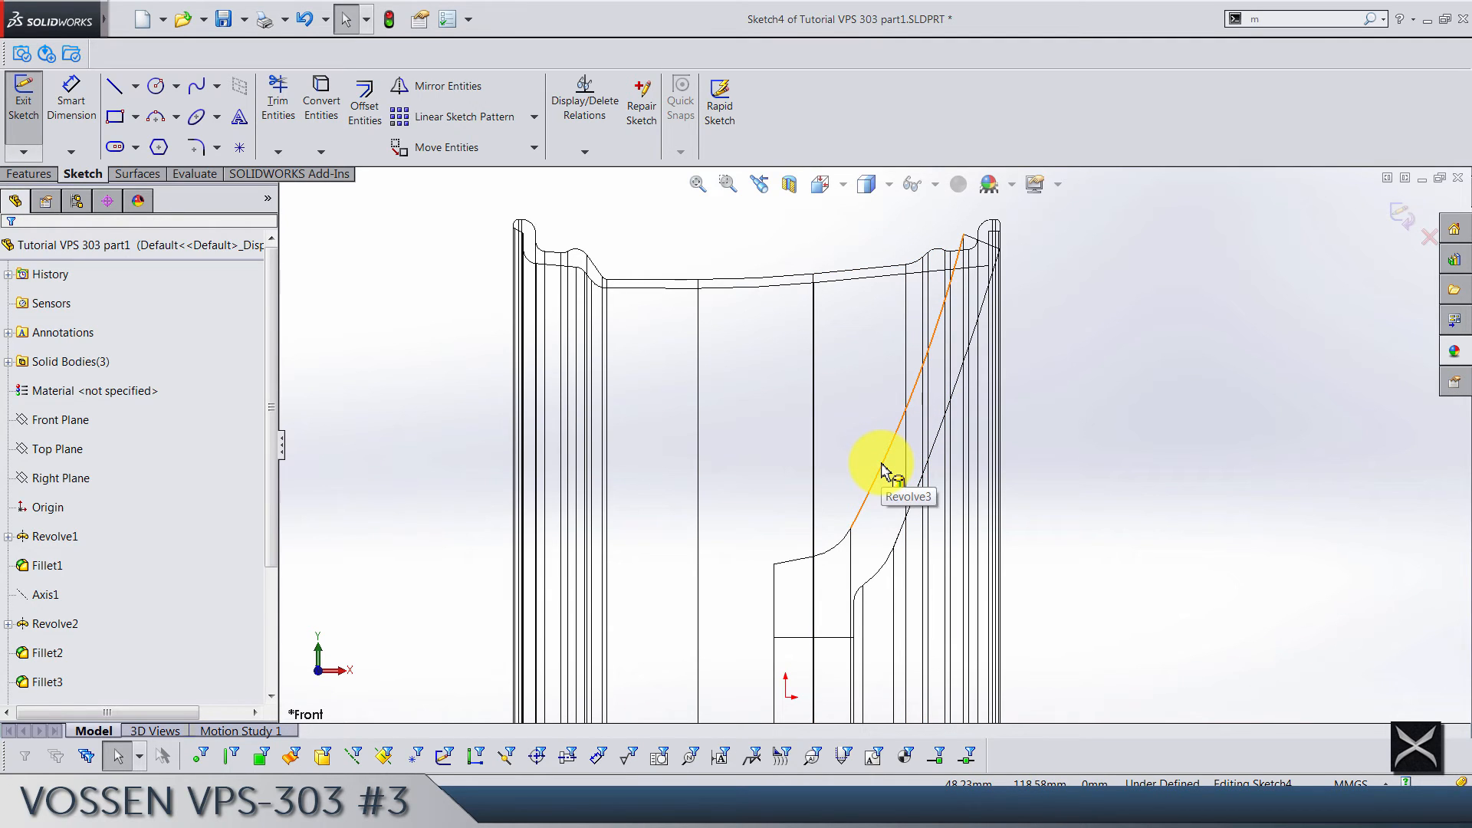
pyautogui.click(47, 594)
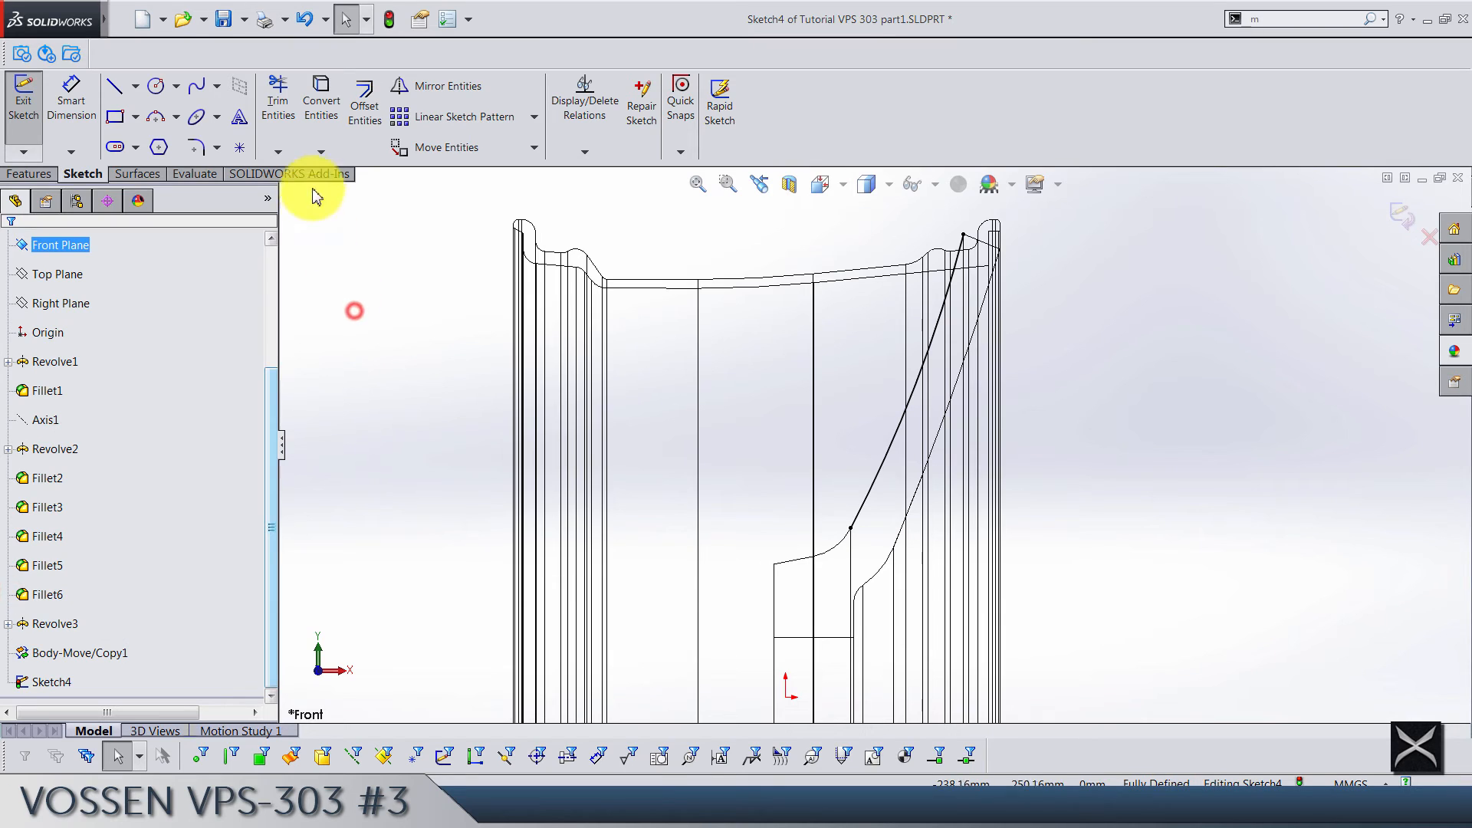
# Step: Offset the converted curve by 7.5 toward Revolve2 and close Sketch4
pyautogui.click(363, 99)
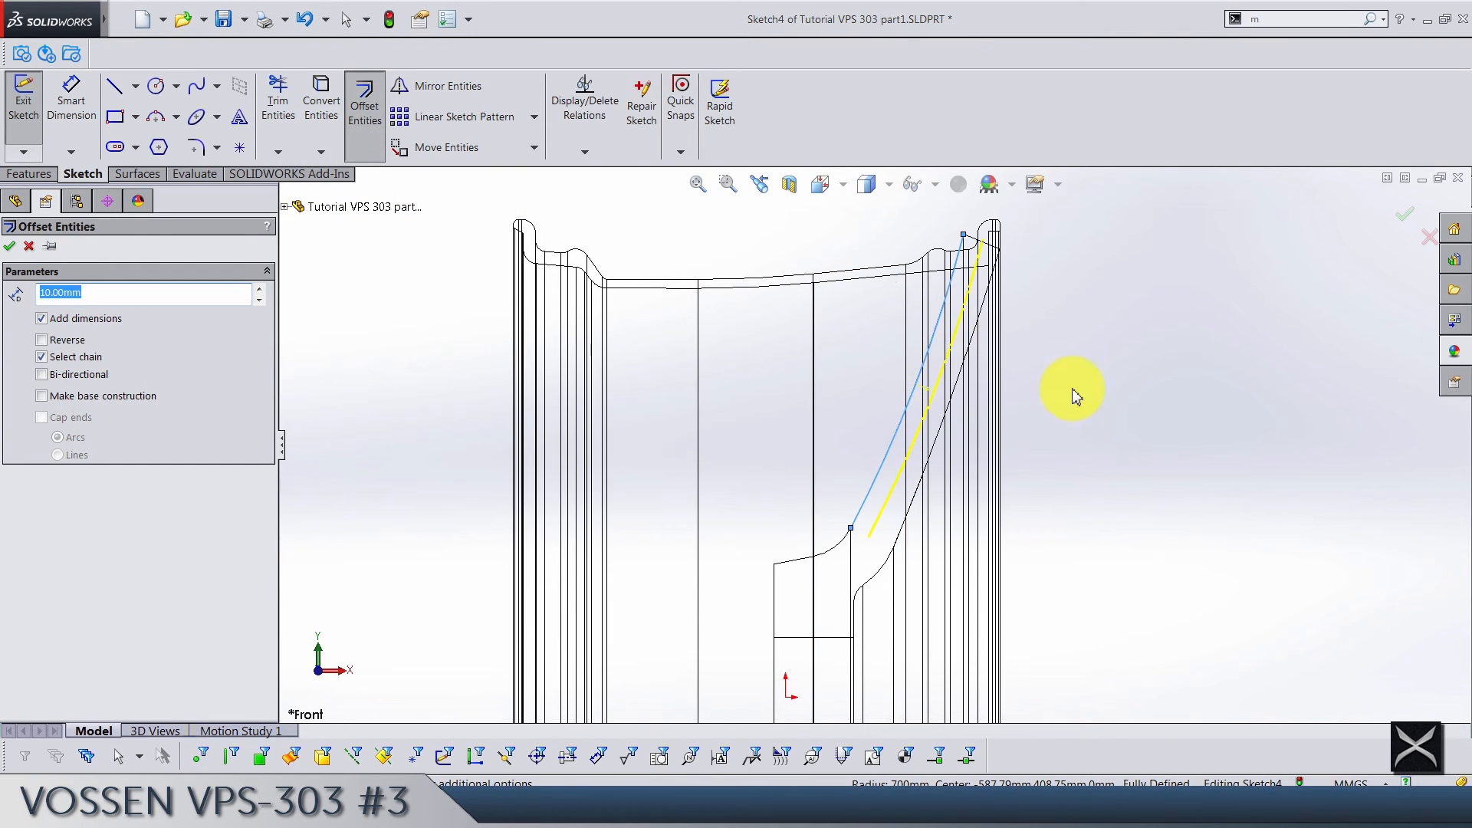
pyautogui.write('7.5')
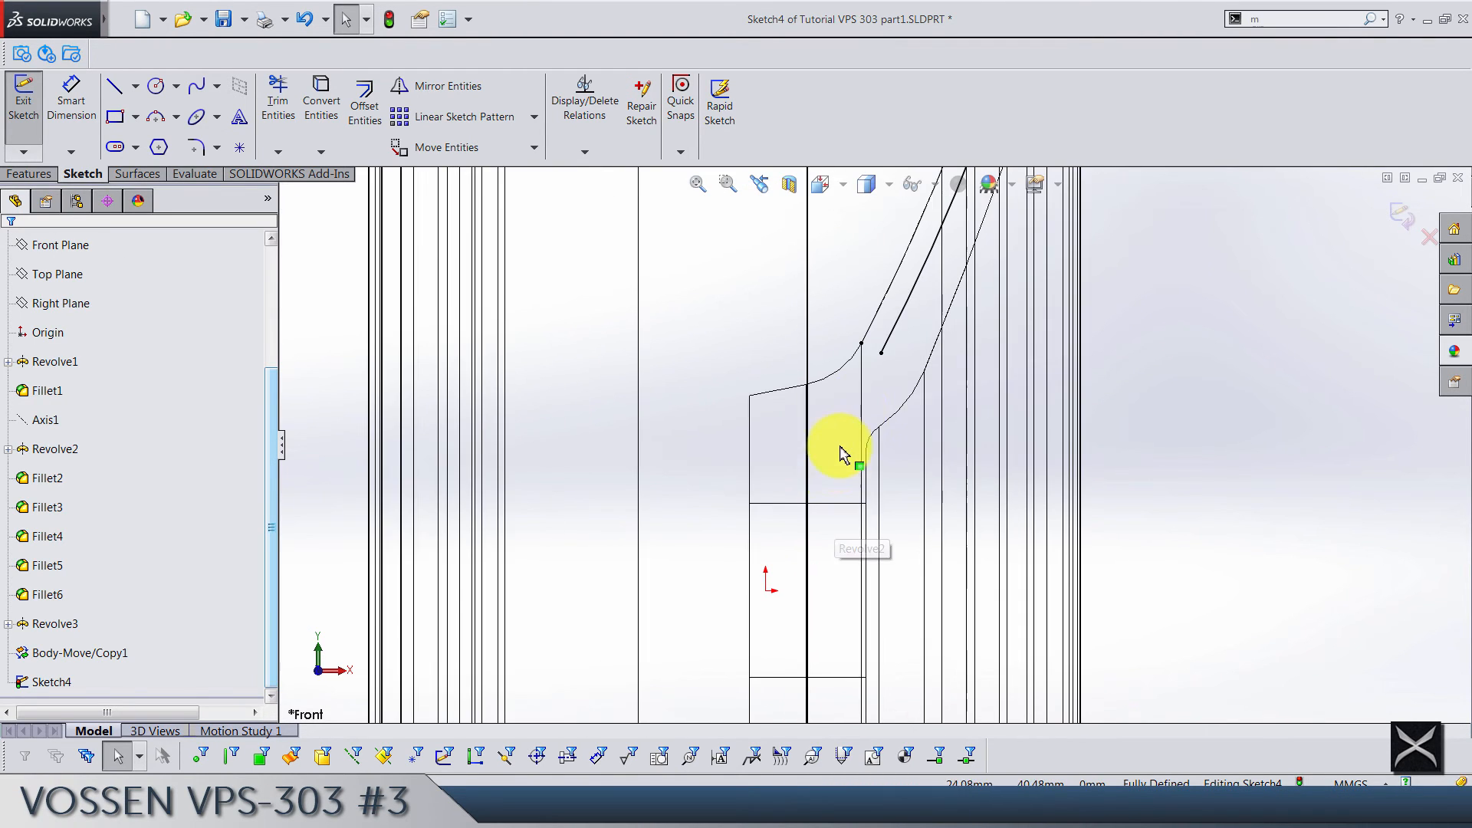
pyautogui.click(861, 468)
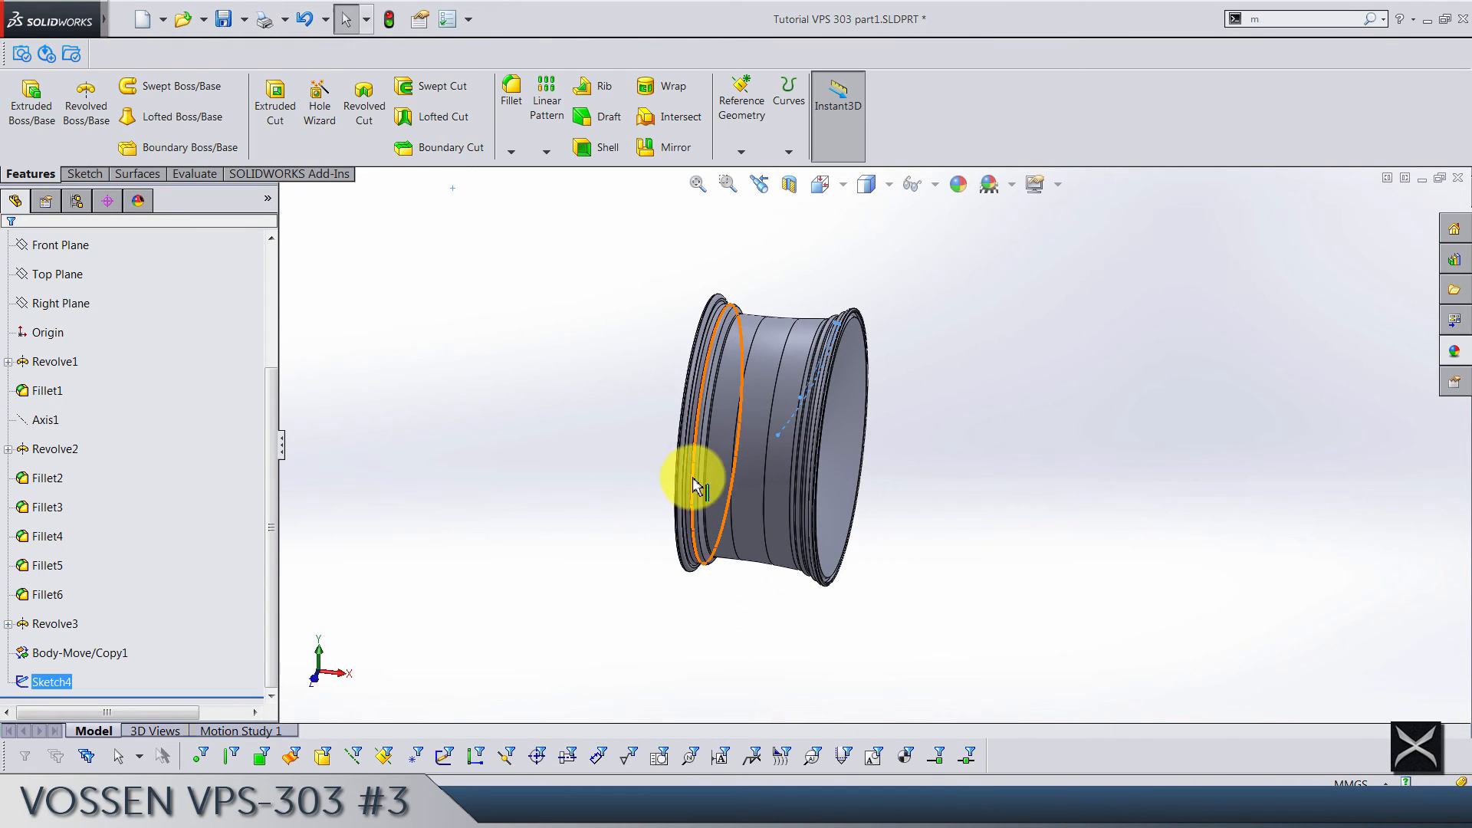
# Step: Revolve Sketch4 360° blind about Axis1 into a surface body
pyautogui.click(45, 418)
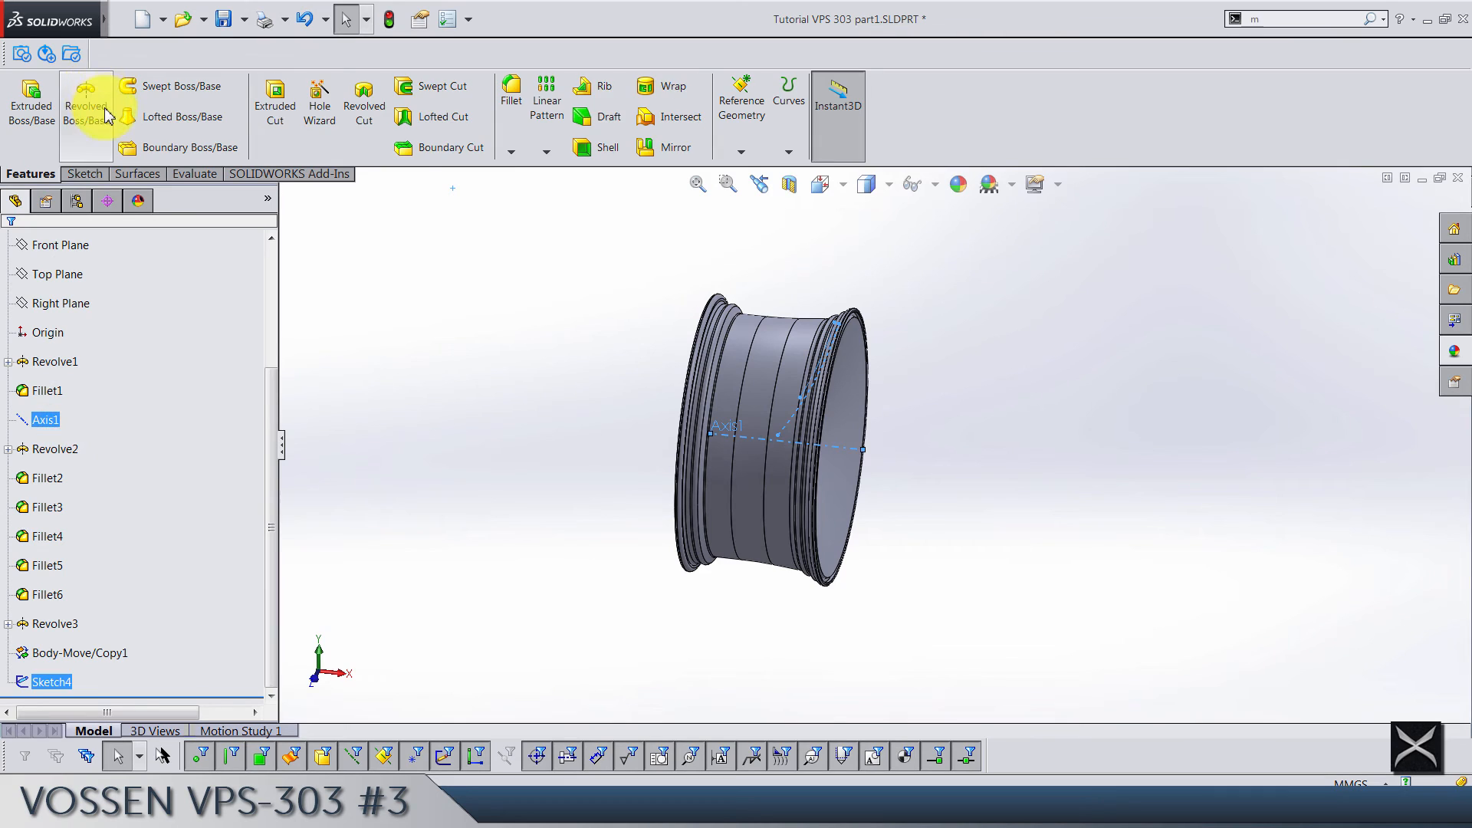
pyautogui.click(137, 174)
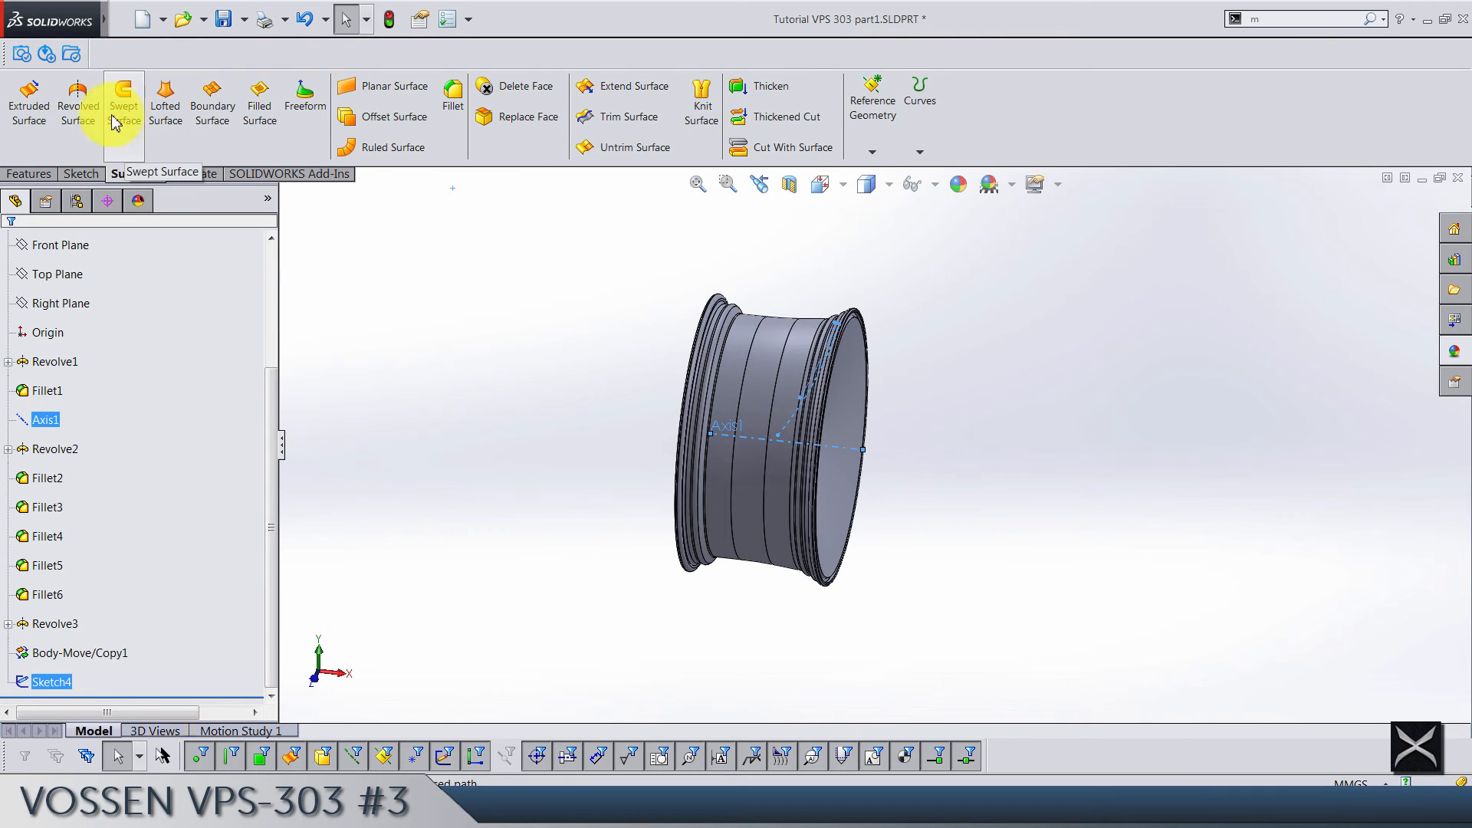
pyautogui.click(77, 101)
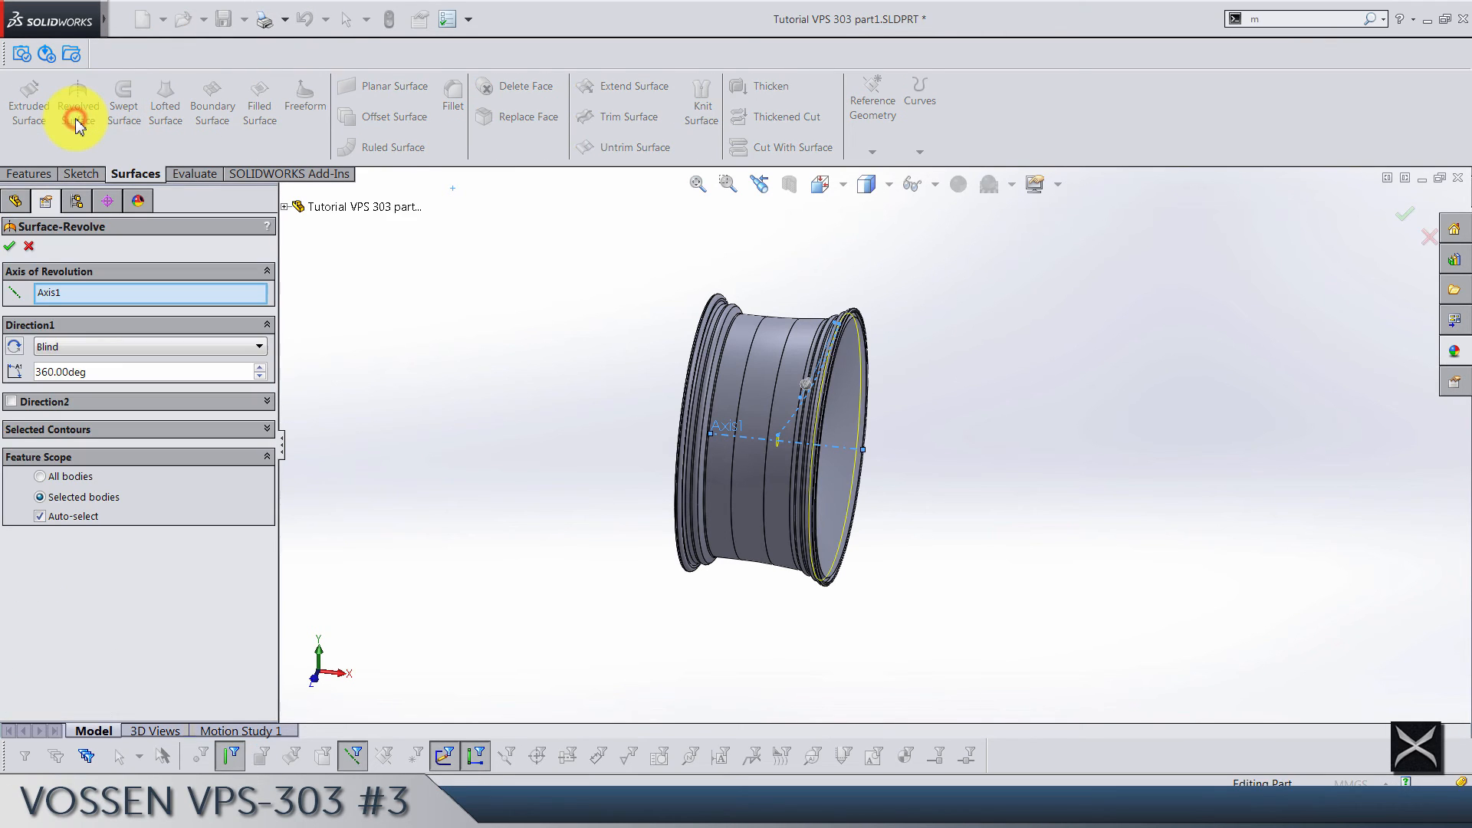
pyautogui.moveTo(938, 464)
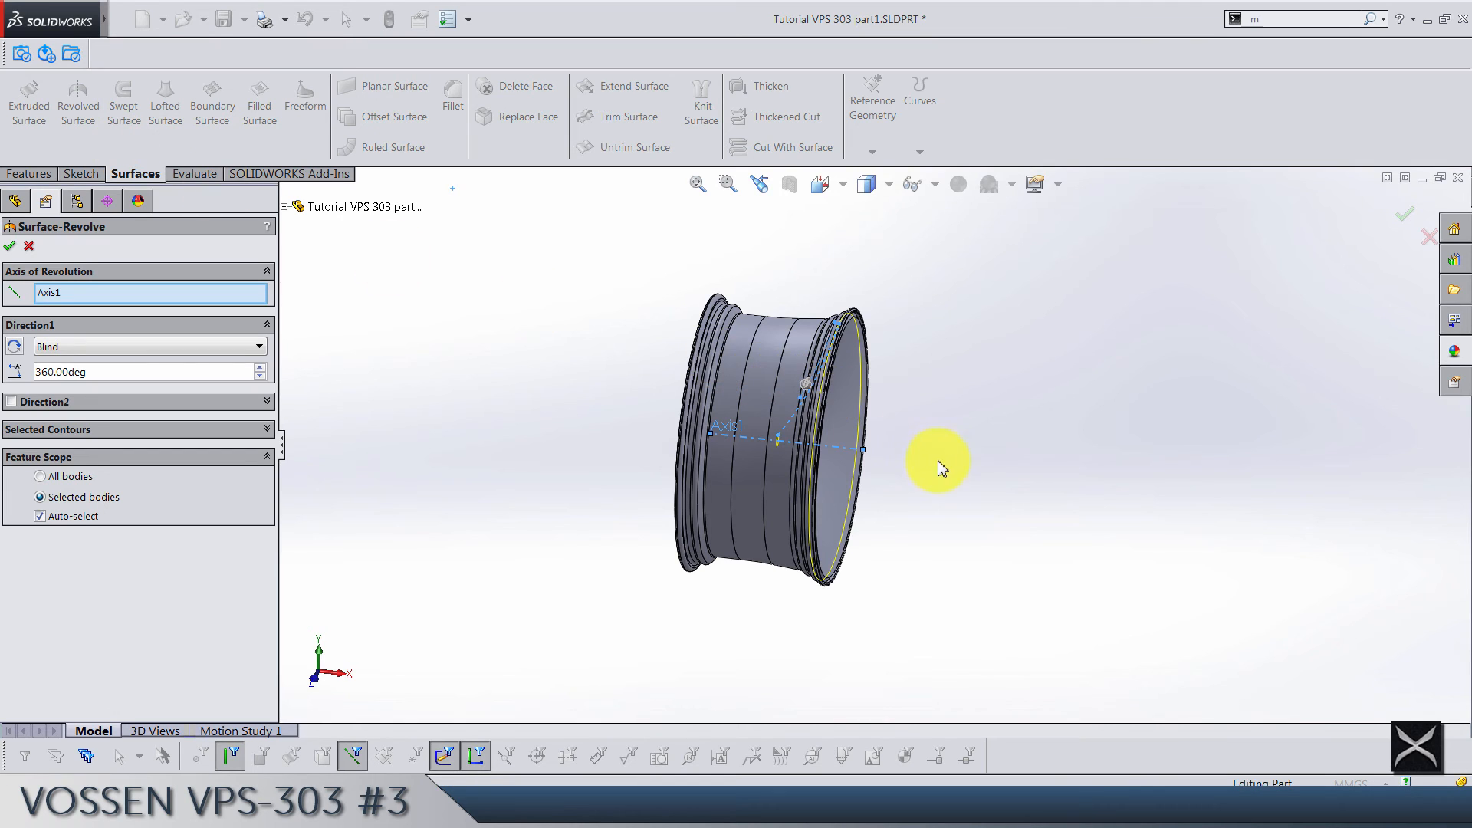
pyautogui.moveTo(938, 467); pyautogui.dragTo(899, 474)
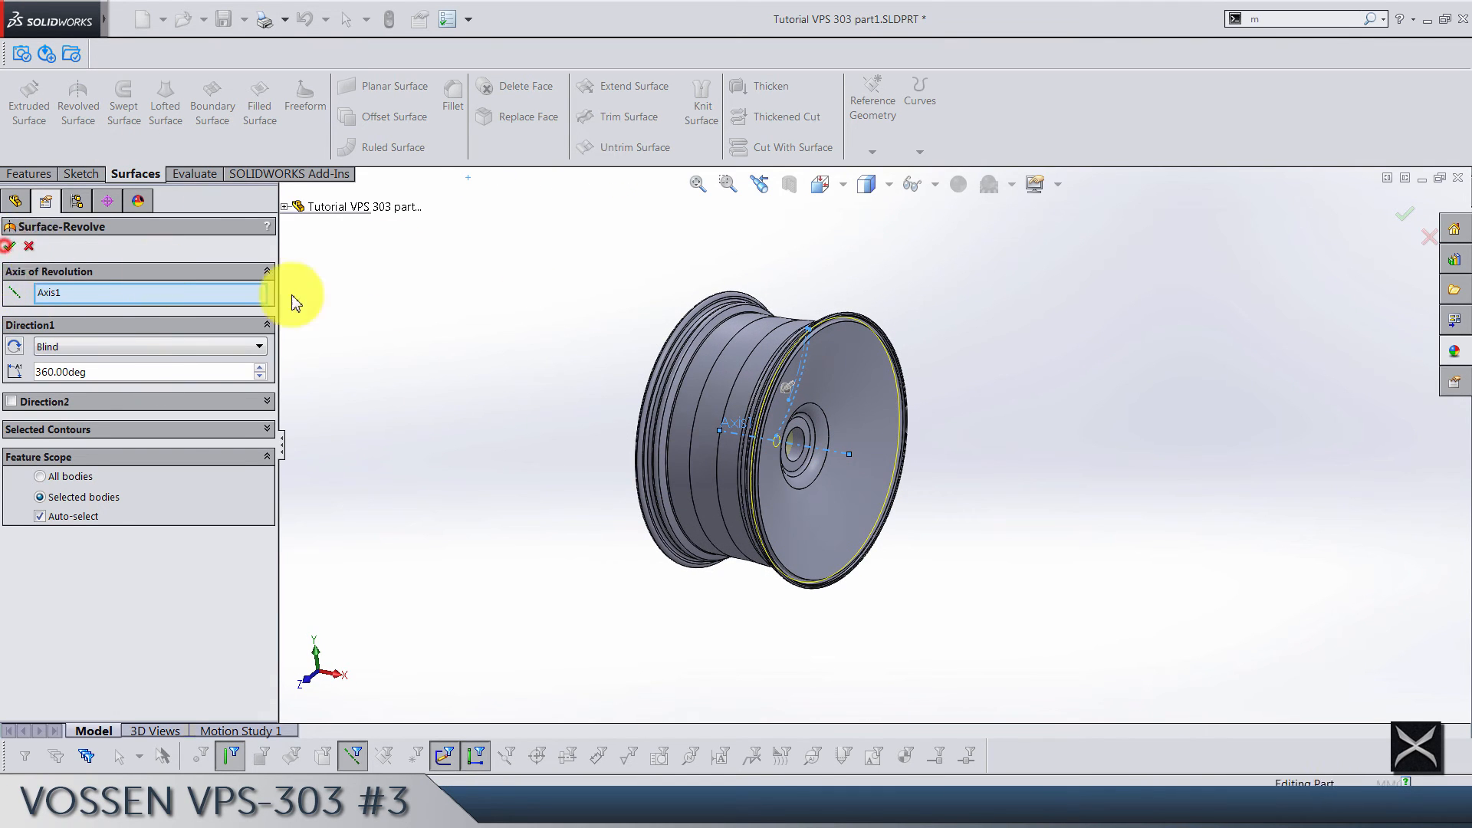
pyautogui.click(5, 245)
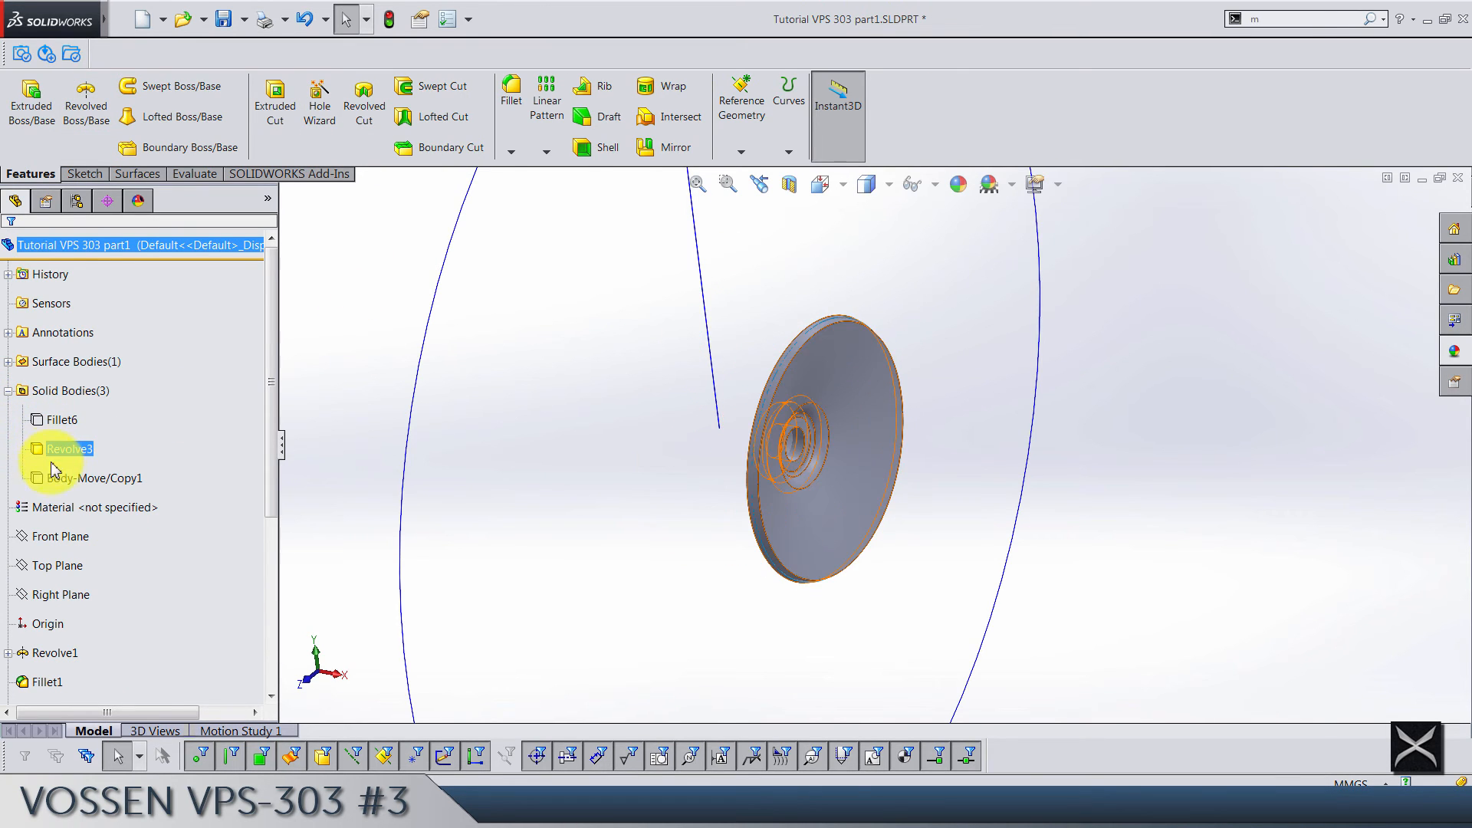
# Step: Hide everything except the Revolve3 disc body
pyautogui.click(95, 478)
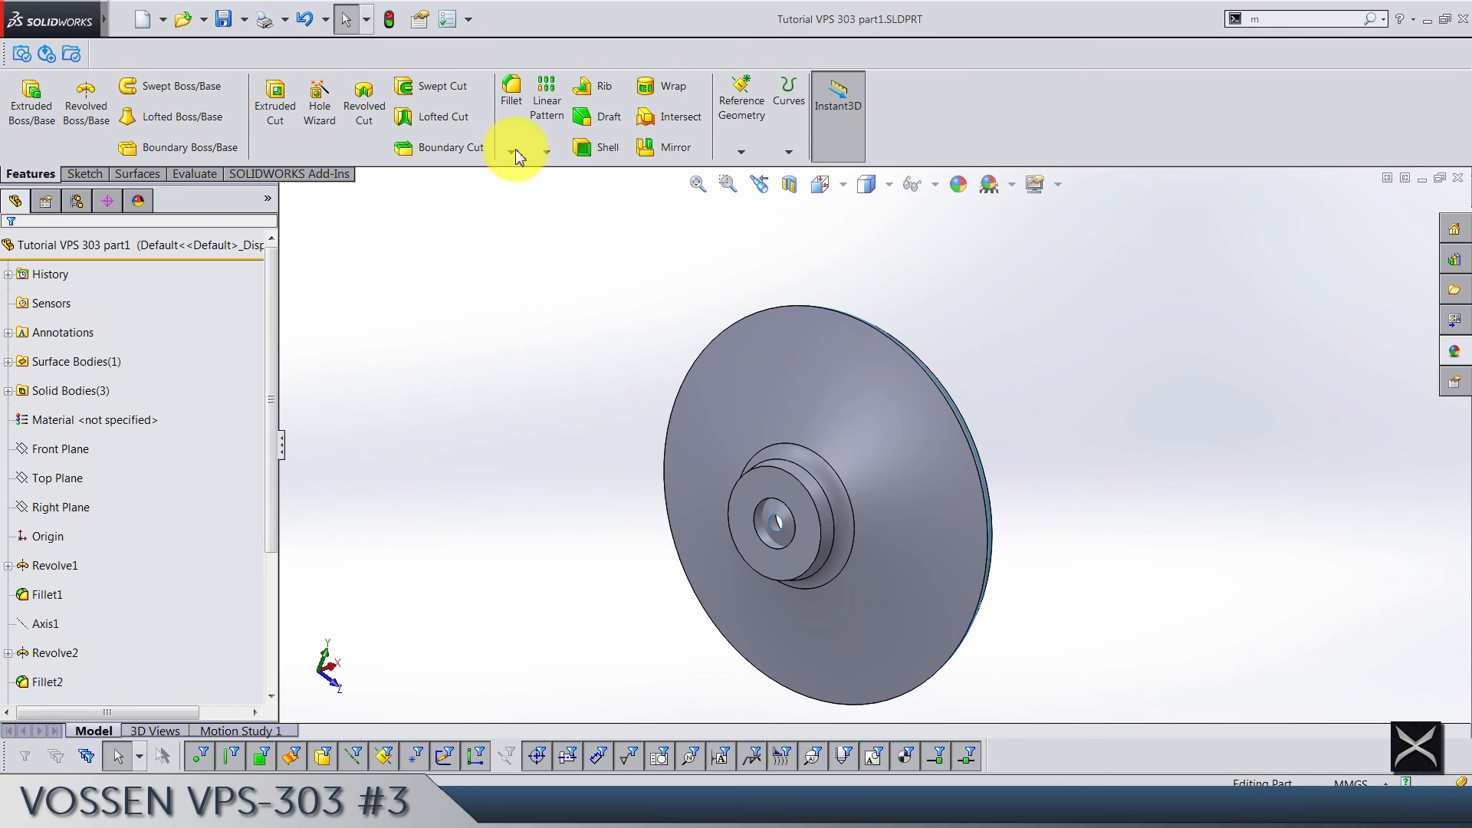
# Step: Trim the disc body with Cut With Surface using Surface-Revolve1 as the cutting tool
pyautogui.click(137, 174)
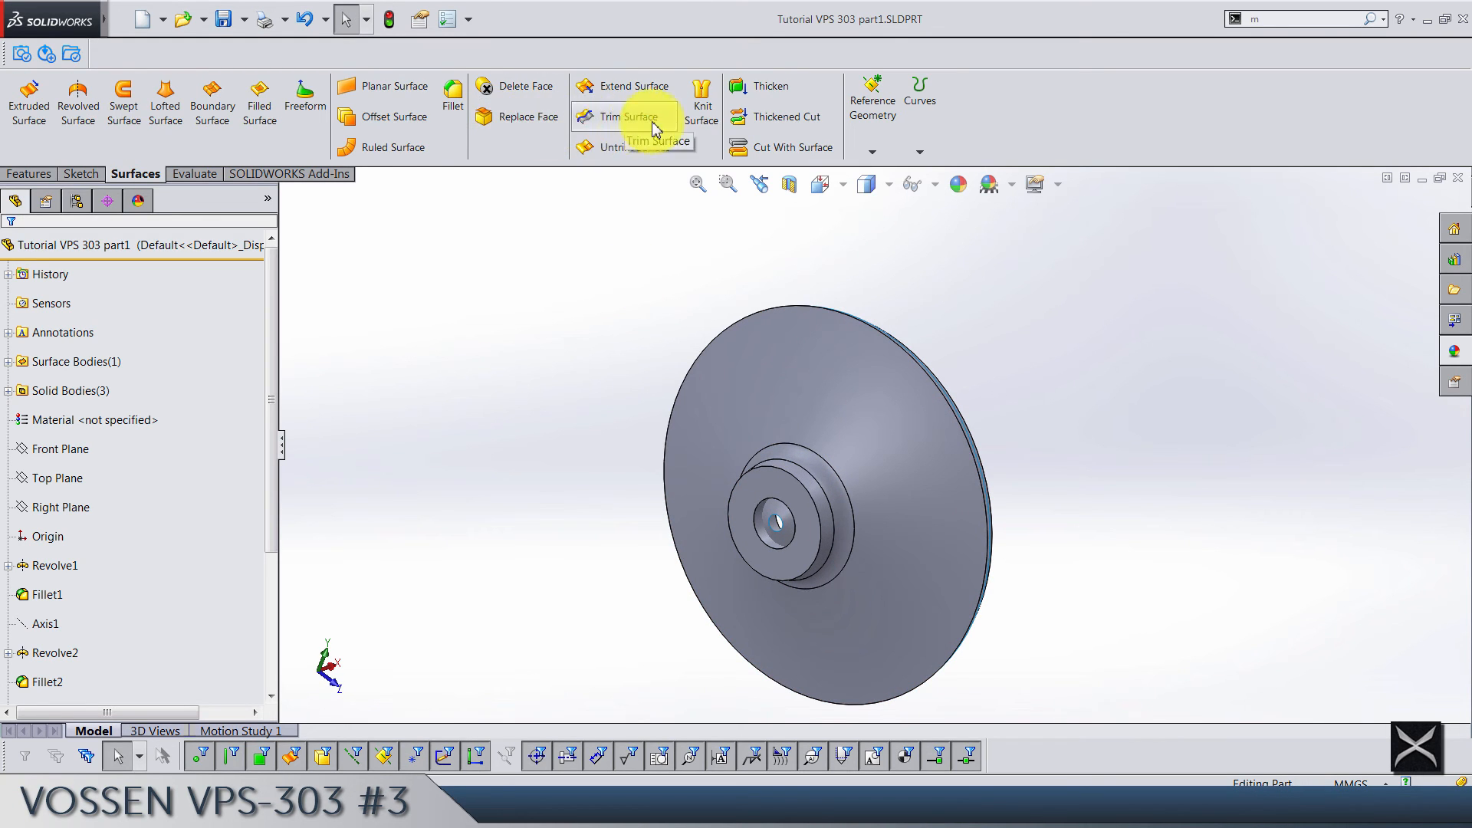
pyautogui.click(611, 116)
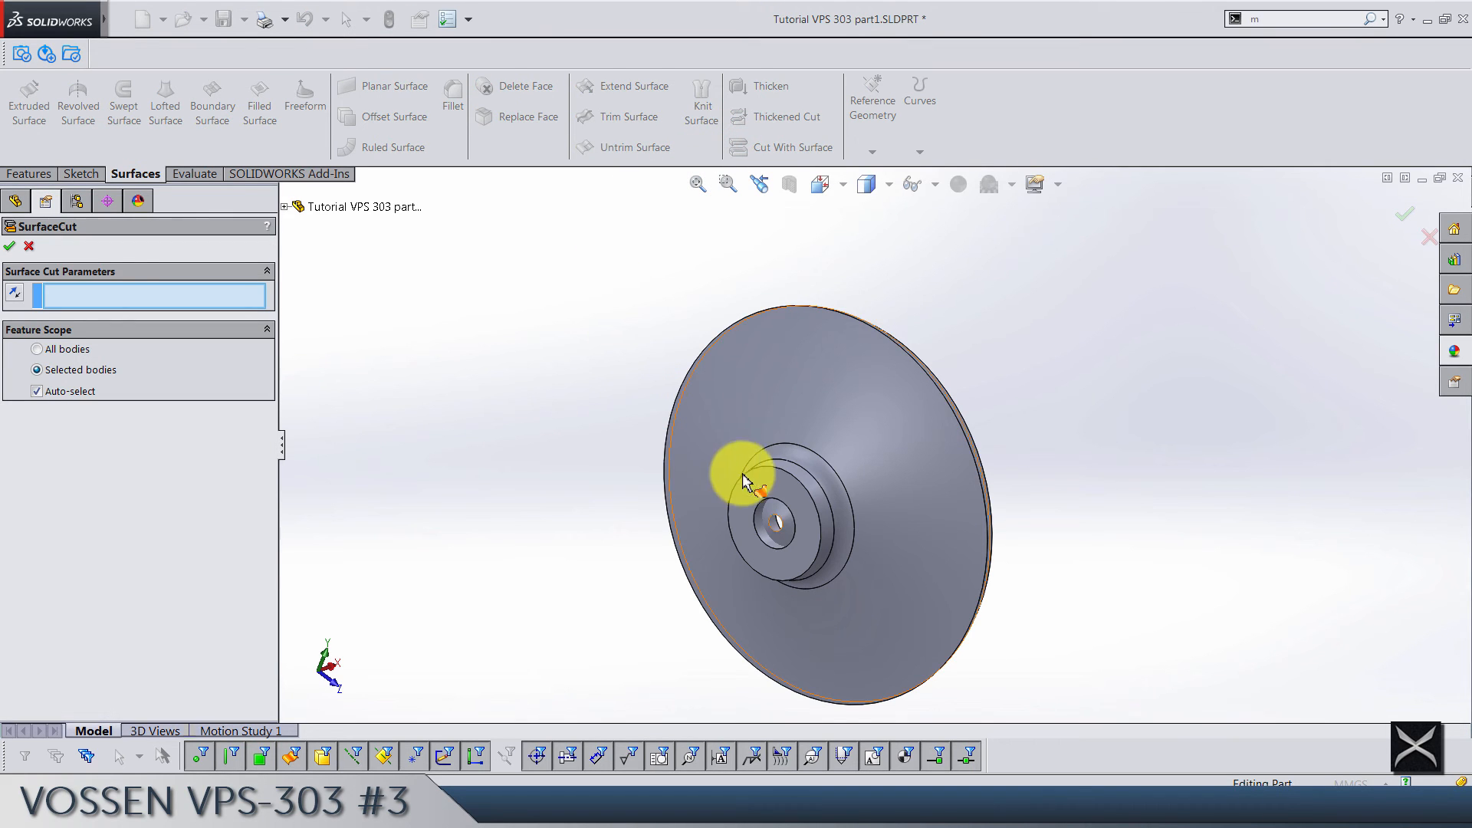
pyautogui.click(746, 470)
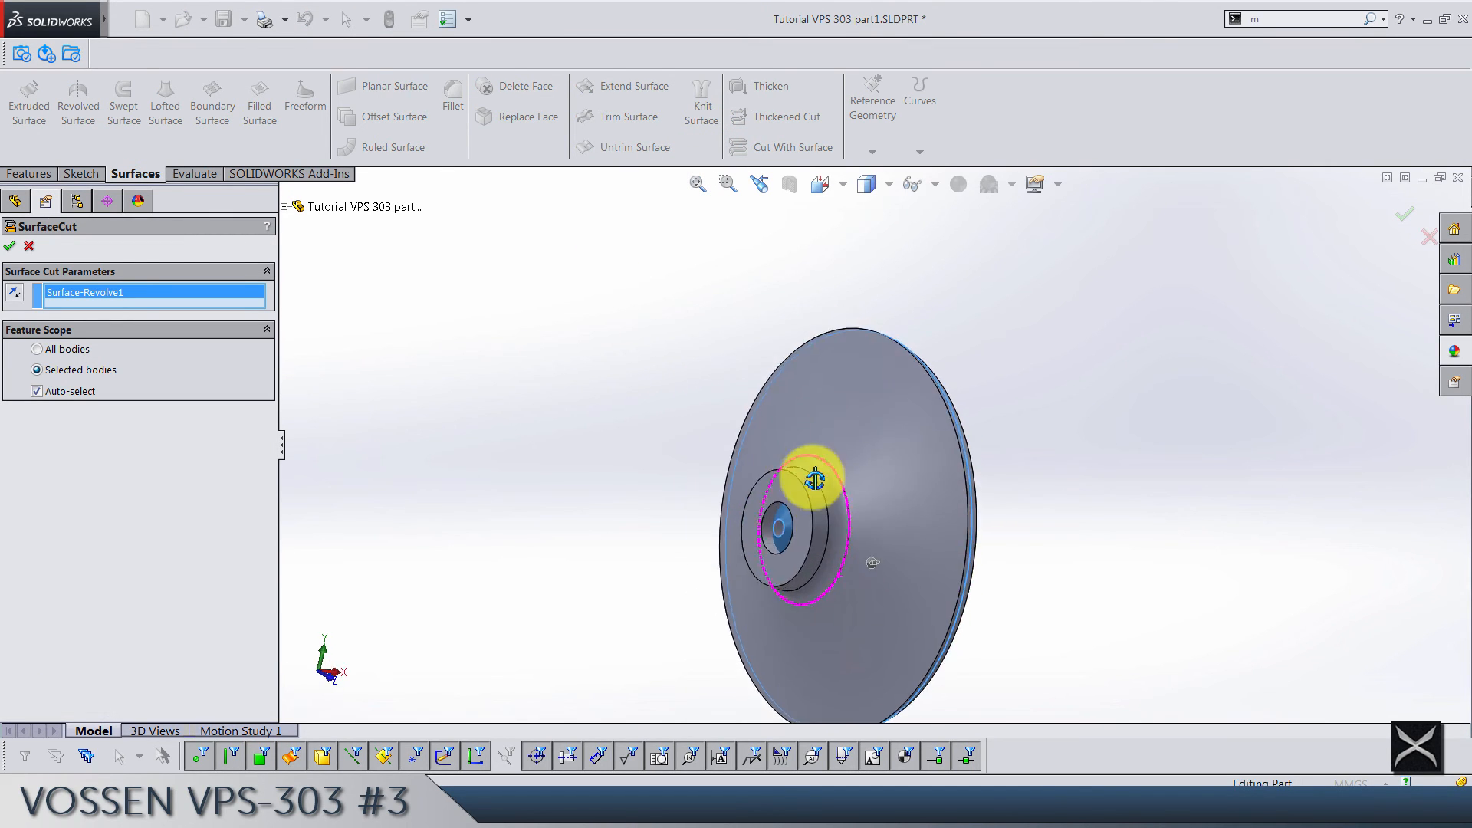
pyautogui.moveTo(817, 479); pyautogui.dragTo(761, 647)
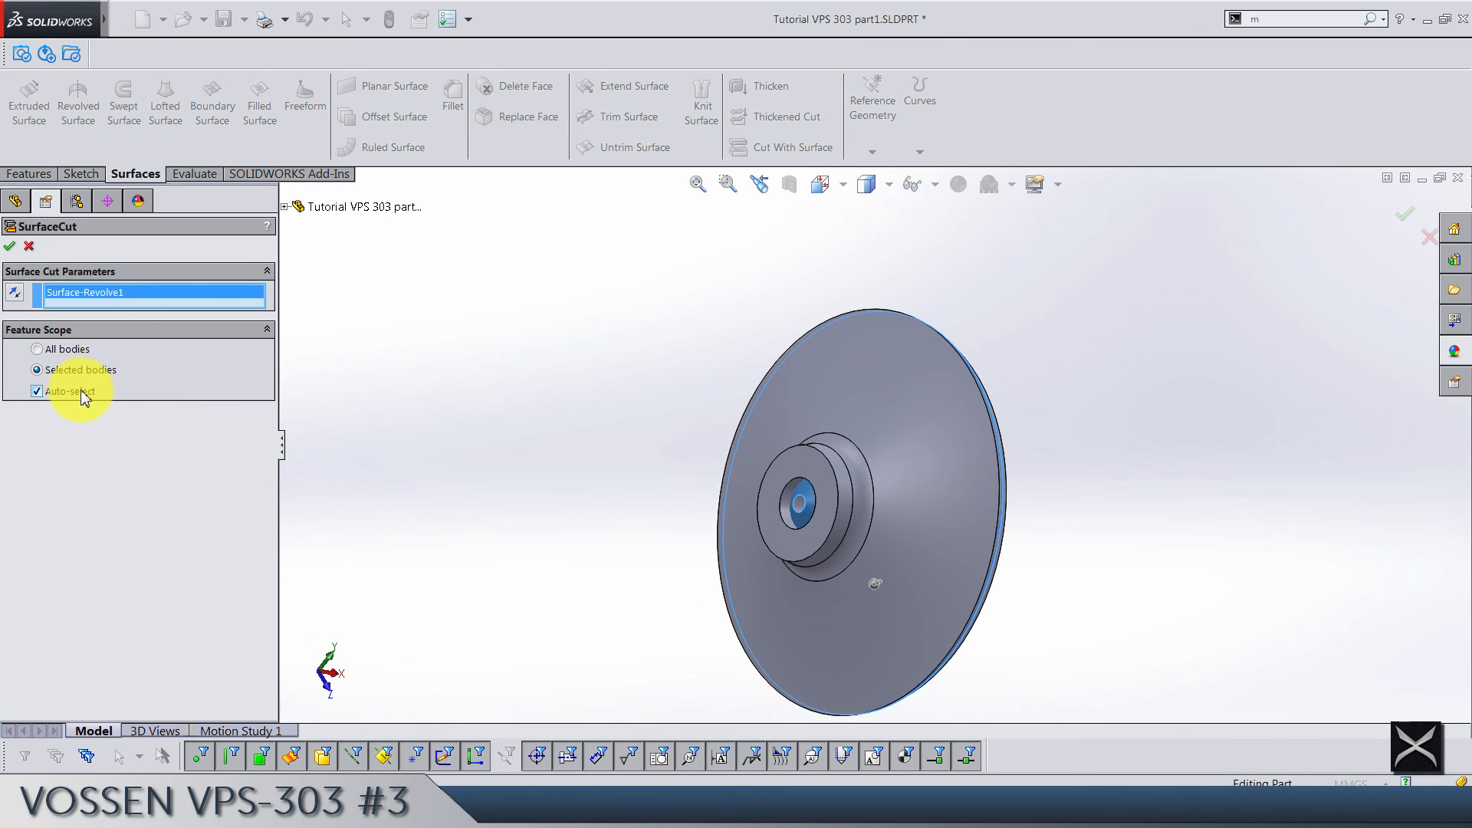
pyautogui.click(37, 390)
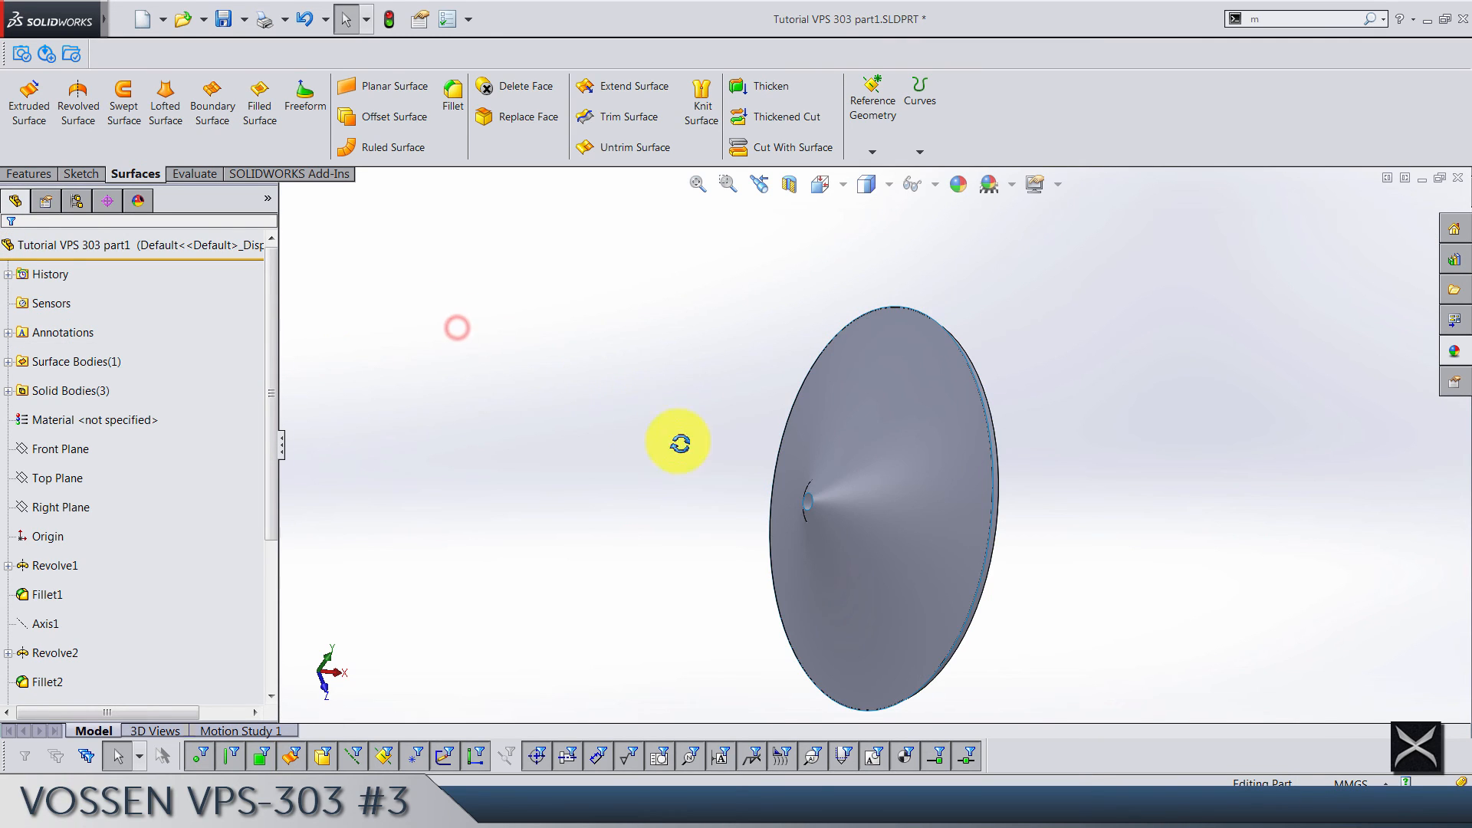
# Step: Show the hidden rim body from the expanded Solid Bodies folder
pyautogui.click(66, 652)
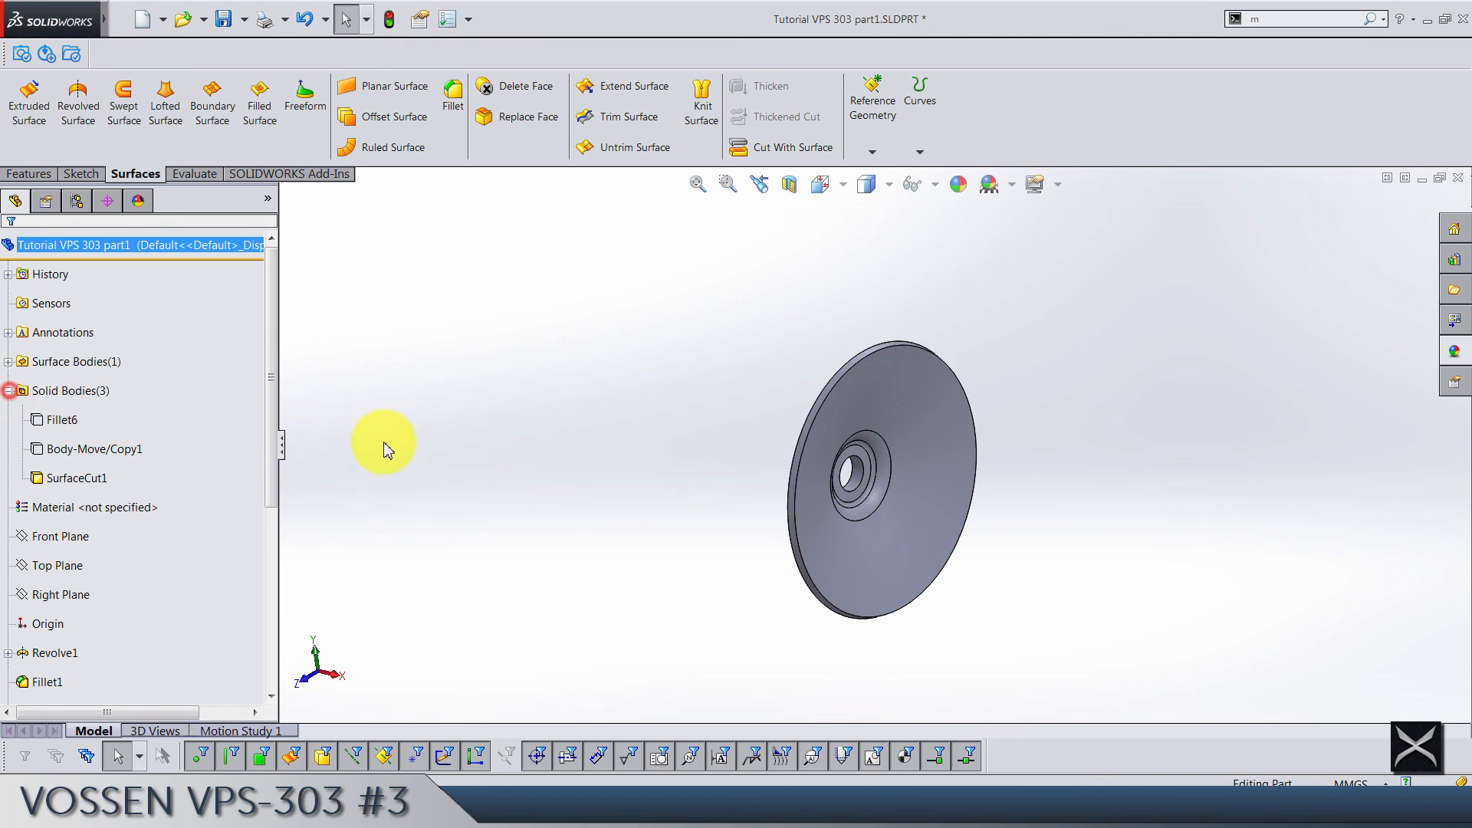
pyautogui.click(93, 448)
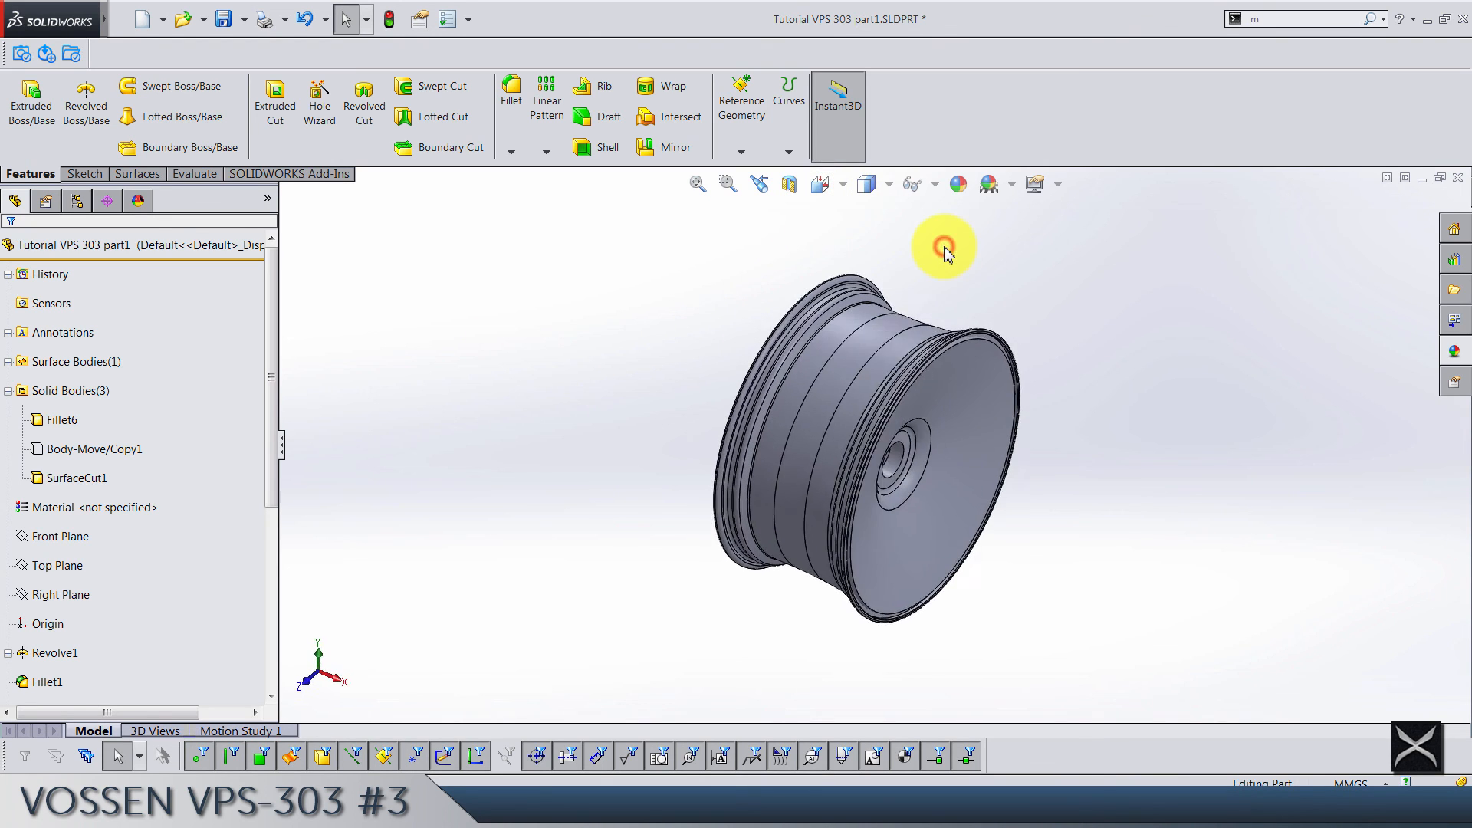
pyautogui.click(821, 183)
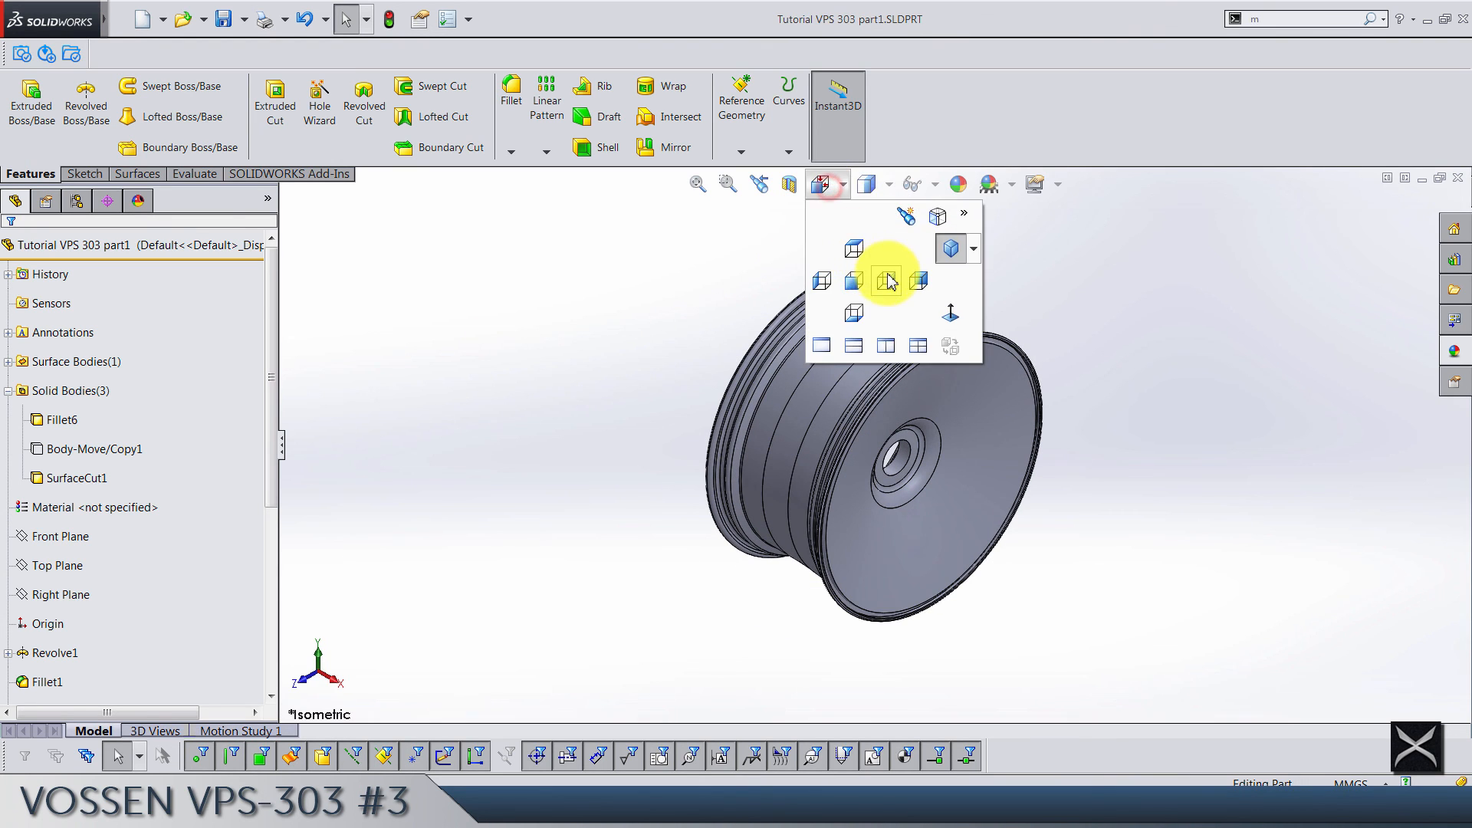
pyautogui.click(853, 281)
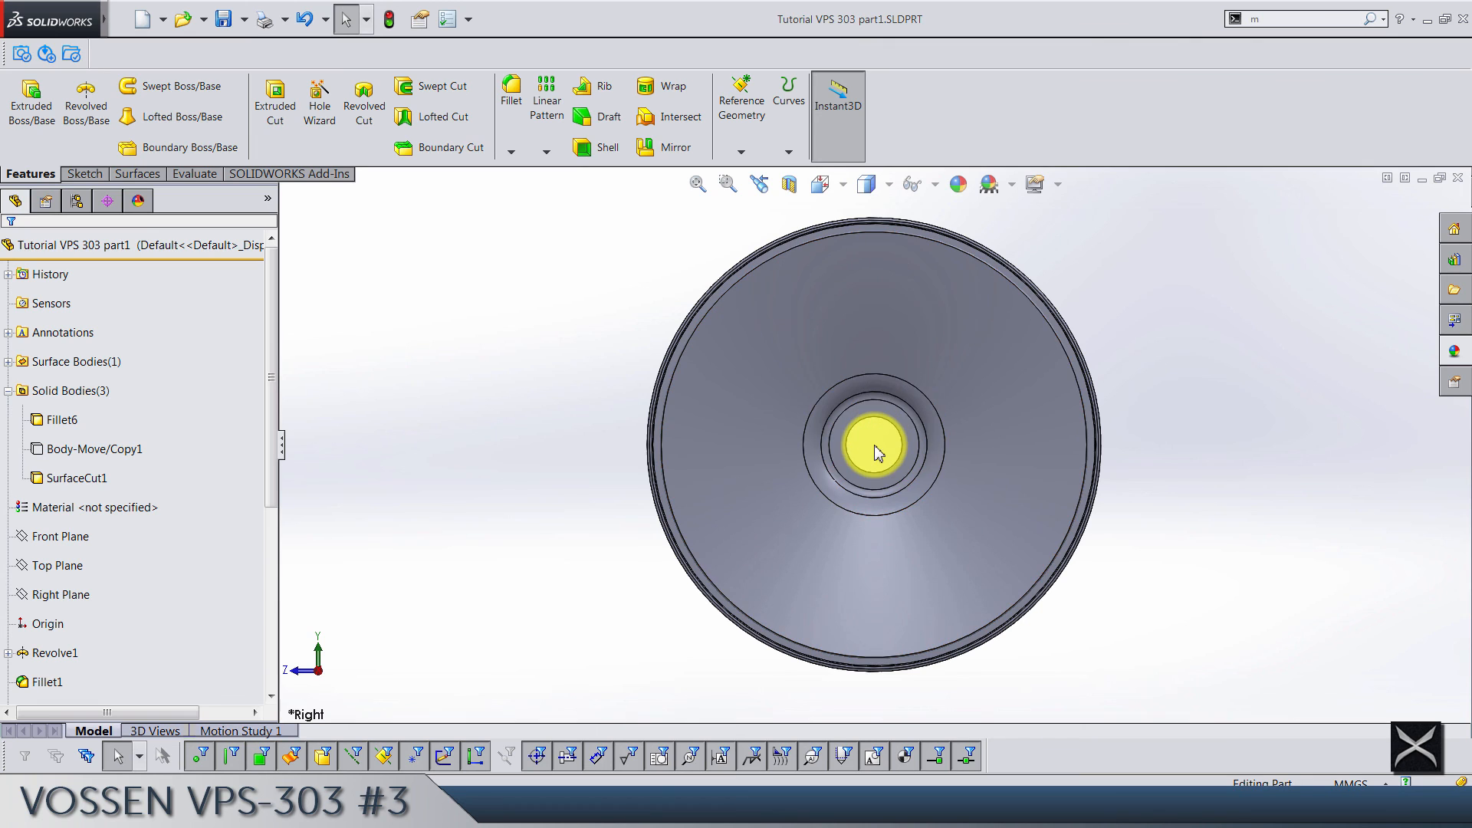
pyautogui.moveTo(873, 451); pyautogui.dragTo(836, 478)
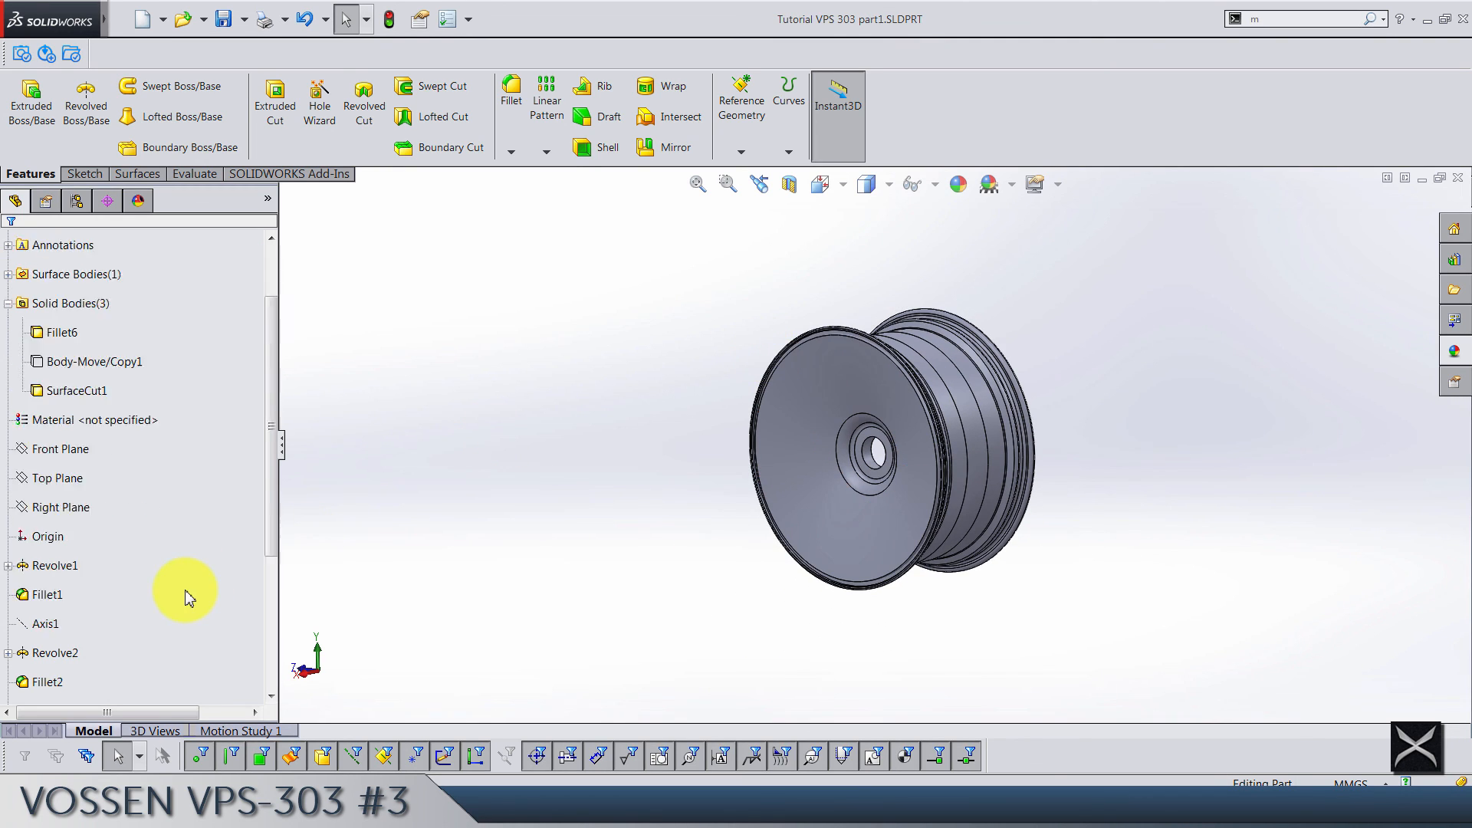
pyautogui.click(80, 623)
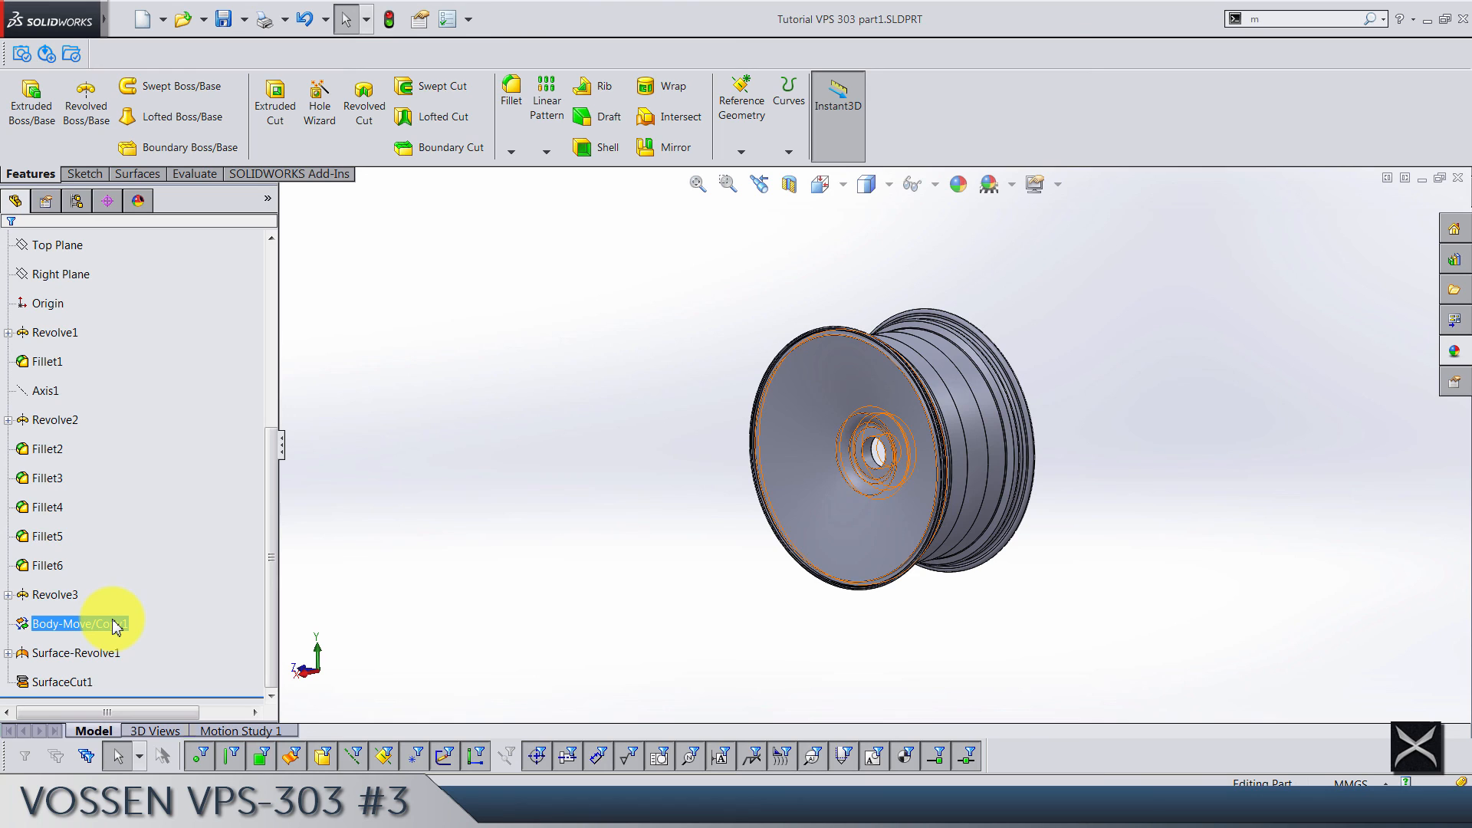